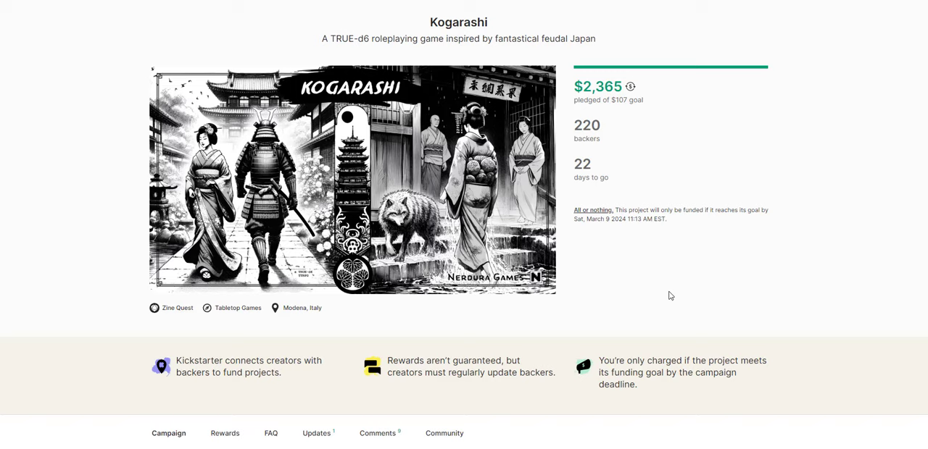
Step: Scroll the Kogarashi campaign Story down to the start of What's Kogarashi
{"action": "scroll", "scroll_direction": "down", "scroll_amount": 3}
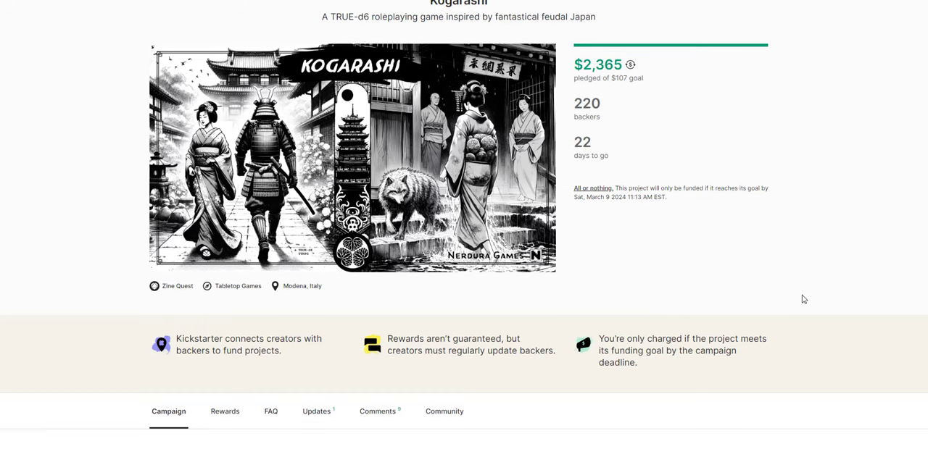
{"action": "scroll", "scroll_direction": "down", "scroll_amount": 3}
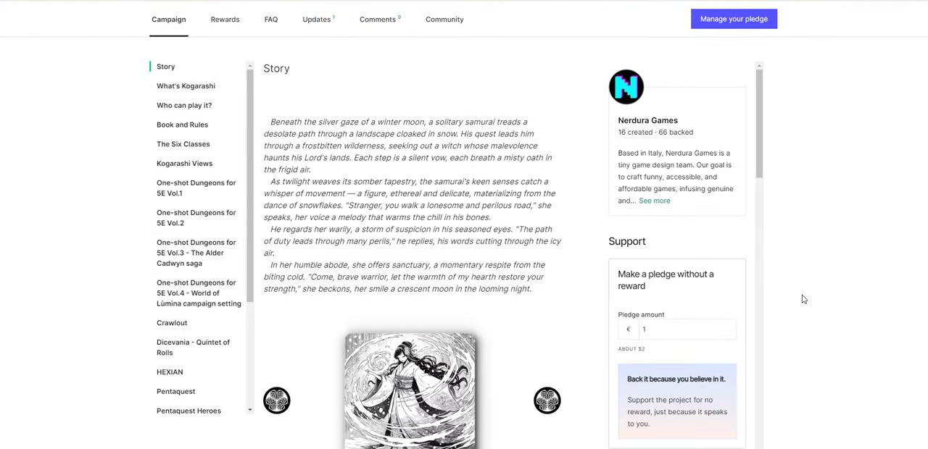
{"action": "scroll", "scroll_direction": "down", "scroll_amount": 3}
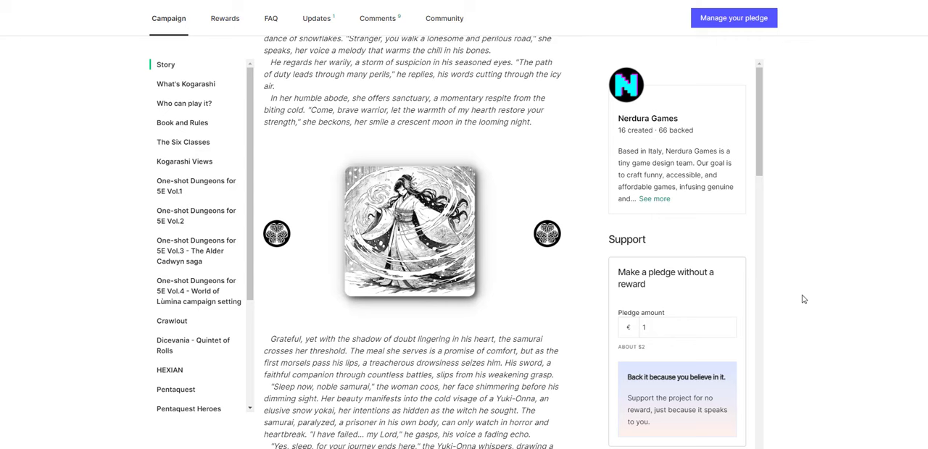
{"action": "scroll", "scroll_direction": "down", "scroll_amount": 3}
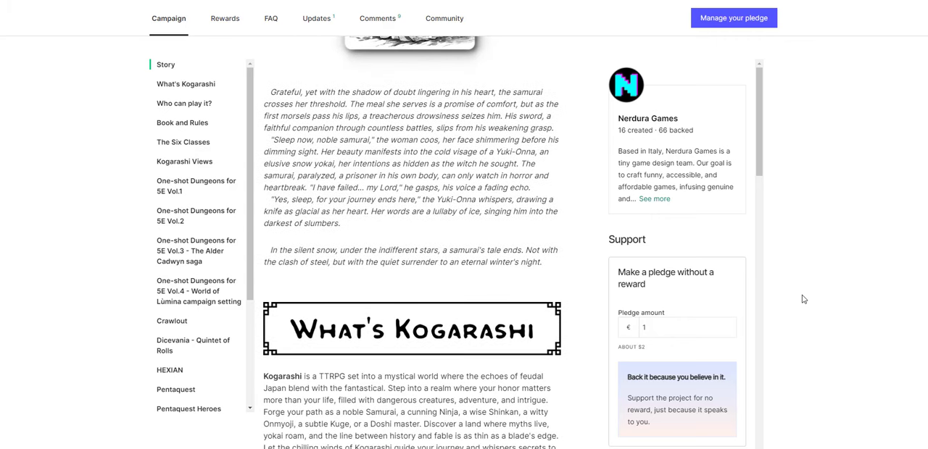
Step: Jump to What's Kogarashi and read through Who can play it? to Book and Rules
{"action": "left_click", "coordinate": [185, 83]}
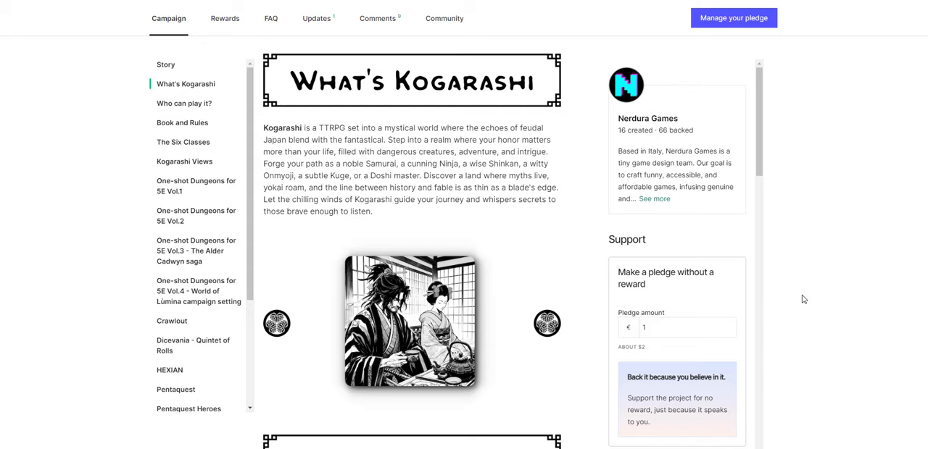
{"action": "scroll", "scroll_direction": "down", "scroll_amount": 3}
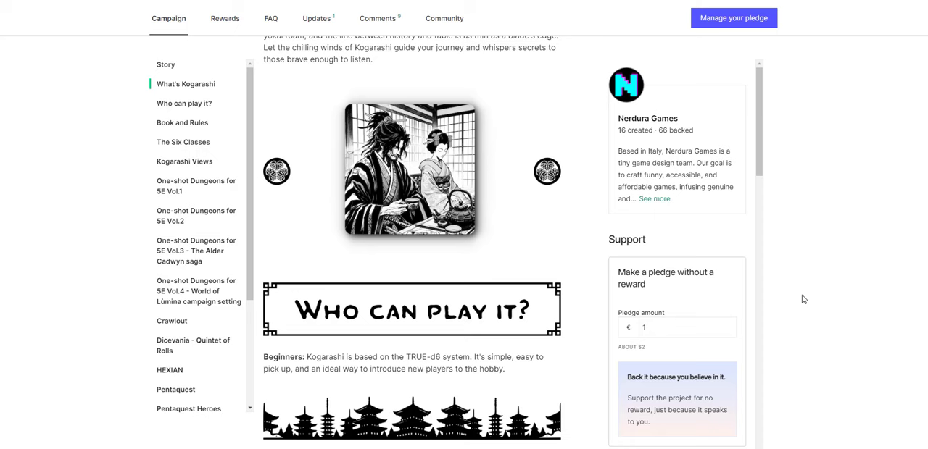
{"action": "scroll", "scroll_direction": "down", "scroll_amount": 3}
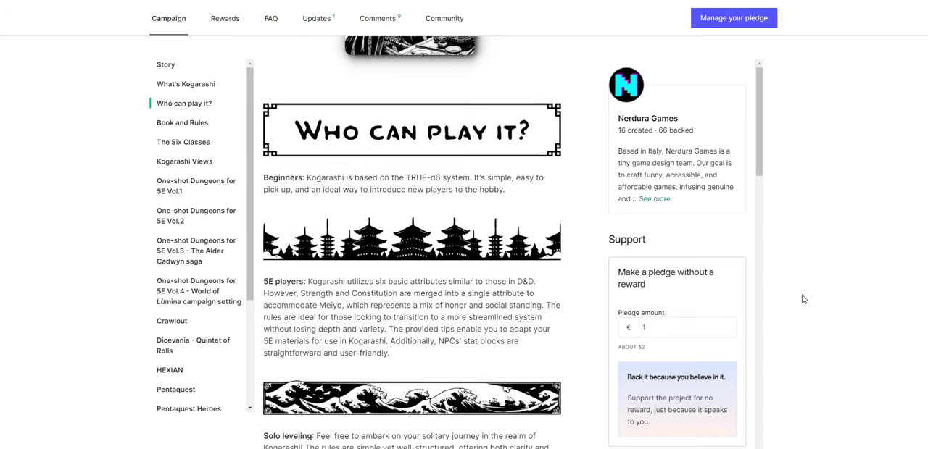
{"action": "scroll", "scroll_direction": "down", "scroll_amount": 3}
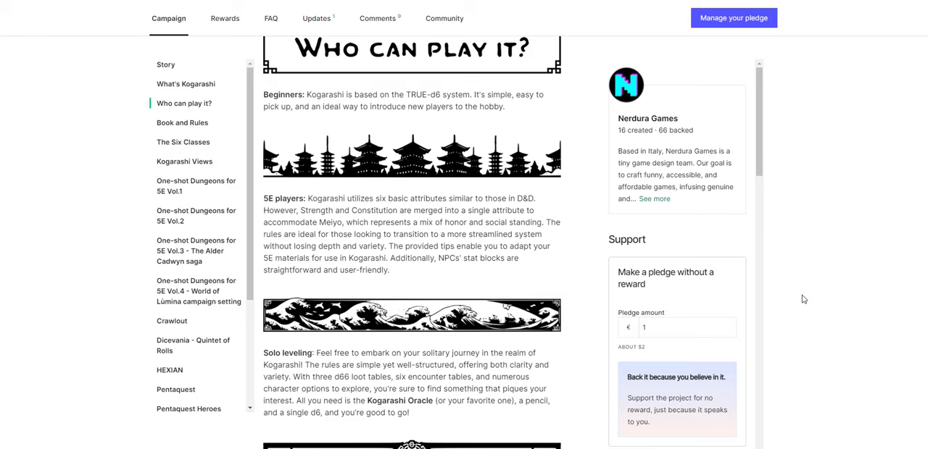
{"action": "scroll", "scroll_direction": "down", "scroll_amount": 3}
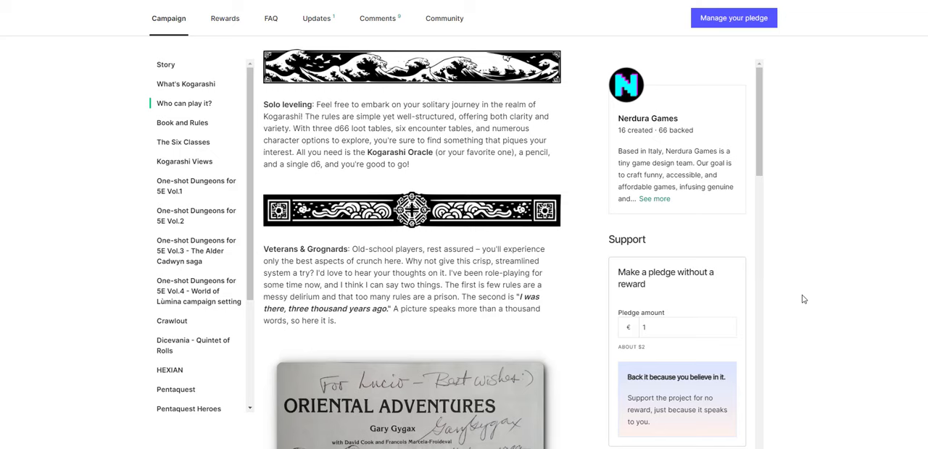
{"action": "scroll", "scroll_direction": "down", "scroll_amount": 3}
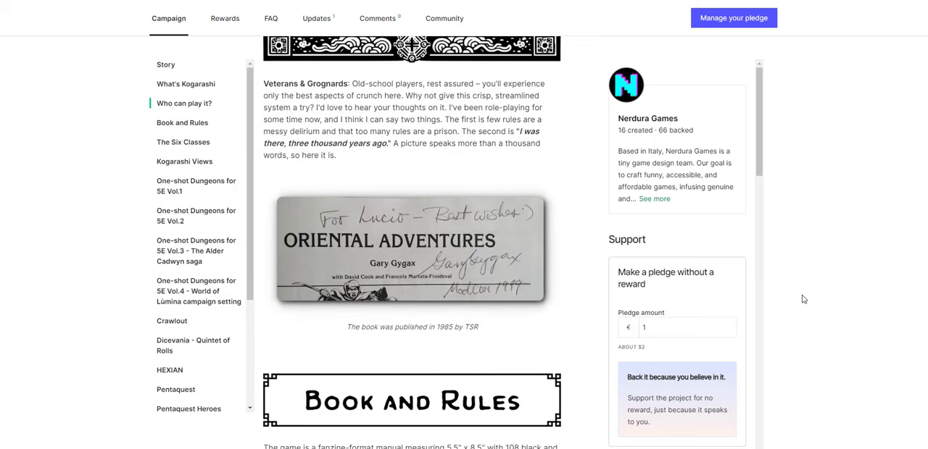
{"action": "scroll", "scroll_direction": "down", "scroll_amount": 3}
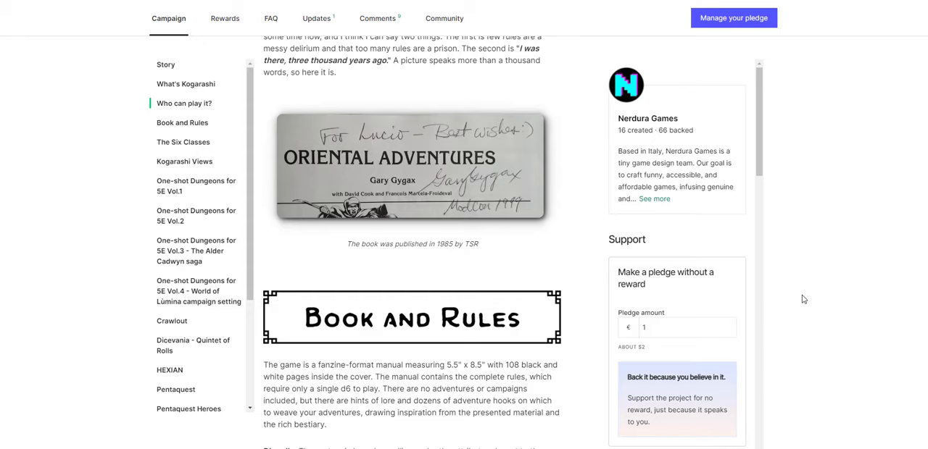
{"action": "mouse_move", "coordinate": [396, 259]}
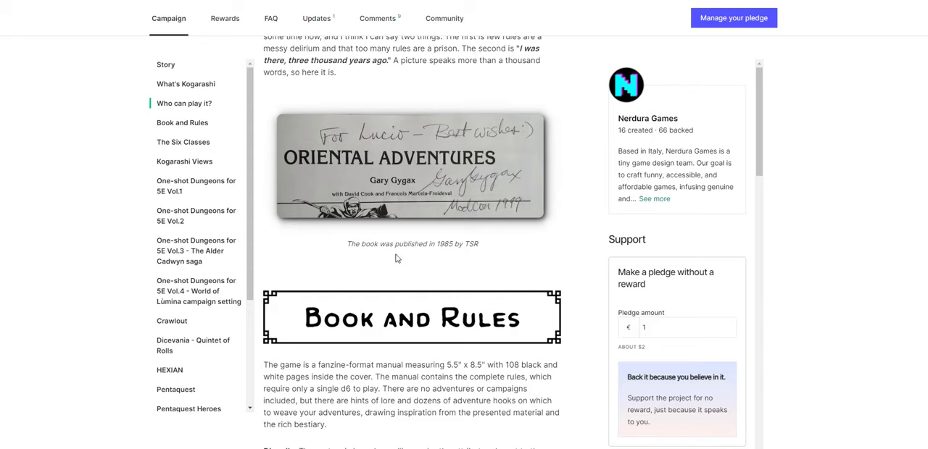
Step: Scroll through Book and Rules, The Six Classes and Kogarashi Views to One-shot Dungeons Vol.3
{"action": "scroll", "scroll_direction": "down", "scroll_amount": 3}
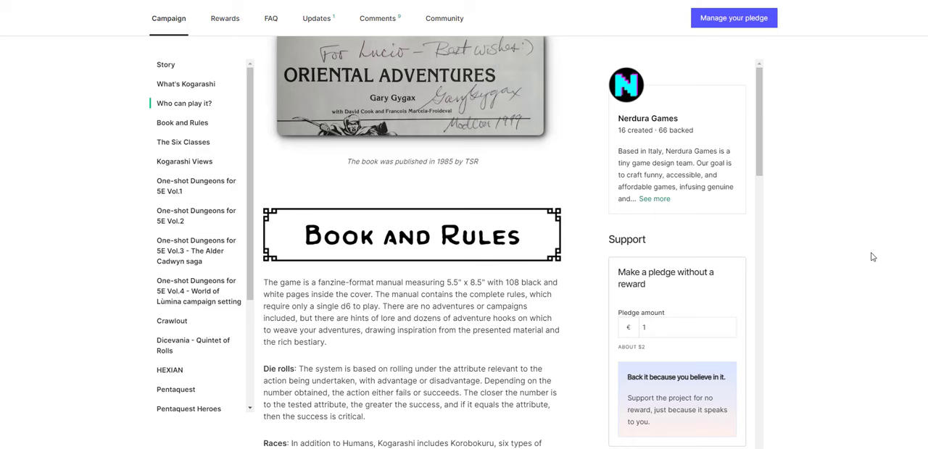
{"action": "scroll", "scroll_direction": "down", "scroll_amount": 3}
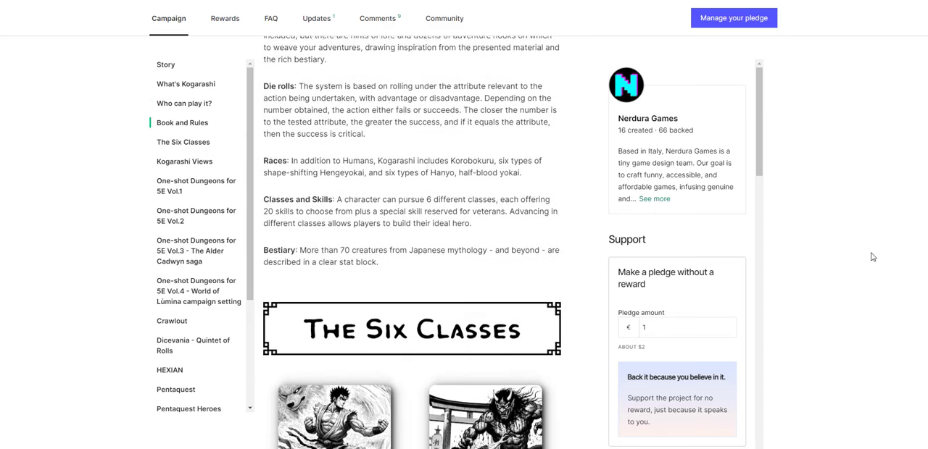
{"action": "scroll", "scroll_direction": "down", "scroll_amount": 3}
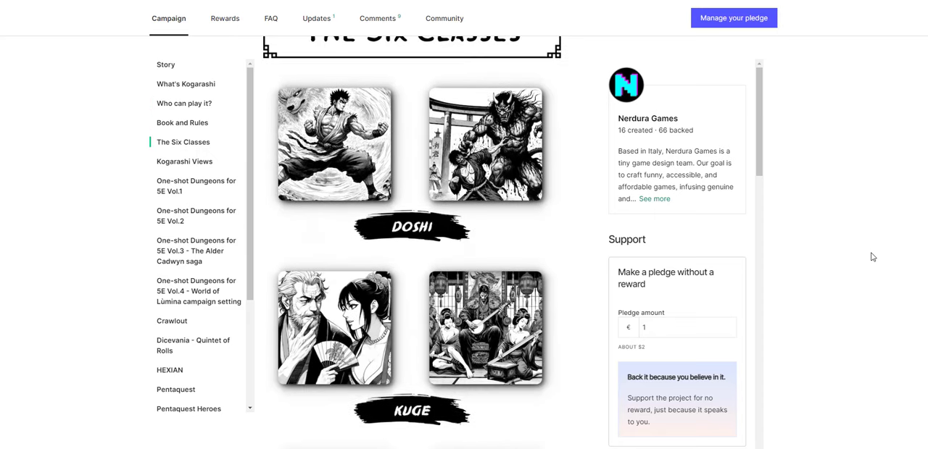
{"action": "scroll", "scroll_direction": "down", "scroll_amount": 3}
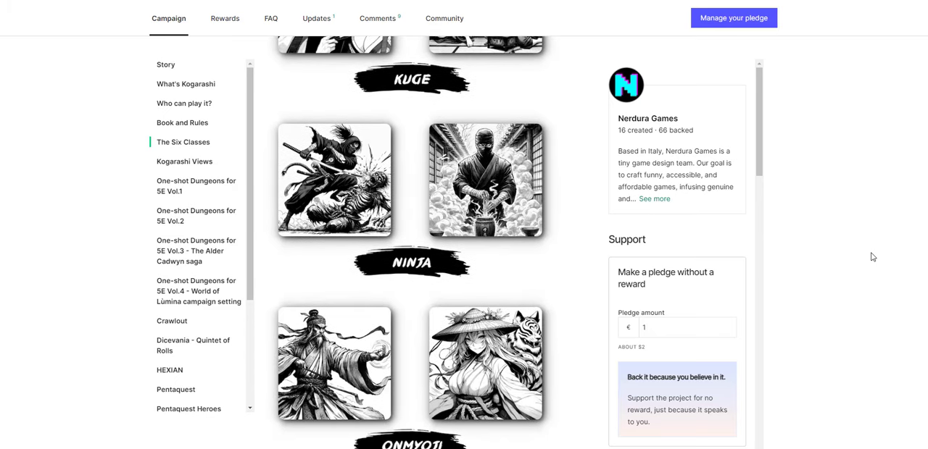
{"action": "scroll", "scroll_direction": "down", "scroll_amount": 3}
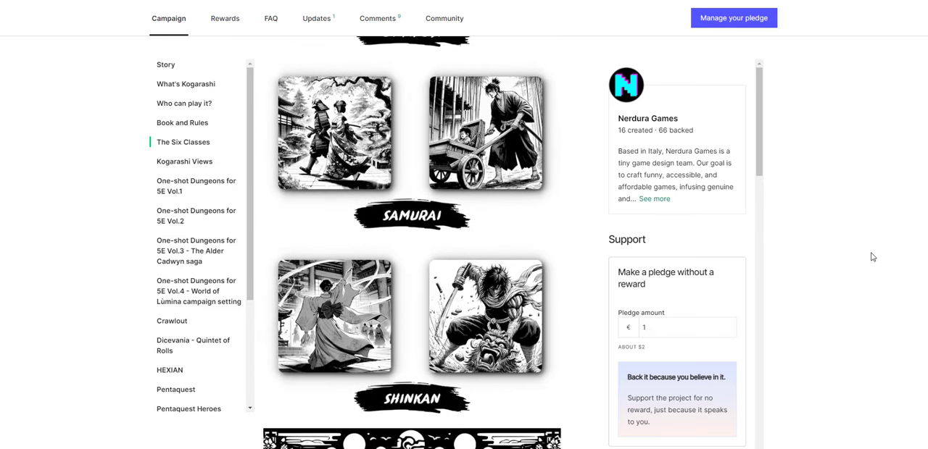
{"action": "scroll", "scroll_direction": "down", "scroll_amount": 3}
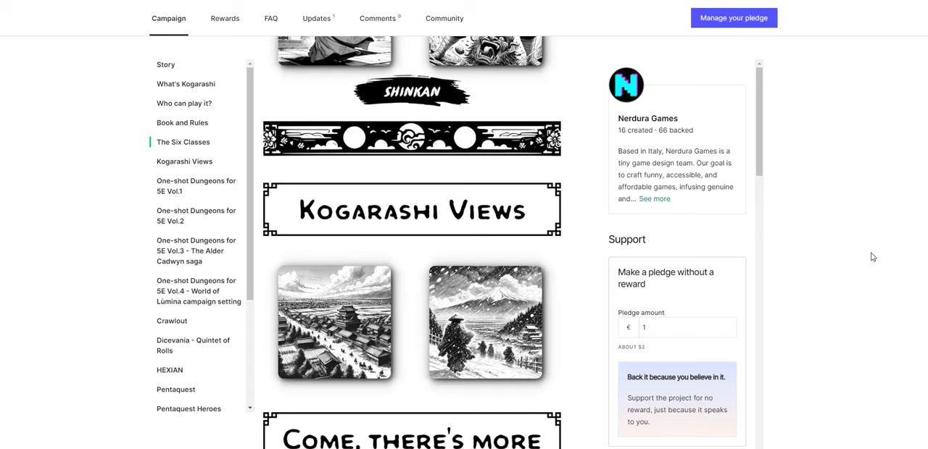
{"action": "scroll", "scroll_direction": "down", "scroll_amount": 3}
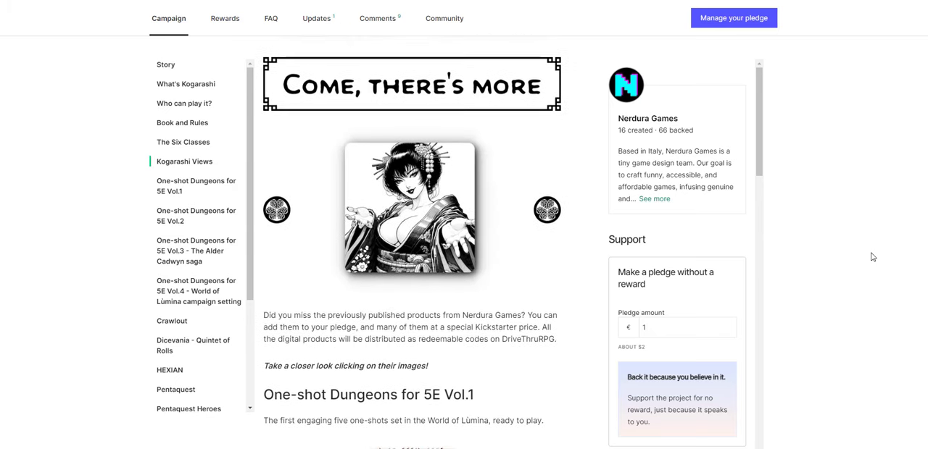
{"action": "scroll", "scroll_direction": "down", "scroll_amount": 3}
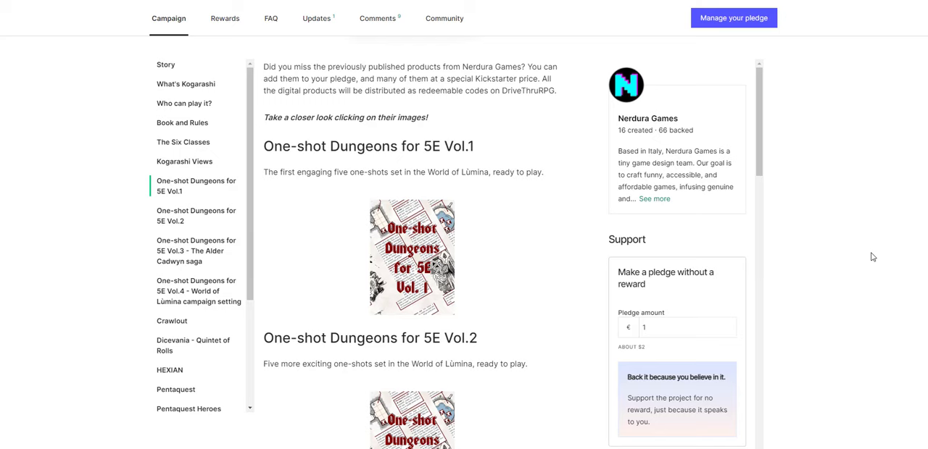
{"action": "scroll", "scroll_direction": "down", "scroll_amount": 3}
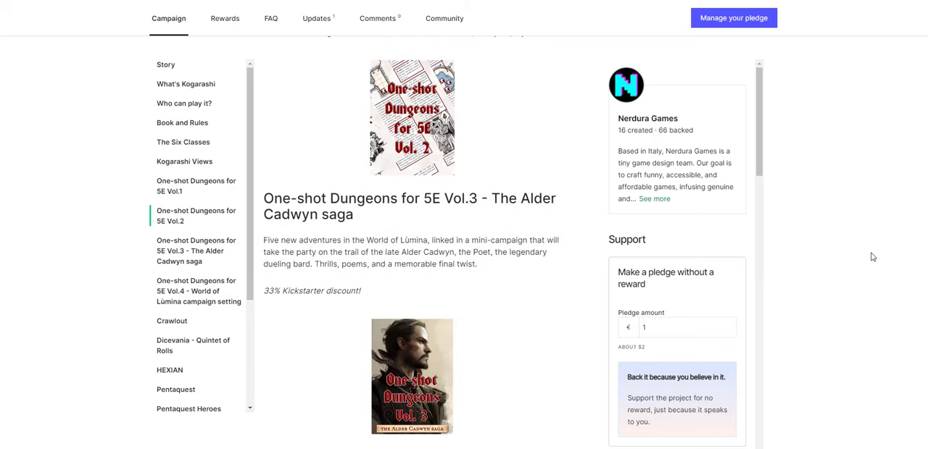
Step: Jump back via the sidebar to the class artwork, then Book and Rules, and scroll on
{"action": "left_click", "coordinate": [184, 161]}
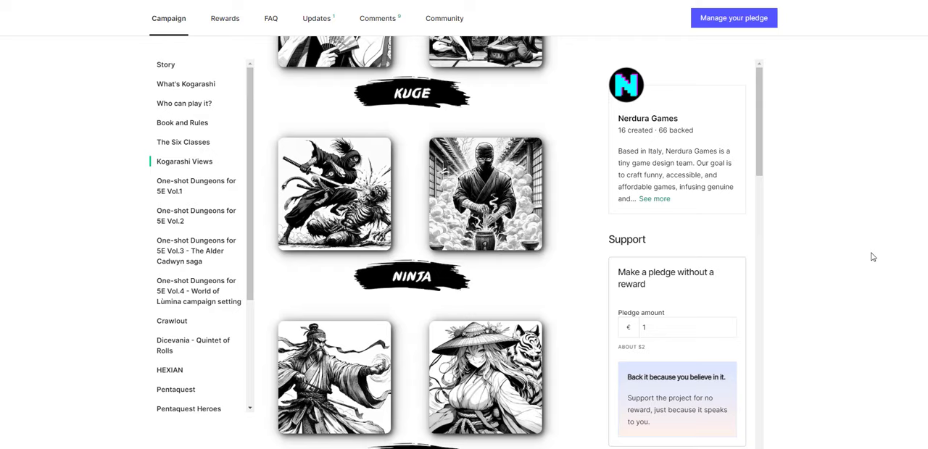
{"action": "left_click", "coordinate": [182, 122]}
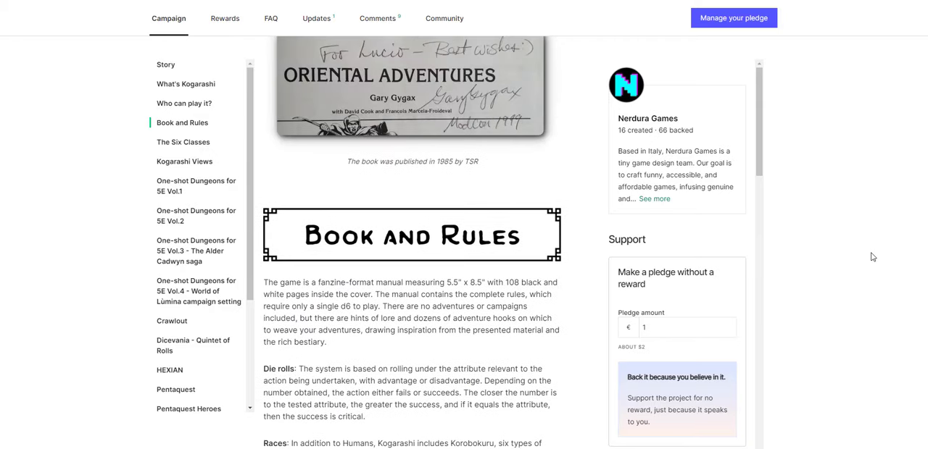
{"action": "scroll", "scroll_direction": "down", "scroll_amount": 3}
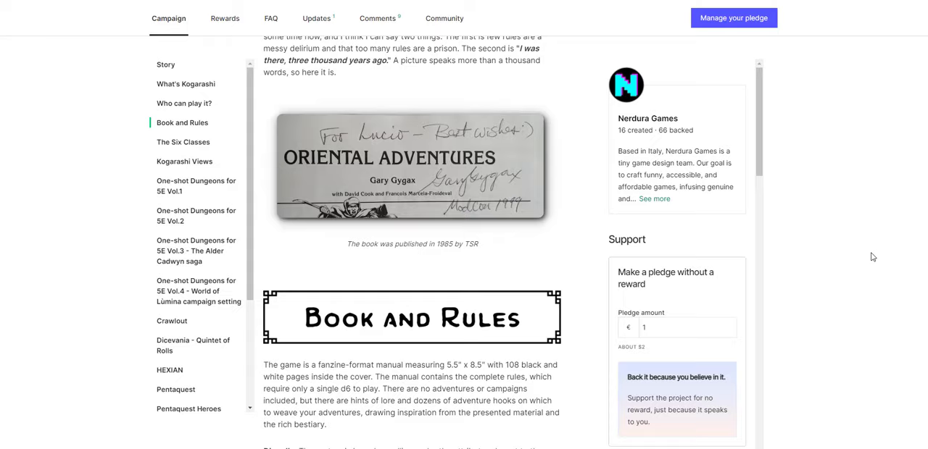
{"action": "scroll", "scroll_direction": "down", "scroll_amount": 3}
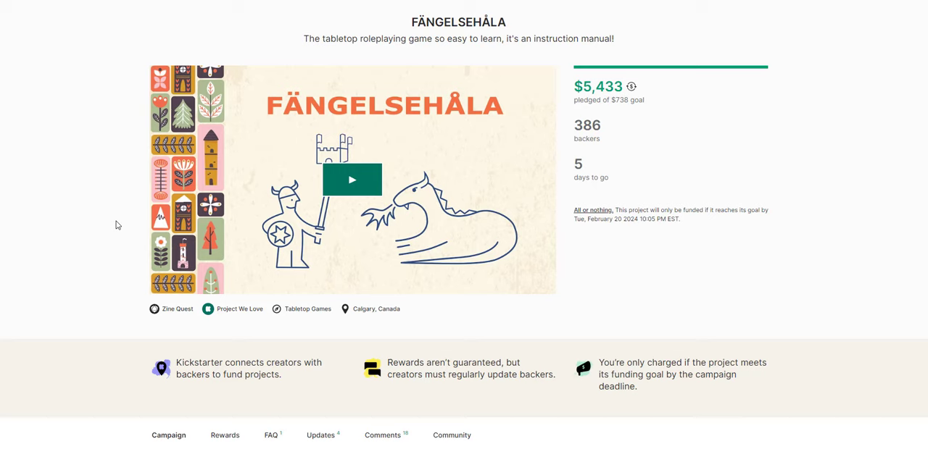
Step: Read Fängelsehåla's Easy Character Creation and Easy to Learn Rules down to the Doom Stack
{"action": "scroll", "scroll_direction": "down", "scroll_amount": 3}
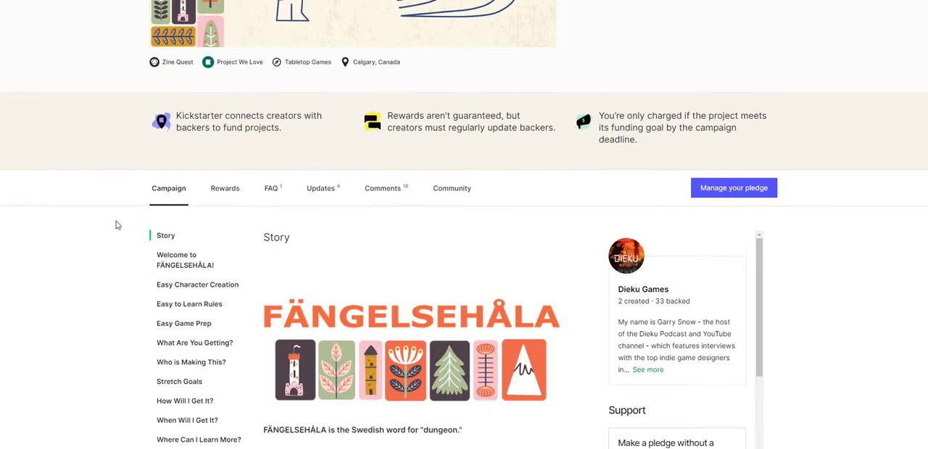
{"action": "scroll", "scroll_direction": "down", "scroll_amount": 3}
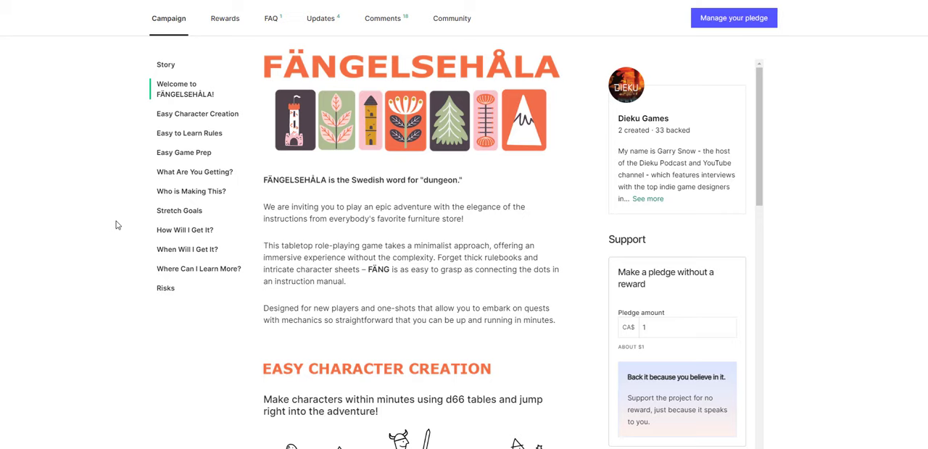
{"action": "scroll", "scroll_direction": "down", "scroll_amount": 3}
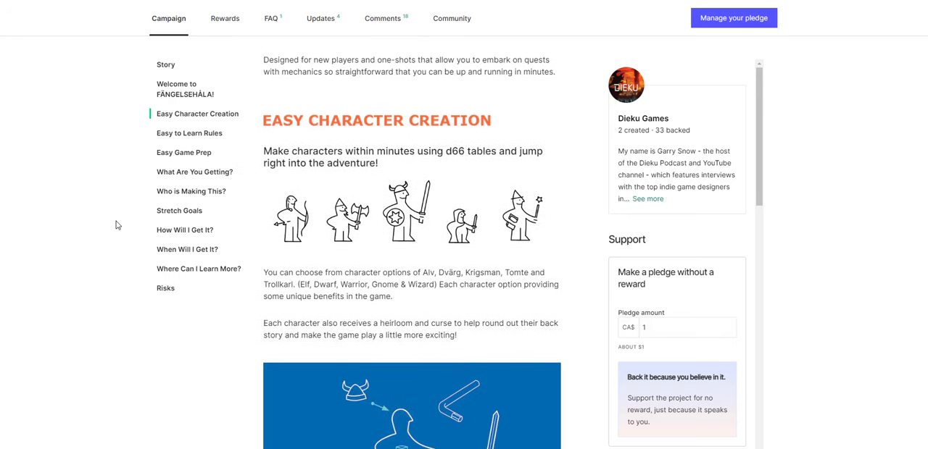
{"action": "scroll", "scroll_direction": "down", "scroll_amount": 3}
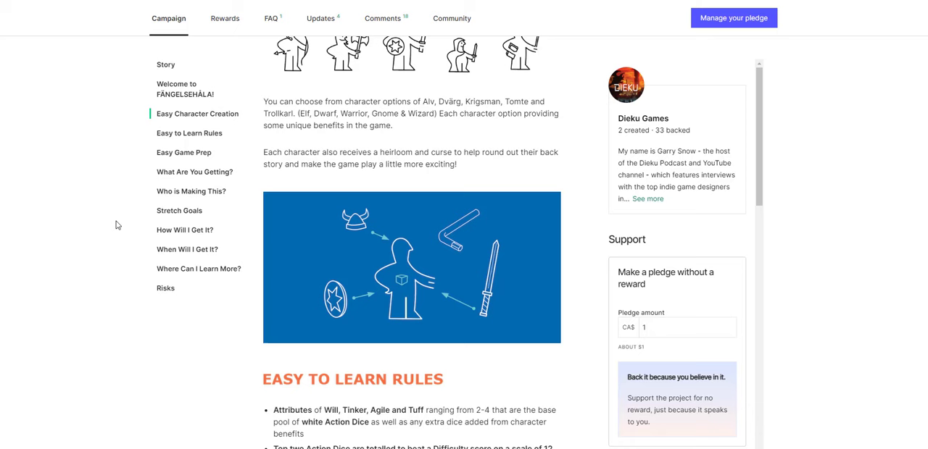
{"action": "scroll", "scroll_direction": "down", "scroll_amount": 3}
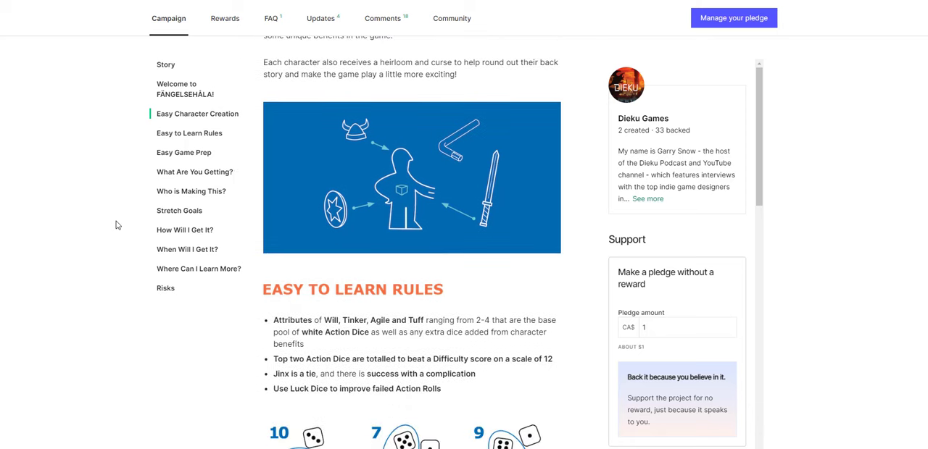
{"action": "scroll", "scroll_direction": "down", "scroll_amount": 3}
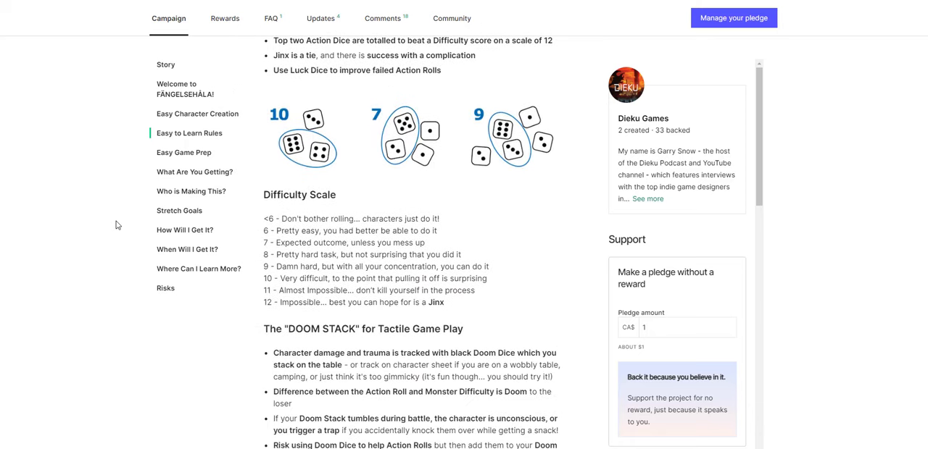
{"action": "scroll", "scroll_direction": "down", "scroll_amount": 3}
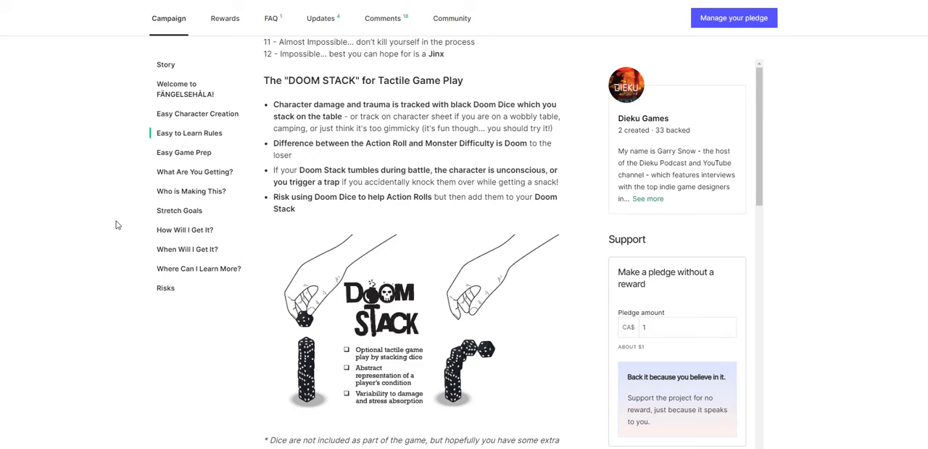
Step: Skim the What Are You Getting, Who is Making This and Stretch Goals sections
{"action": "scroll", "scroll_direction": "down", "scroll_amount": 3}
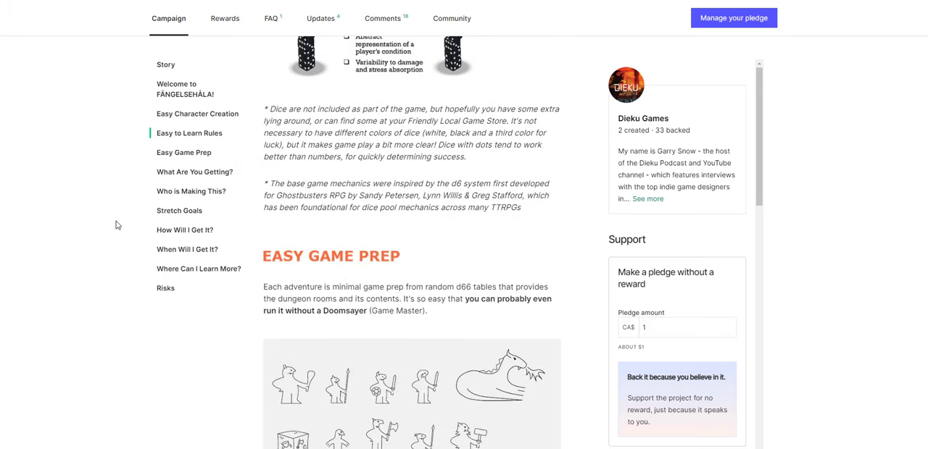
{"action": "scroll", "scroll_direction": "down", "scroll_amount": 3}
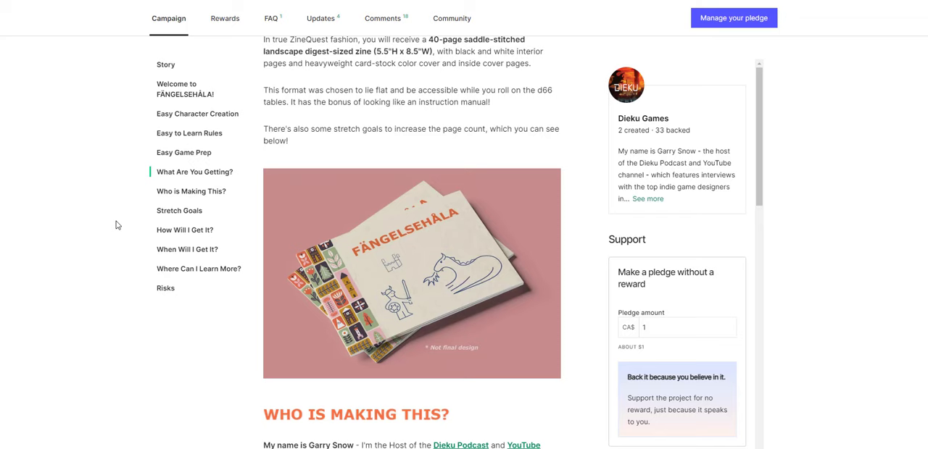
{"action": "scroll", "scroll_direction": "down", "scroll_amount": 3}
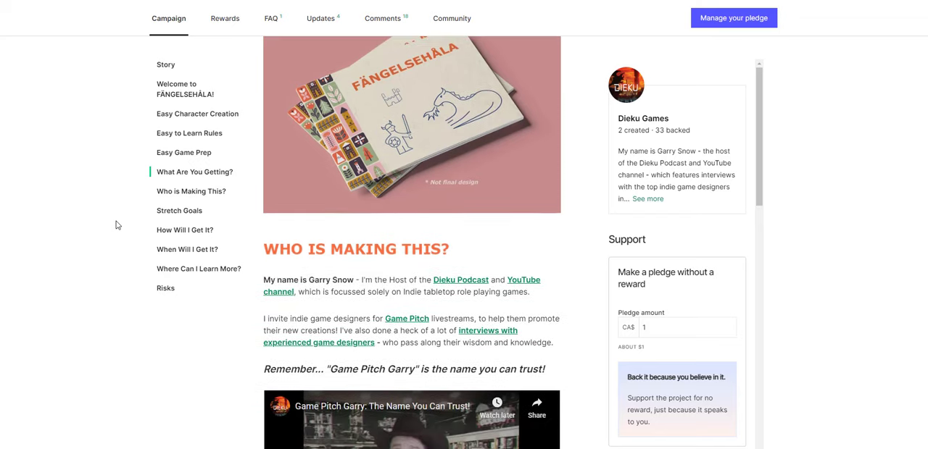
{"action": "scroll", "scroll_direction": "down", "scroll_amount": 3}
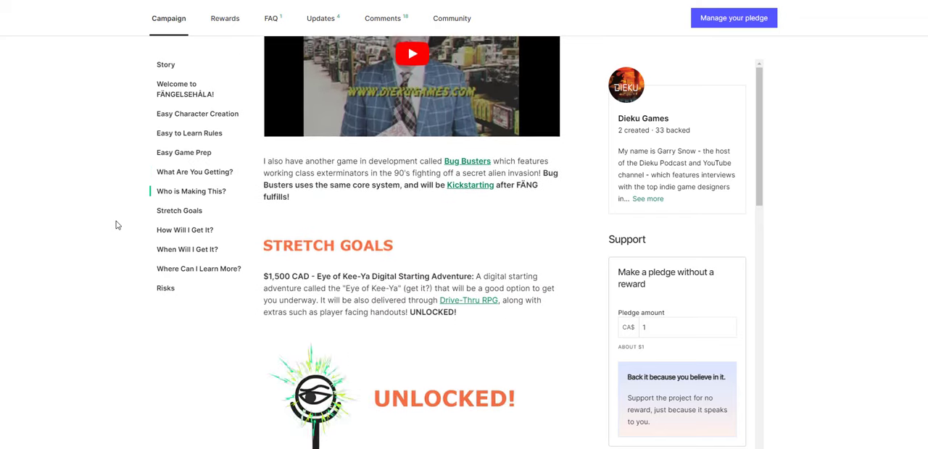
{"action": "scroll", "scroll_direction": "down", "scroll_amount": 3}
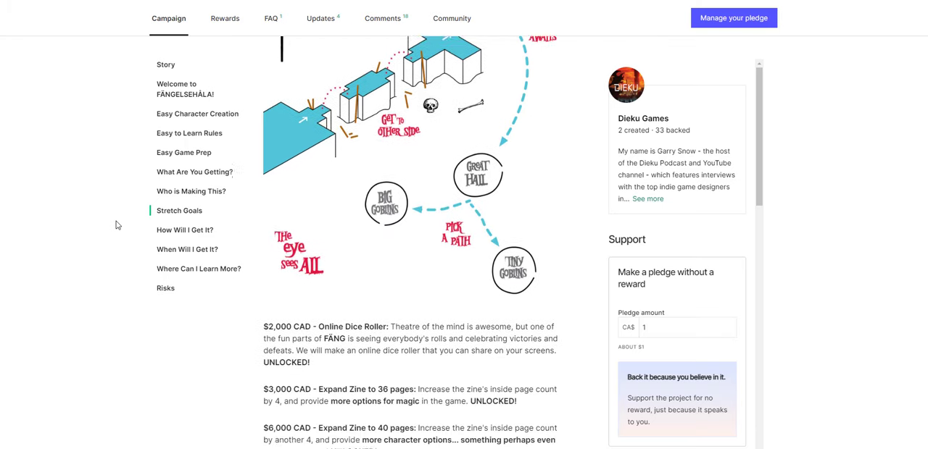
{"action": "scroll", "scroll_direction": "down", "scroll_amount": 3}
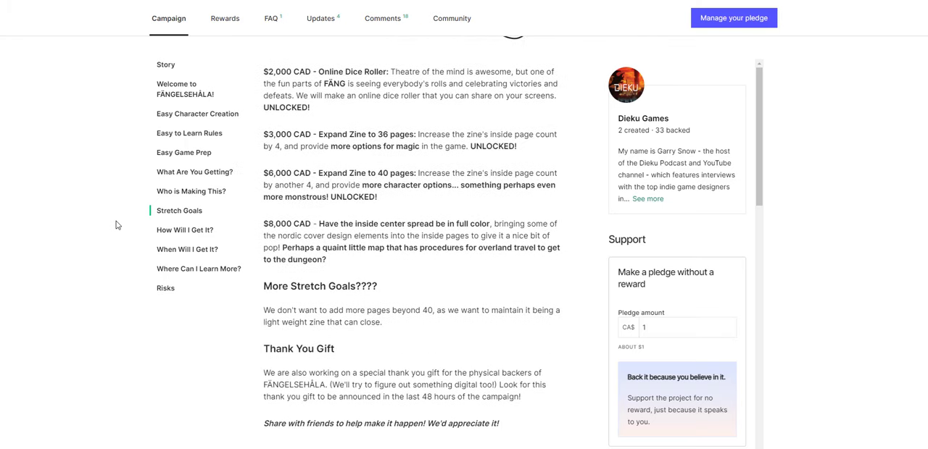
Step: Use the sidebar to revisit Who is Making This, Easy Game Prep and character creation
{"action": "left_click", "coordinate": [192, 190]}
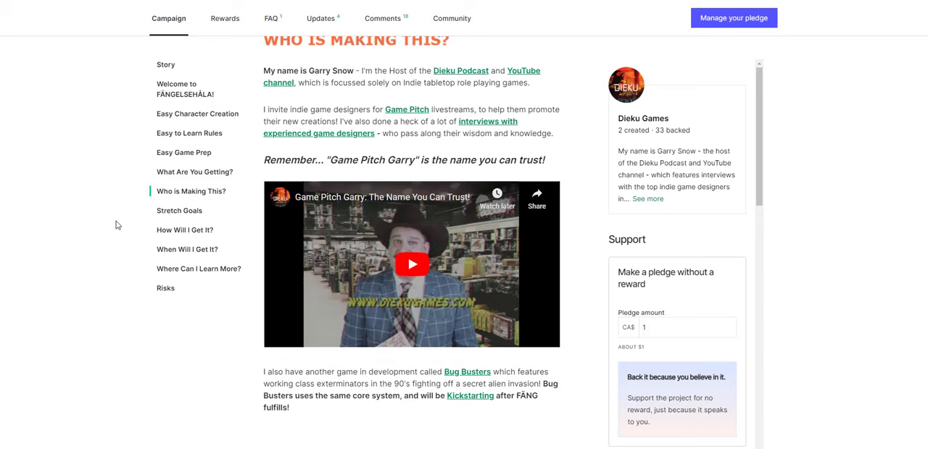
{"action": "left_click", "coordinate": [184, 152]}
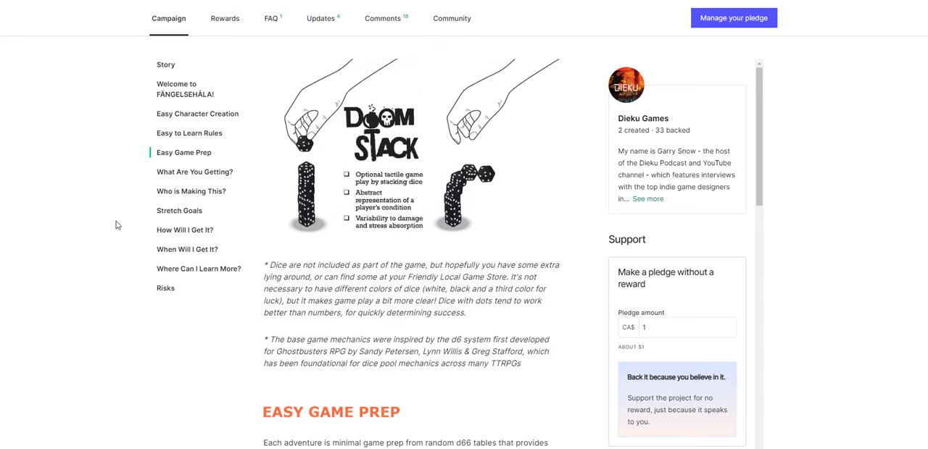
{"action": "scroll", "scroll_direction": "down", "scroll_amount": 3}
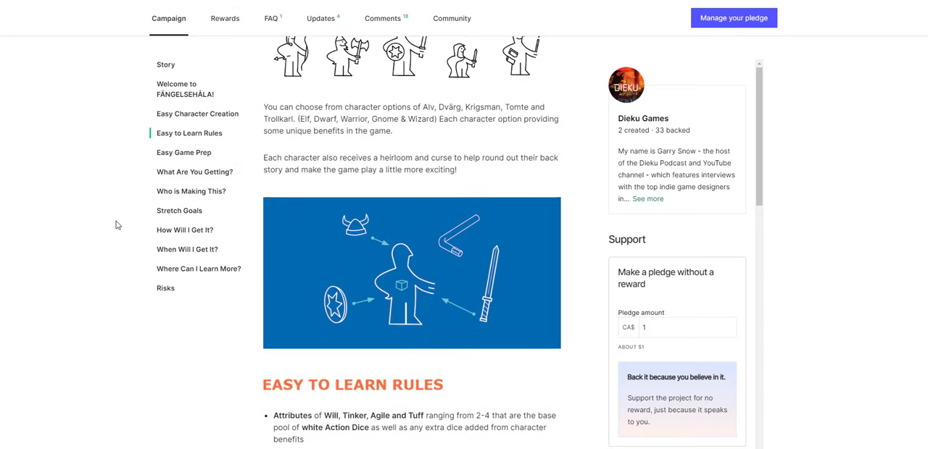
{"action": "left_click", "coordinate": [185, 92]}
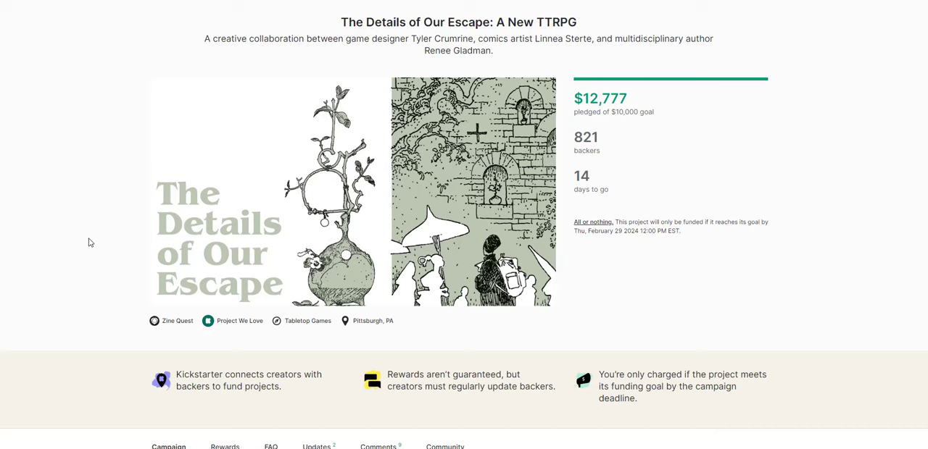
{"action": "mouse_move", "coordinate": [83, 244]}
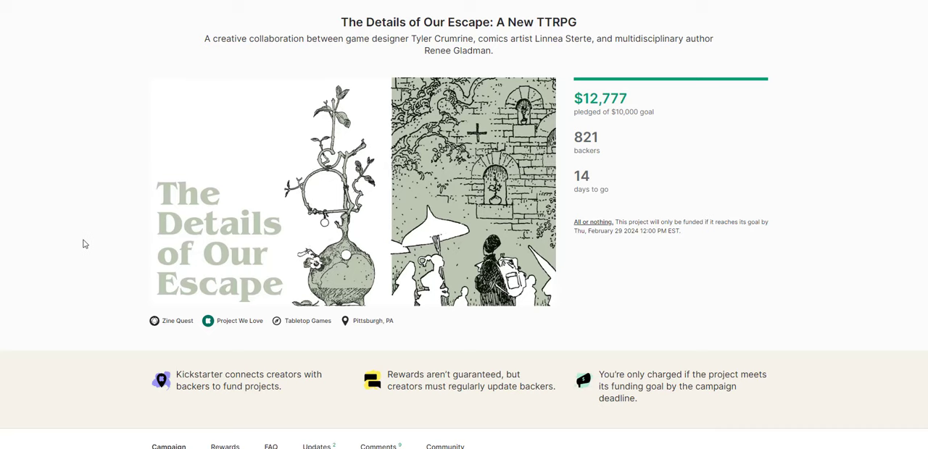
Step: Read The Details of Our Escape's What is this? and How to Play sections
{"action": "scroll", "scroll_direction": "down", "scroll_amount": 3}
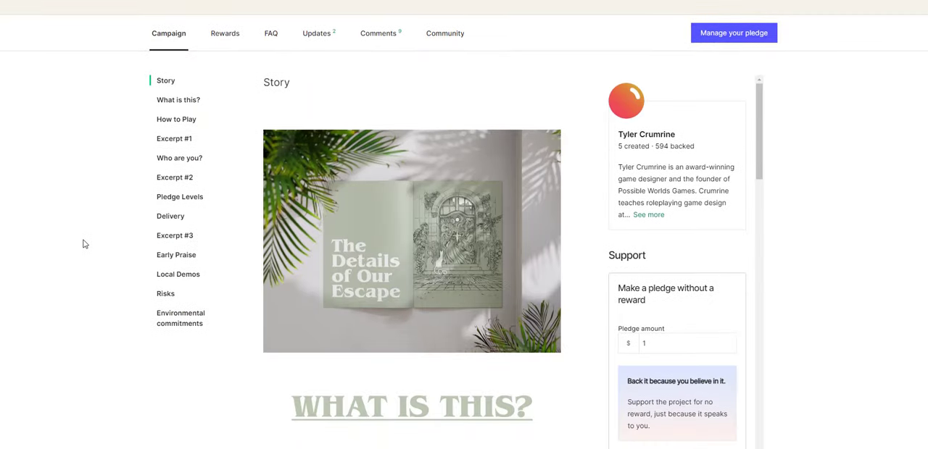
{"action": "scroll", "scroll_direction": "down", "scroll_amount": 3}
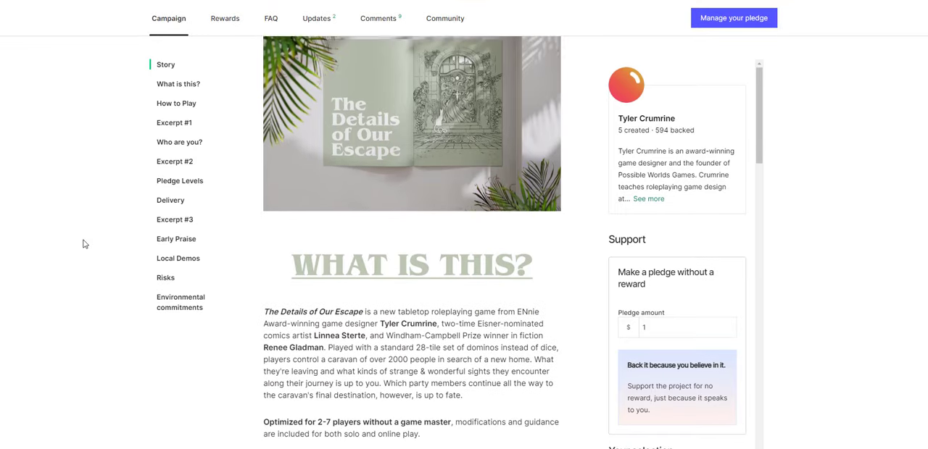
{"action": "scroll", "scroll_direction": "down", "scroll_amount": 3}
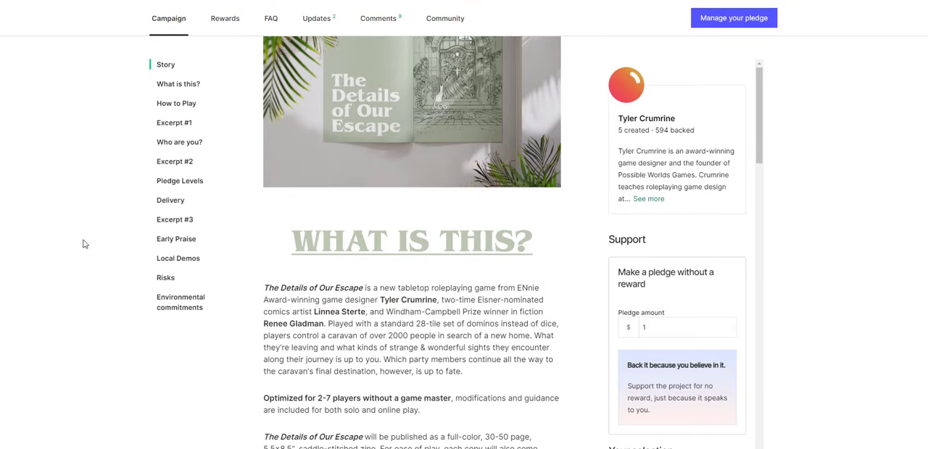
{"action": "scroll", "scroll_direction": "down", "scroll_amount": 3}
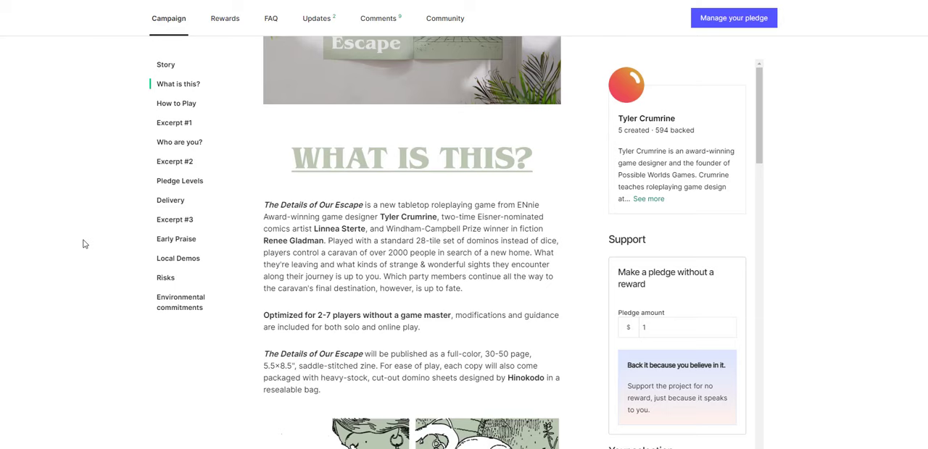
{"action": "scroll", "scroll_direction": "down", "scroll_amount": 3}
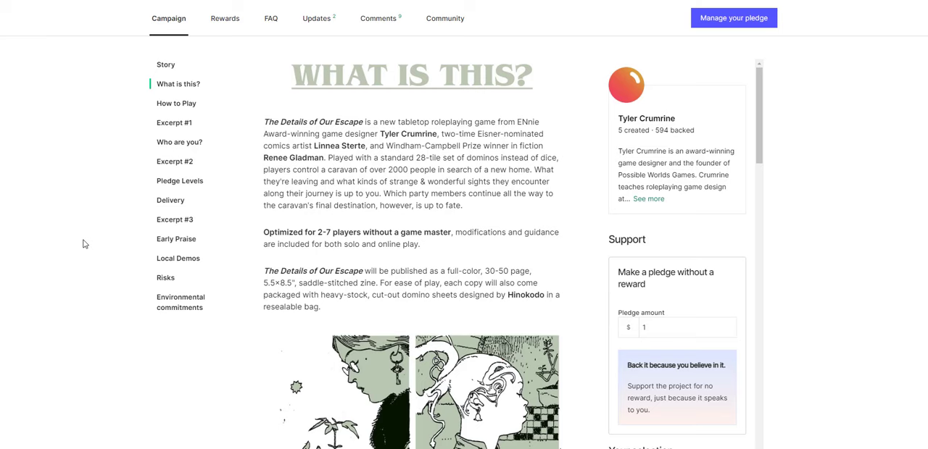
{"action": "scroll", "scroll_direction": "down", "scroll_amount": 3}
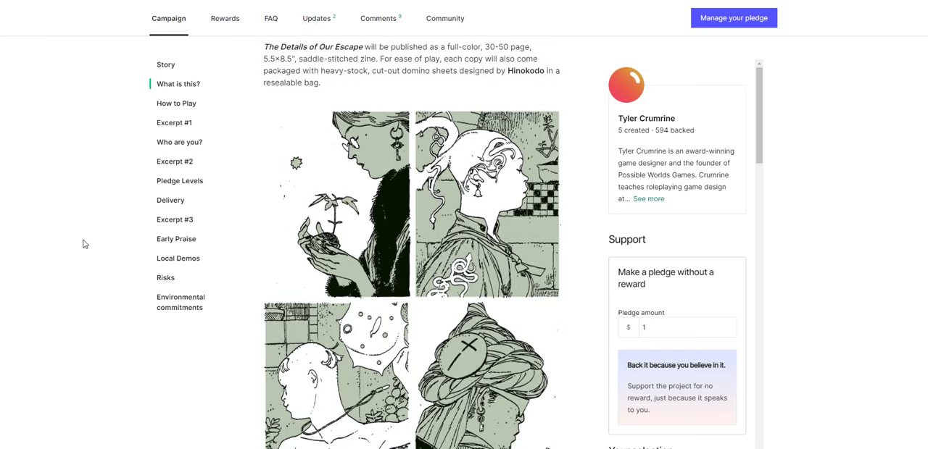
{"action": "scroll", "scroll_direction": "down", "scroll_amount": 3}
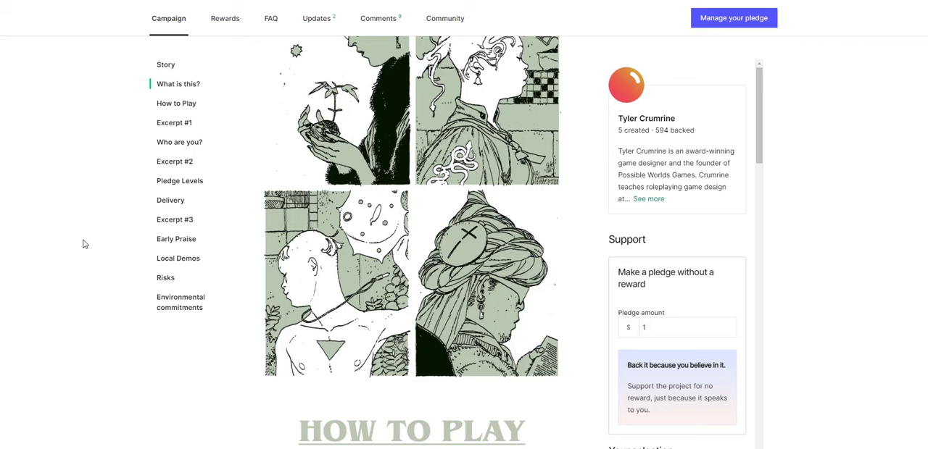
{"action": "scroll", "scroll_direction": "down", "scroll_amount": 3}
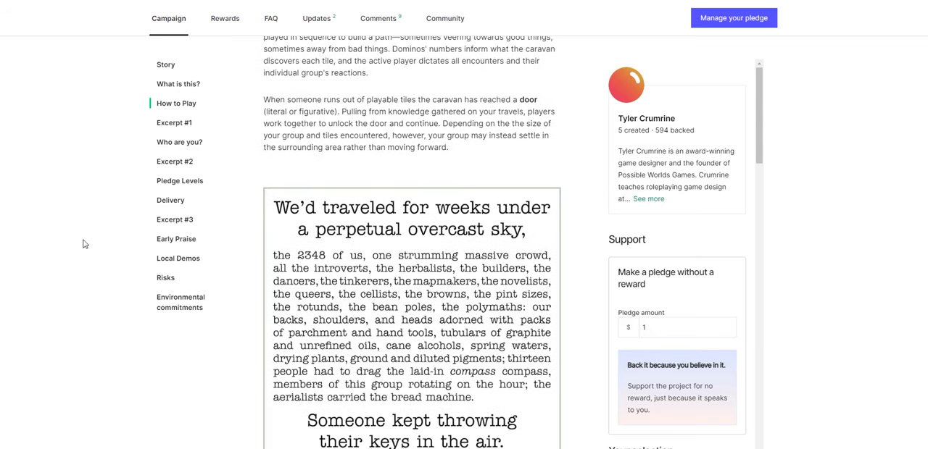
Step: Read the Who are you? creator bios, then return to the campaign's top
{"action": "scroll", "scroll_direction": "down", "scroll_amount": 3}
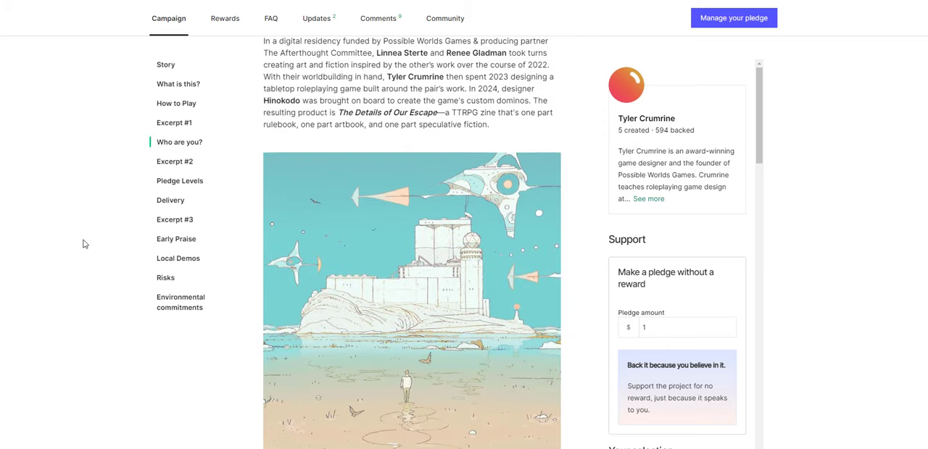
{"action": "scroll", "scroll_direction": "down", "scroll_amount": 3}
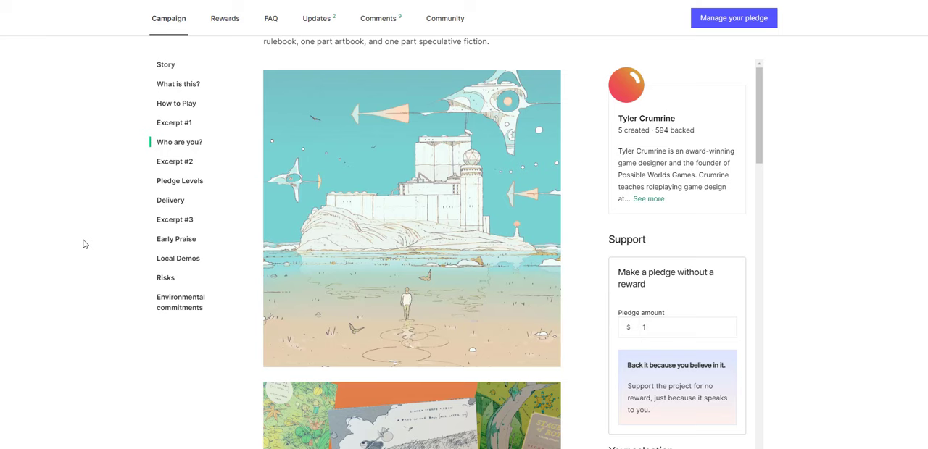
{"action": "scroll", "scroll_direction": "down", "scroll_amount": 3}
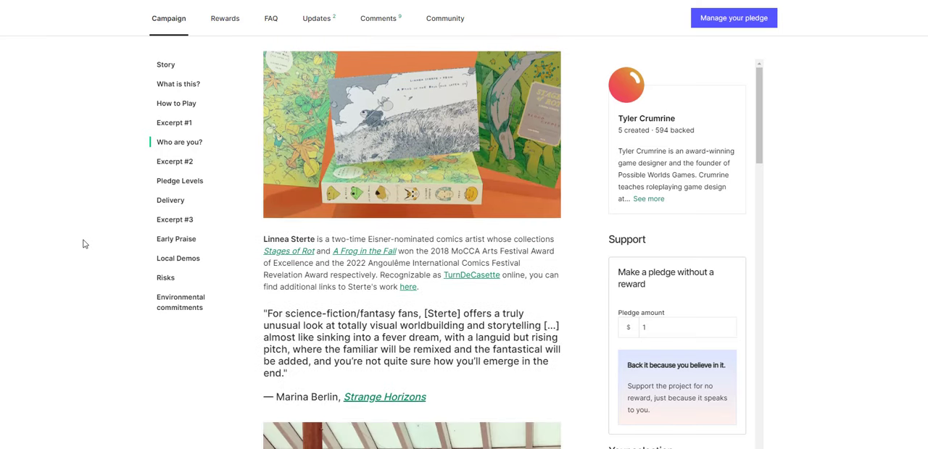
{"action": "scroll", "scroll_direction": "down", "scroll_amount": 3}
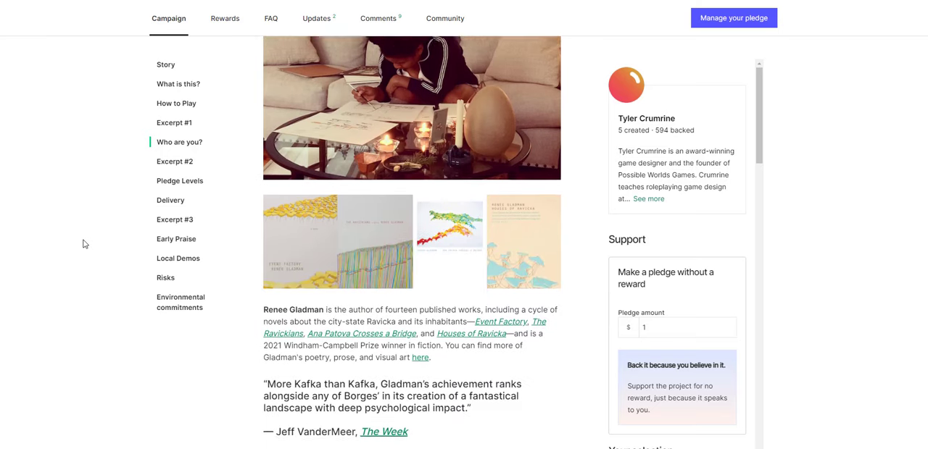
{"action": "scroll", "scroll_direction": "down", "scroll_amount": 3}
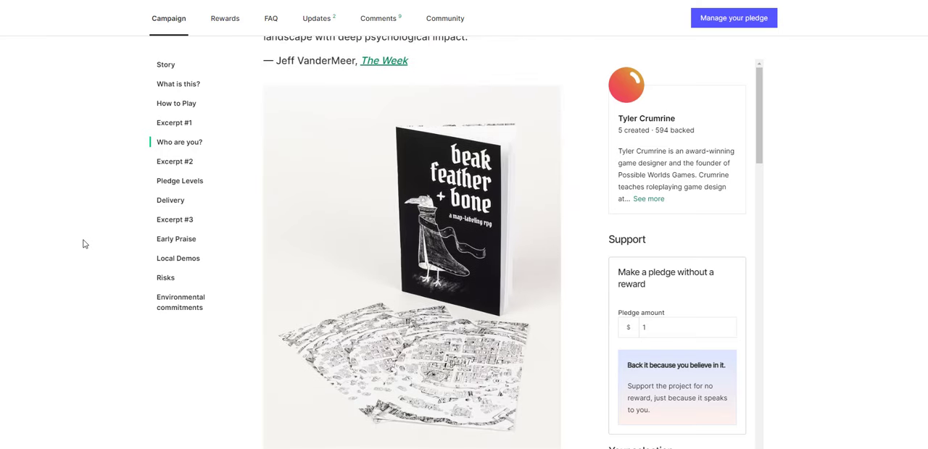
{"action": "scroll", "scroll_direction": "down", "scroll_amount": 3}
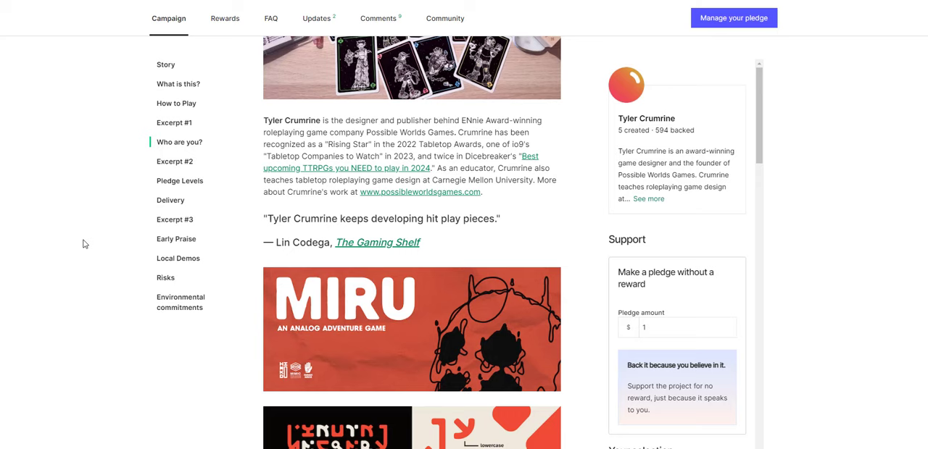
{"action": "scroll", "scroll_direction": "down", "scroll_amount": 3}
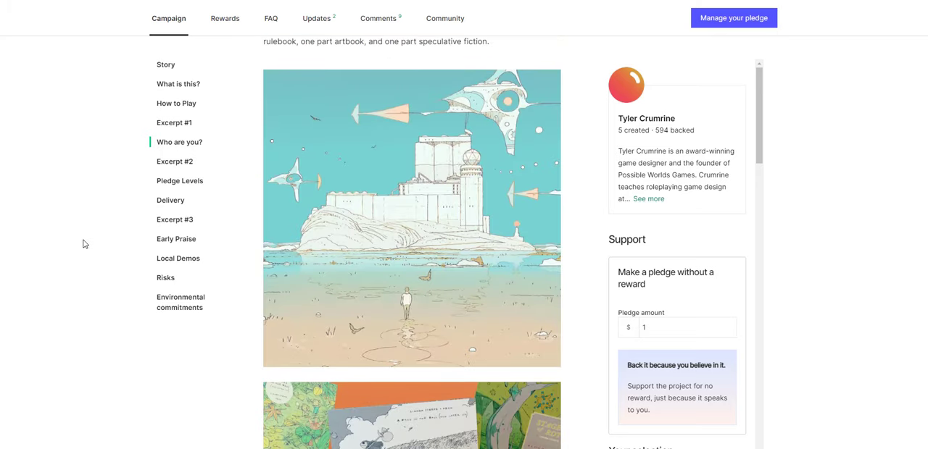
{"action": "left_click", "coordinate": [176, 103]}
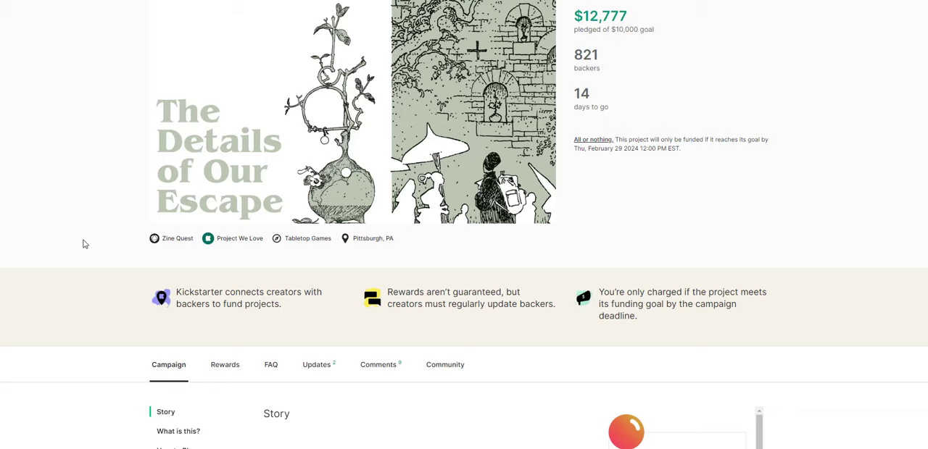
{"action": "mouse_move", "coordinate": [233, 156]}
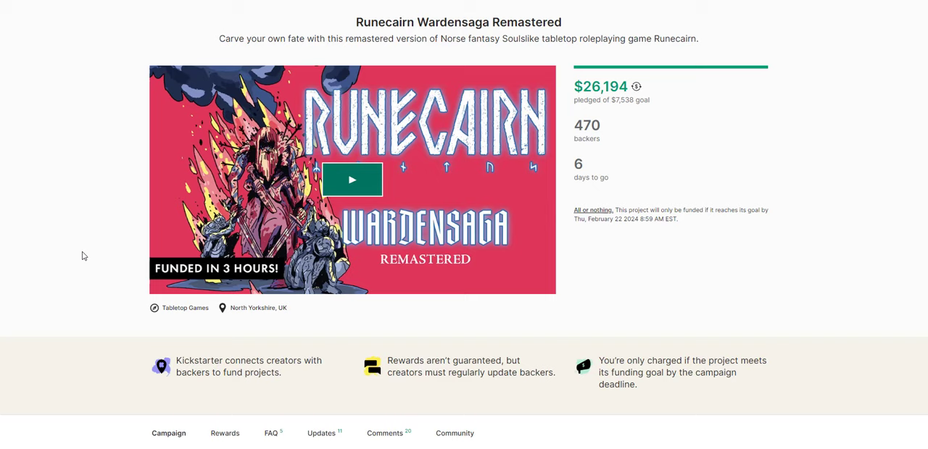
{"action": "mouse_move", "coordinate": [82, 251]}
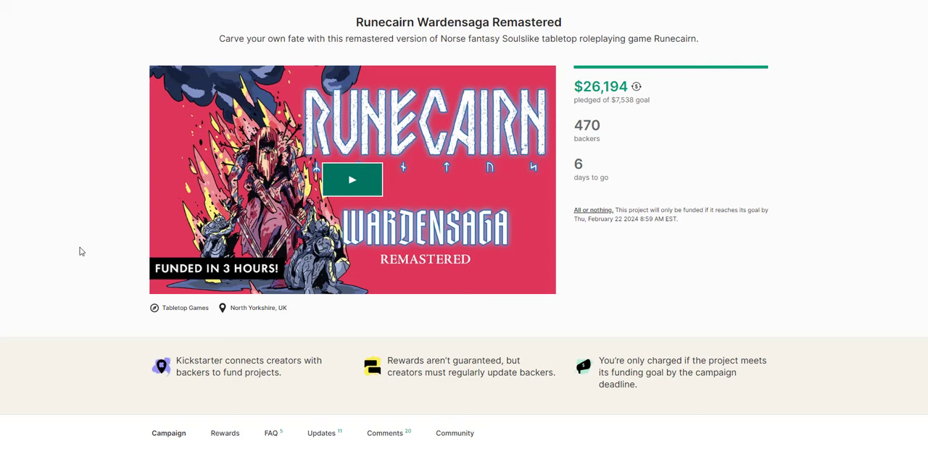
Step: Scroll the Runecairn Wardensaga Remastered page into 'What is Runecairn?'
{"action": "scroll", "scroll_direction": "down", "scroll_amount": 3}
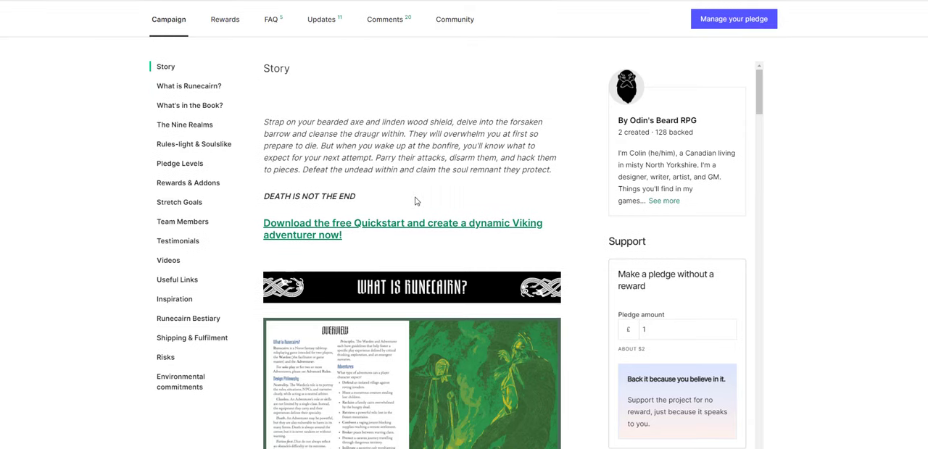
{"action": "mouse_move", "coordinate": [586, 267]}
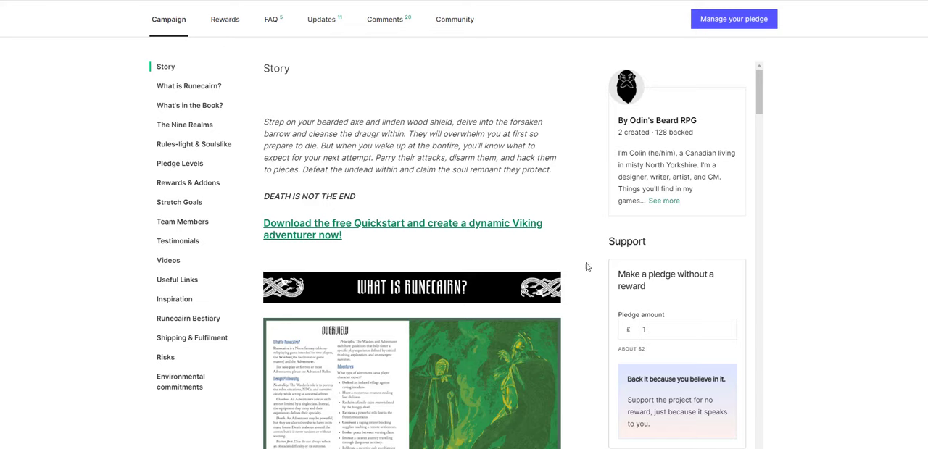
{"action": "mouse_move", "coordinate": [472, 260]}
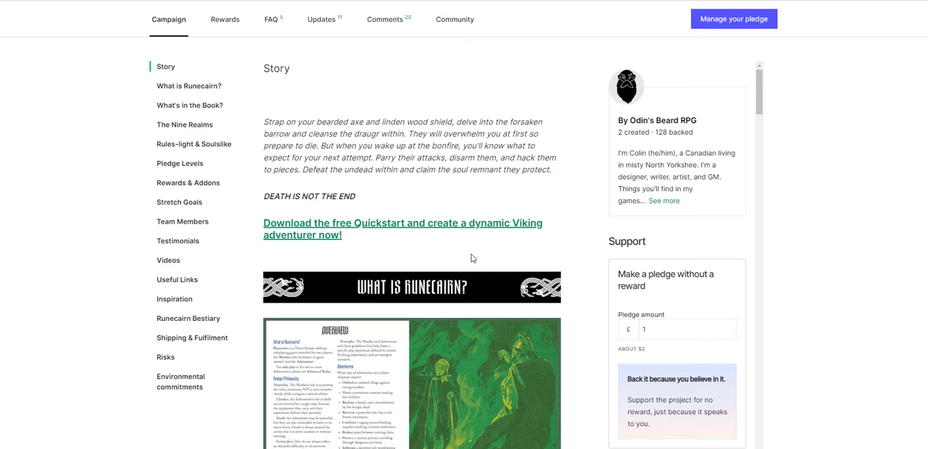
Step: Scroll the Runecairn Campaign story through what's included in the book
{"action": "scroll", "scroll_direction": "down", "scroll_amount": 3}
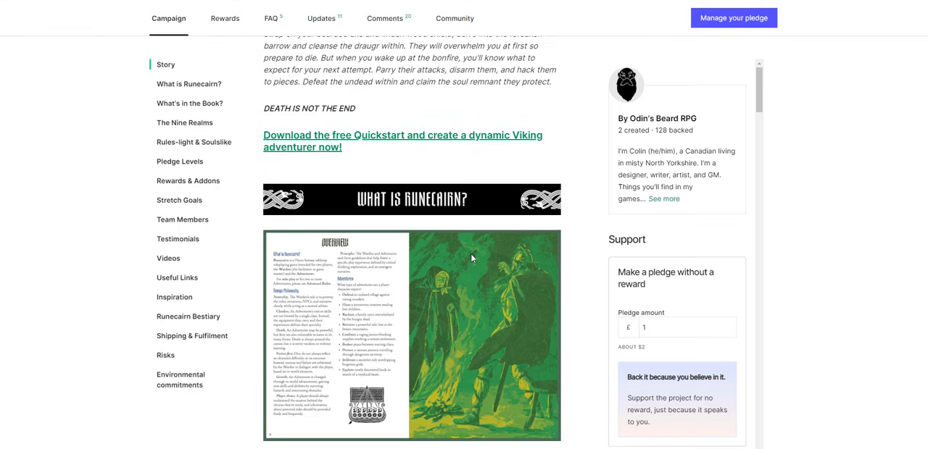
{"action": "left_click", "coordinate": [190, 103]}
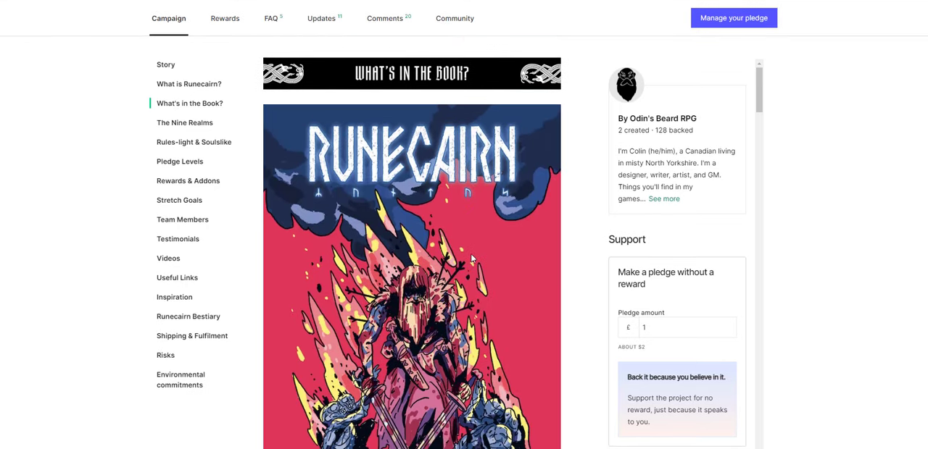
{"action": "scroll", "scroll_direction": "down", "scroll_amount": 3}
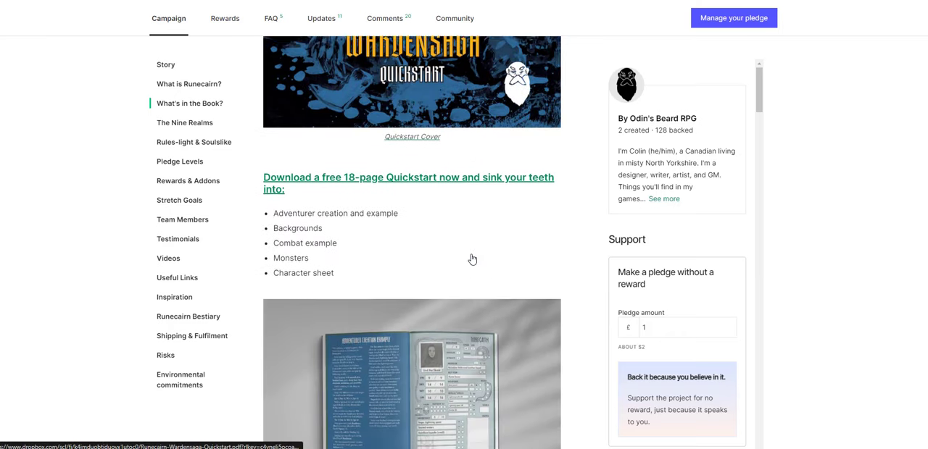
{"action": "scroll", "scroll_direction": "down", "scroll_amount": 3}
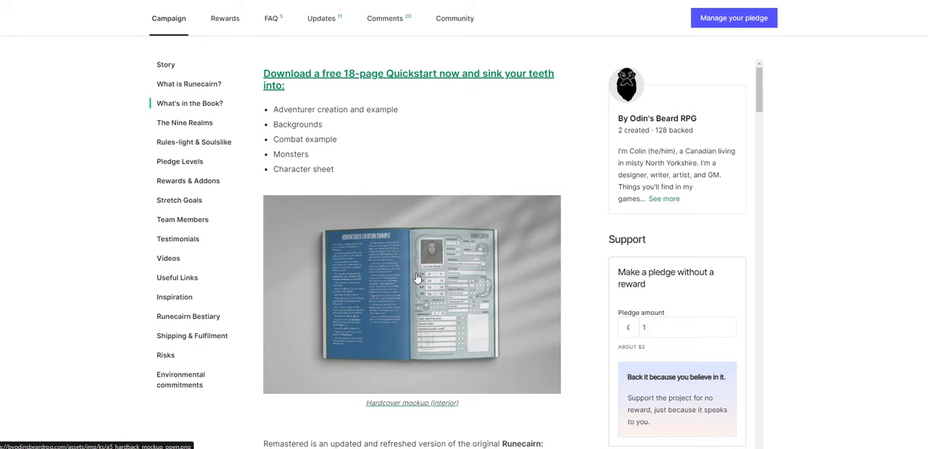
{"action": "scroll", "scroll_direction": "down", "scroll_amount": 3}
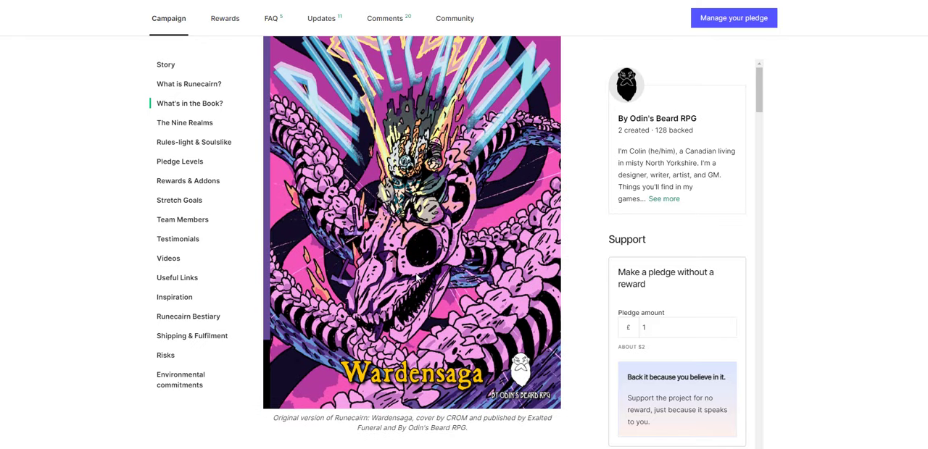
{"action": "scroll", "scroll_direction": "down", "scroll_amount": 3}
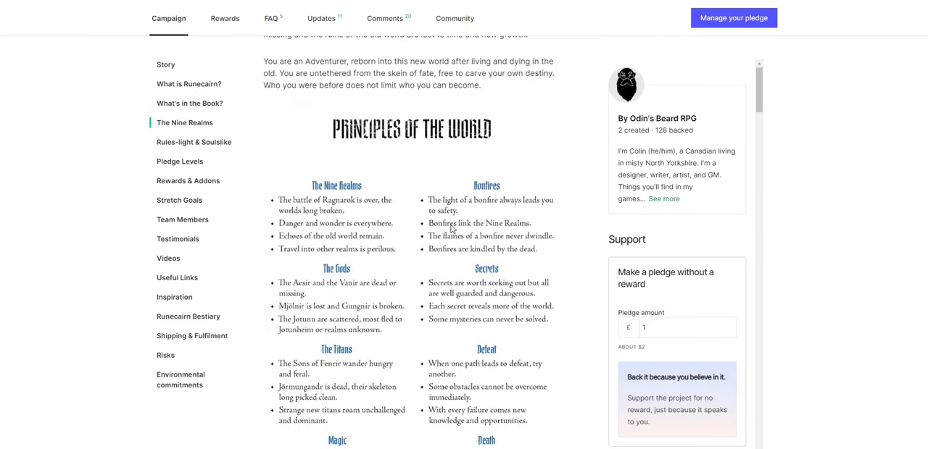
Step: Read on through Pledge Levels and bundles, then jump back to The Nine Realms
{"action": "scroll", "scroll_direction": "down", "scroll_amount": 3}
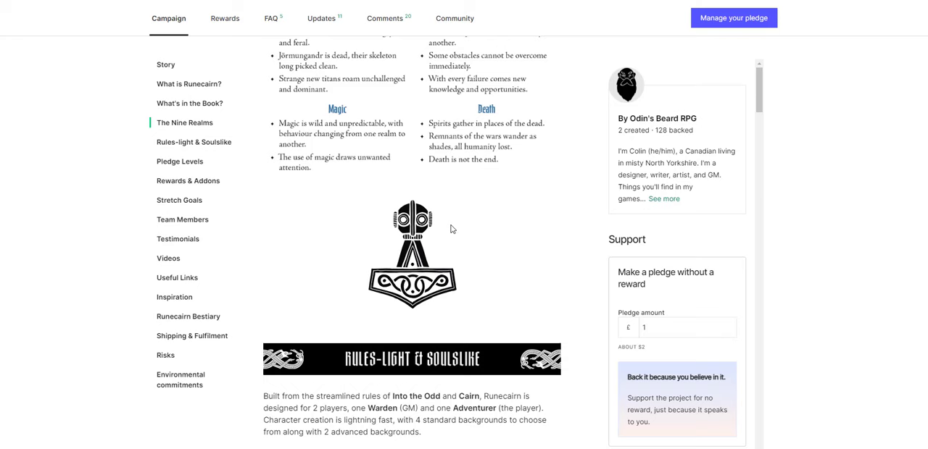
{"action": "scroll", "scroll_direction": "down", "scroll_amount": 3}
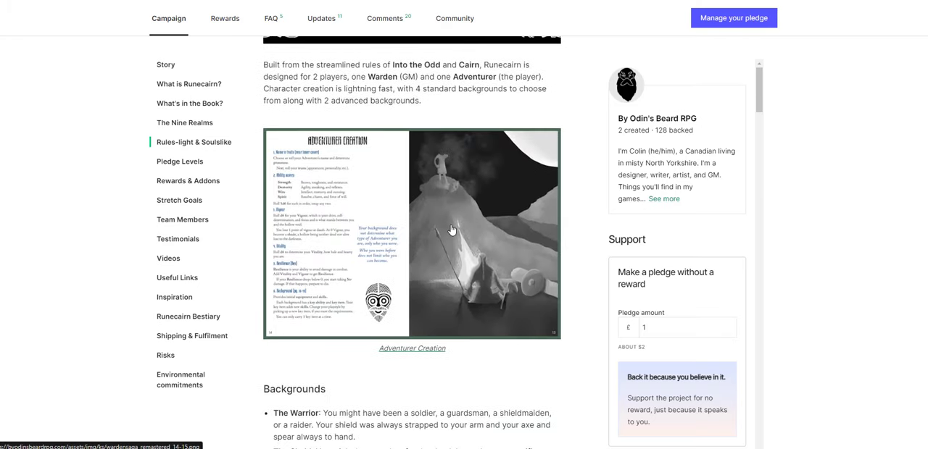
{"action": "scroll", "scroll_direction": "down", "scroll_amount": 3}
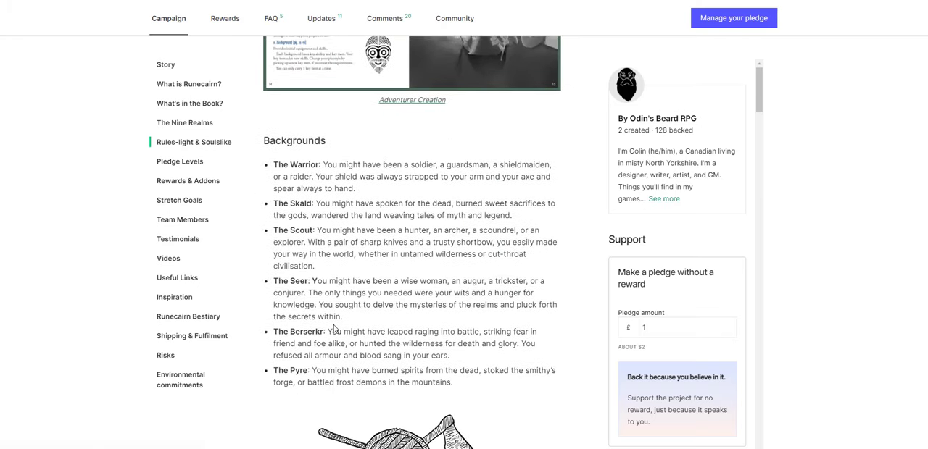
{"action": "scroll", "scroll_direction": "down", "scroll_amount": 3}
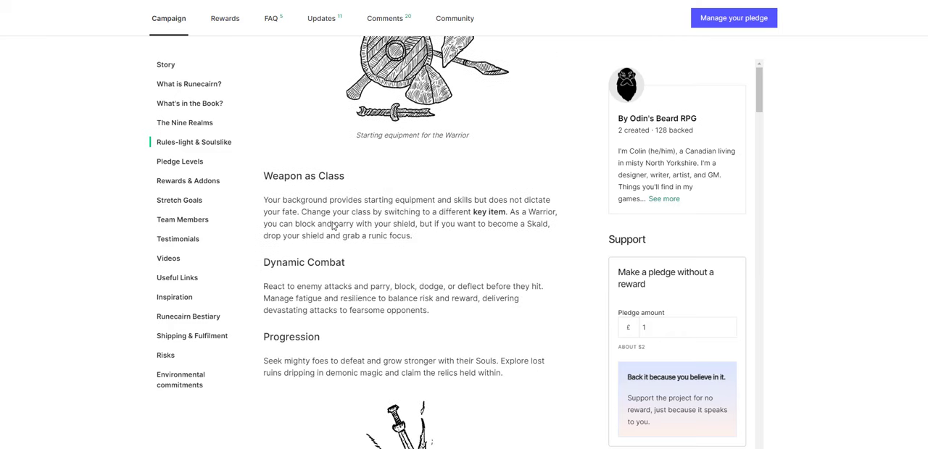
{"action": "scroll", "scroll_direction": "down", "scroll_amount": 3}
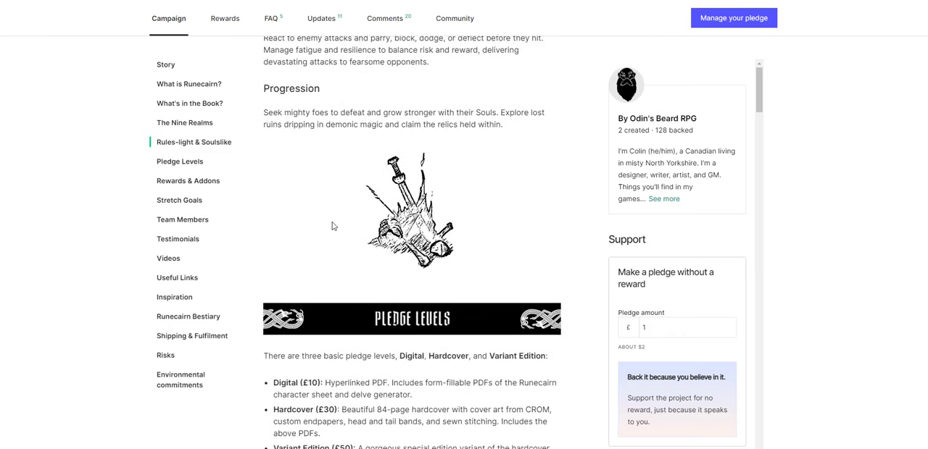
{"action": "scroll", "scroll_direction": "down", "scroll_amount": 3}
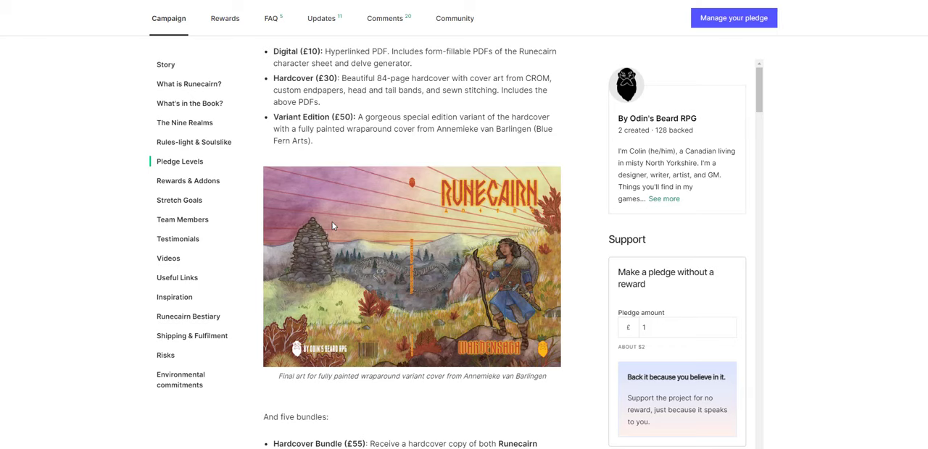
{"action": "mouse_move", "coordinate": [439, 263]}
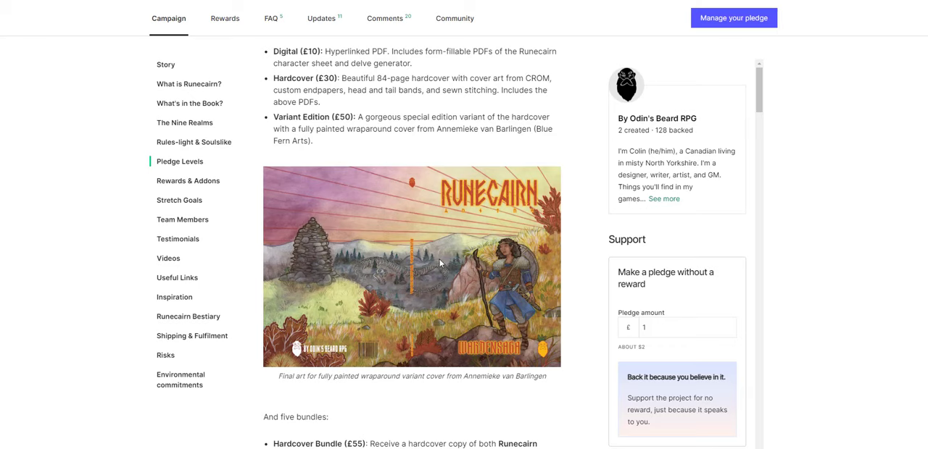
{"action": "mouse_move", "coordinate": [479, 310]}
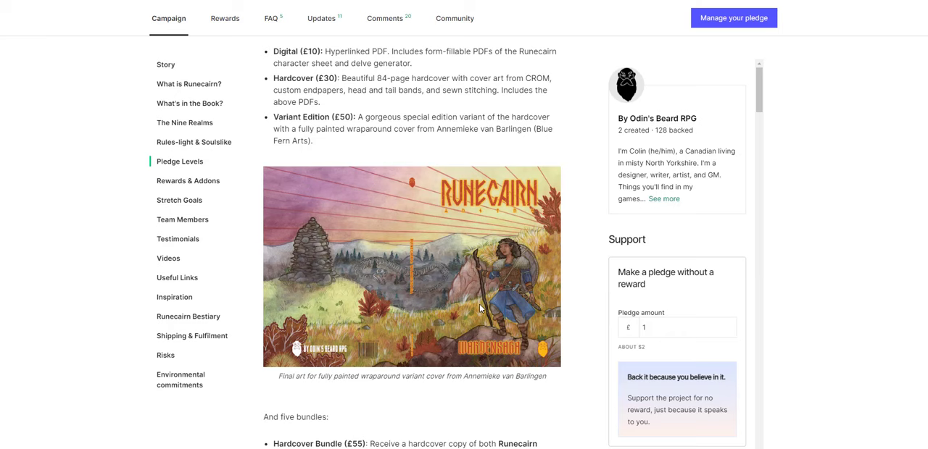
{"action": "scroll", "scroll_direction": "down", "scroll_amount": 3}
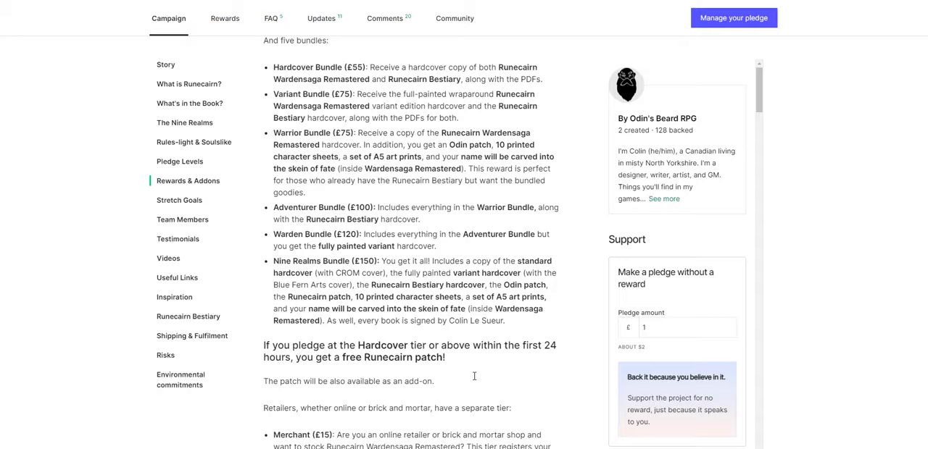
{"action": "left_click", "coordinate": [185, 122]}
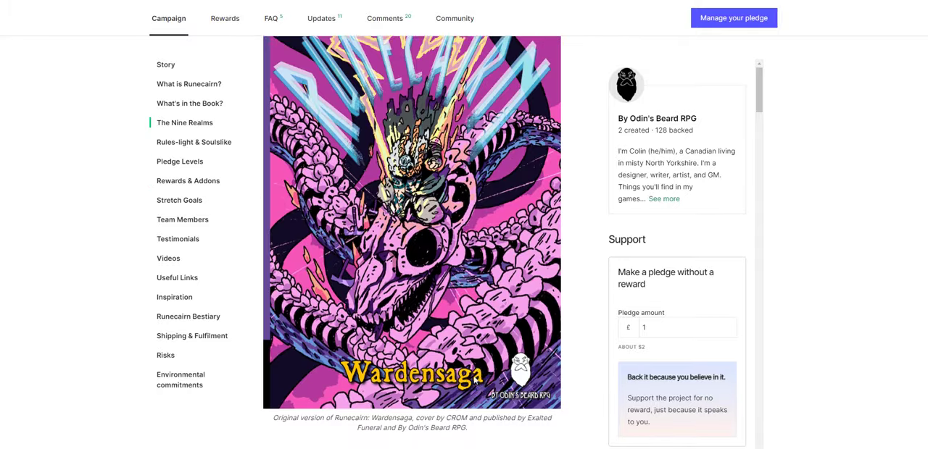
{"action": "left_click", "coordinate": [188, 84]}
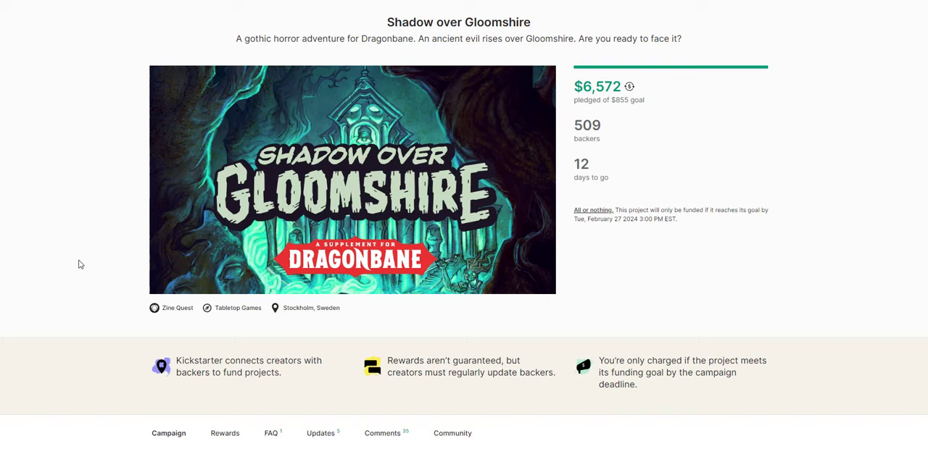
{"action": "scroll", "scroll_direction": "down", "scroll_amount": 3}
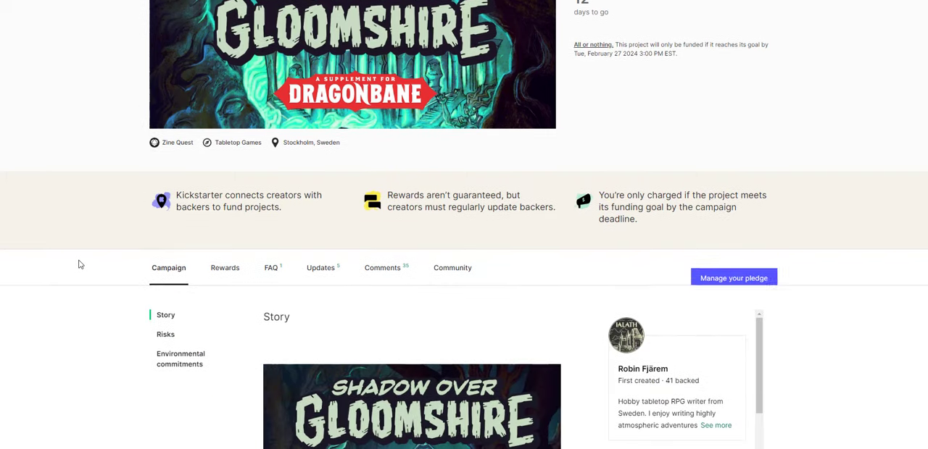
{"action": "scroll", "scroll_direction": "down", "scroll_amount": 3}
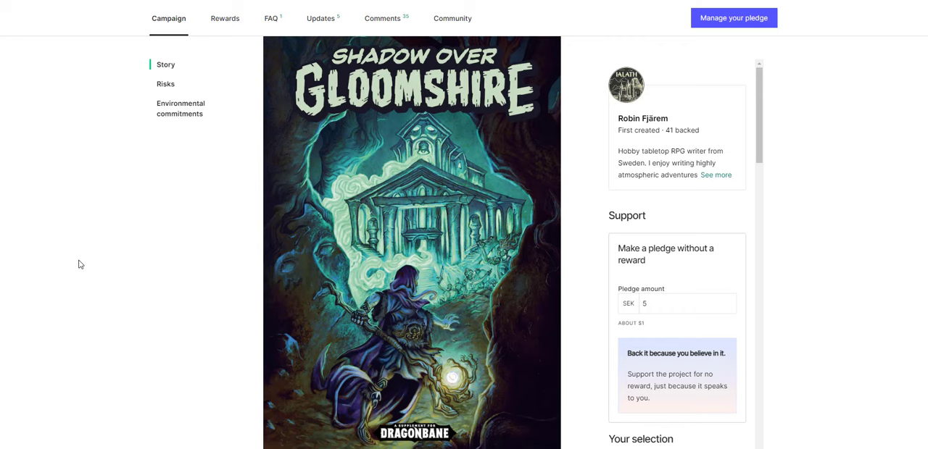
{"action": "scroll", "scroll_direction": "down", "scroll_amount": 3}
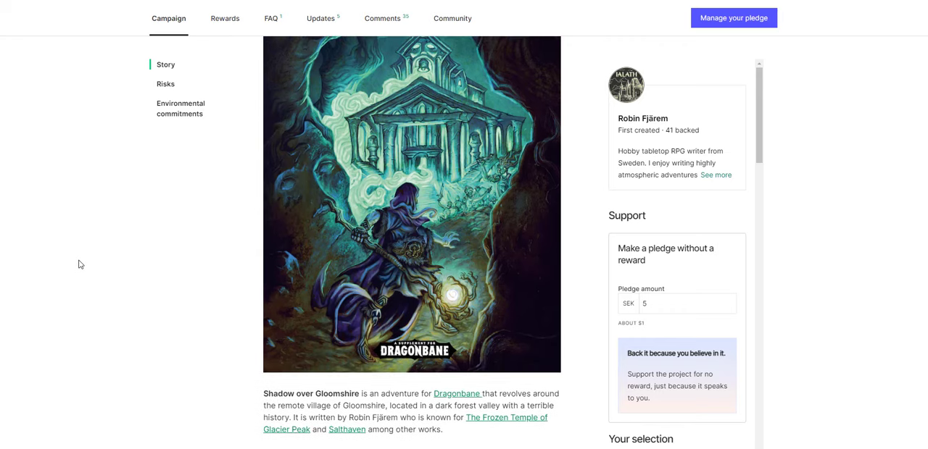
{"action": "scroll", "scroll_direction": "down", "scroll_amount": 3}
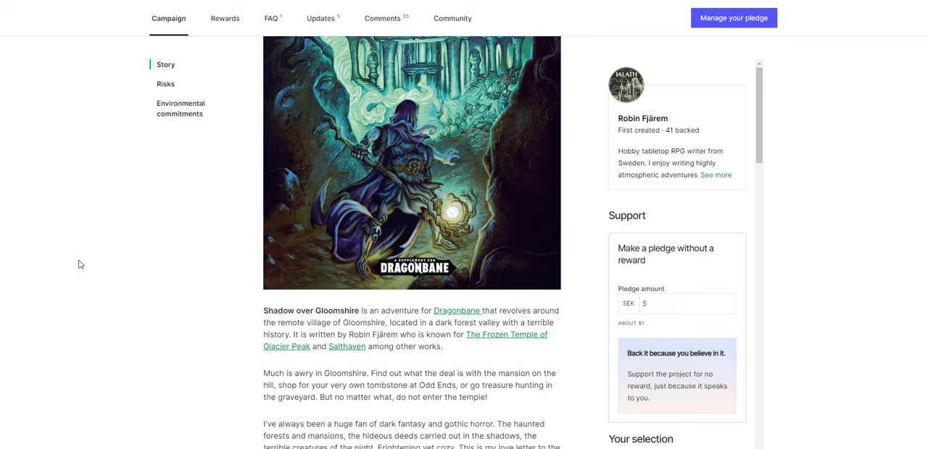
{"action": "scroll", "scroll_direction": "down", "scroll_amount": 3}
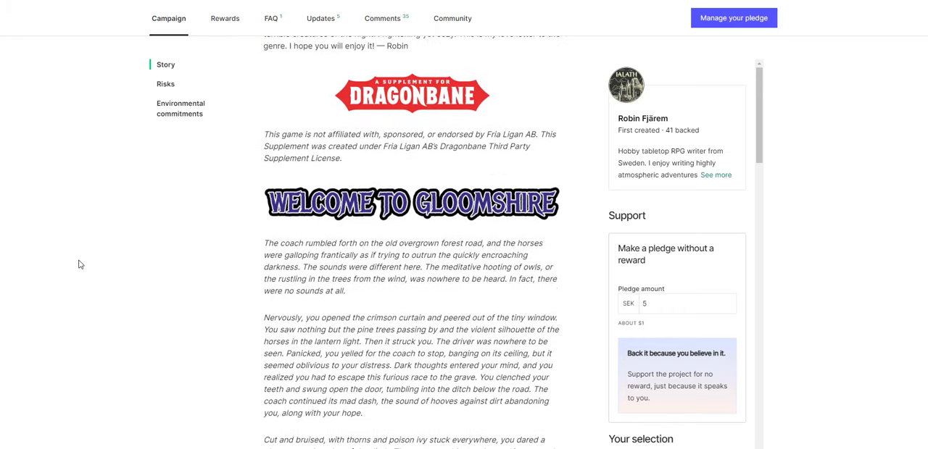
{"action": "scroll", "scroll_direction": "down", "scroll_amount": 3}
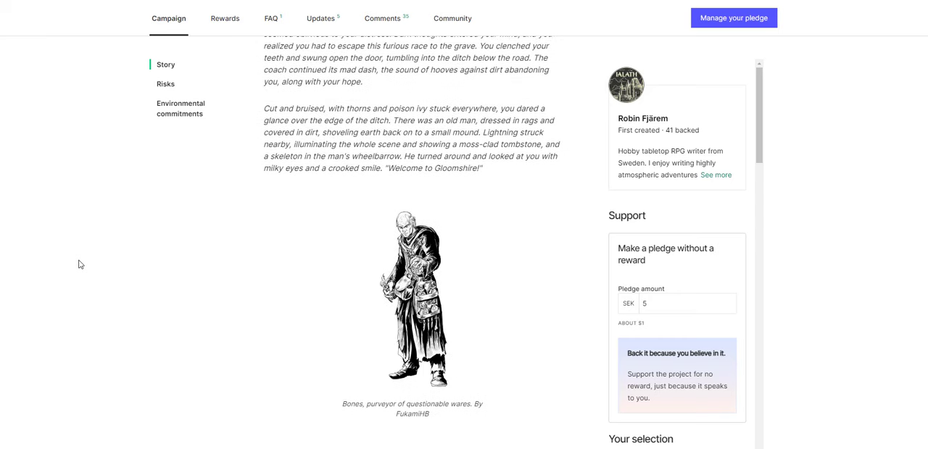
{"action": "scroll", "scroll_direction": "down", "scroll_amount": 3}
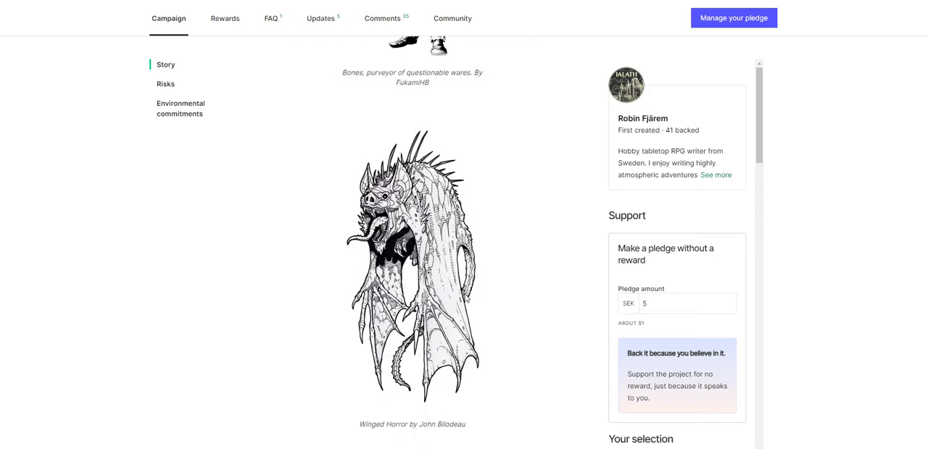
{"action": "scroll", "scroll_direction": "down", "scroll_amount": 3}
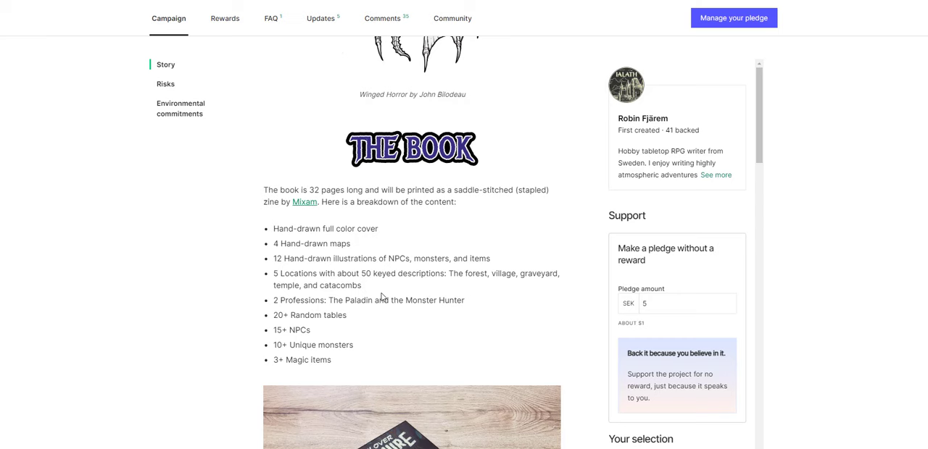
{"action": "scroll", "scroll_direction": "down", "scroll_amount": 3}
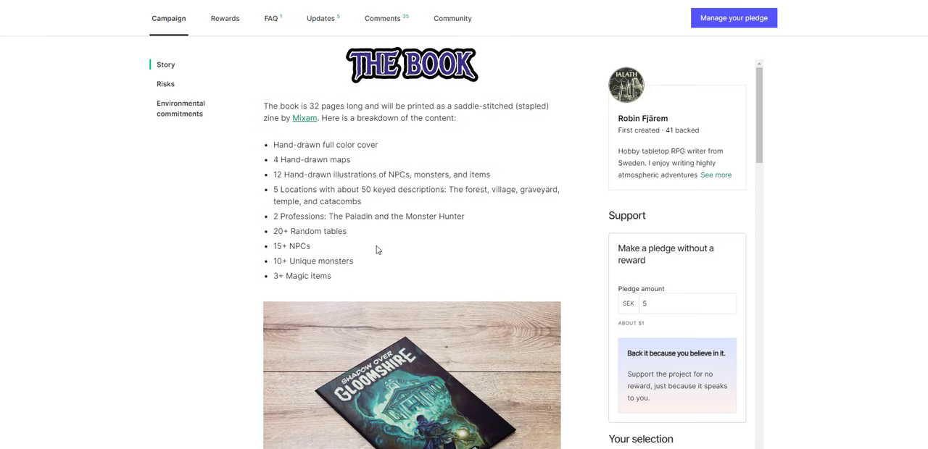
{"action": "mouse_move", "coordinate": [195, 250]}
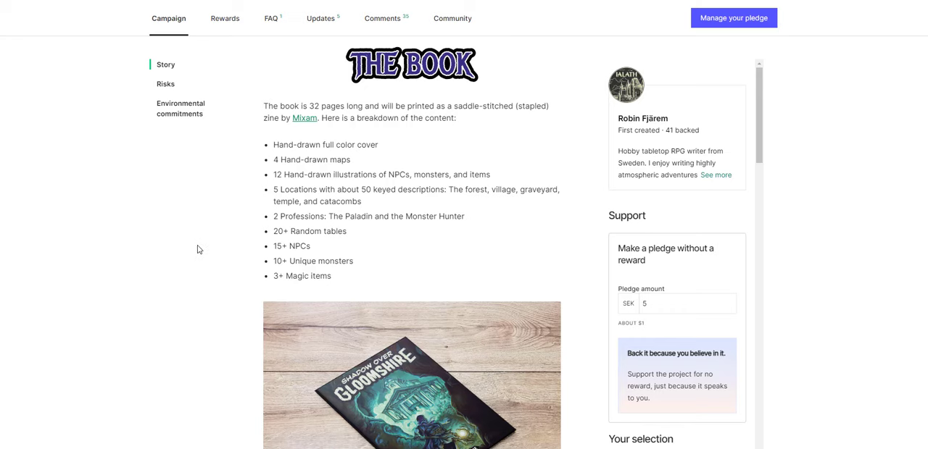
{"action": "scroll", "scroll_direction": "down", "scroll_amount": 3}
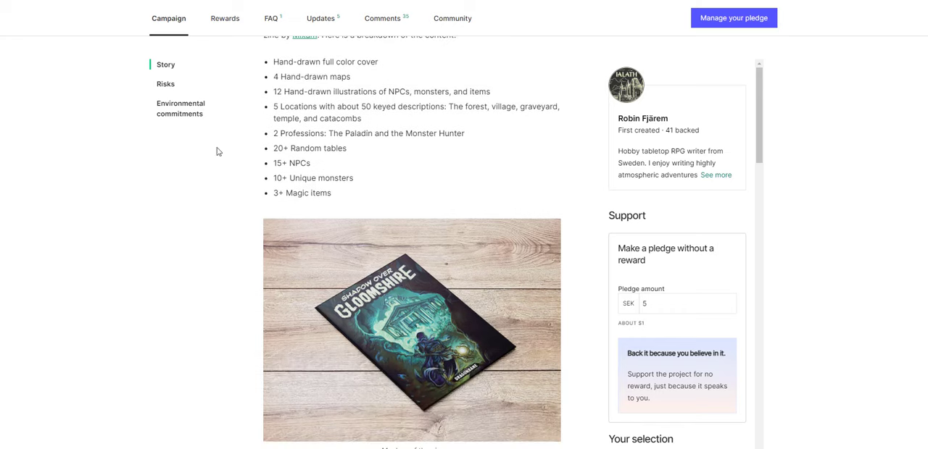
{"action": "mouse_move", "coordinate": [187, 336]}
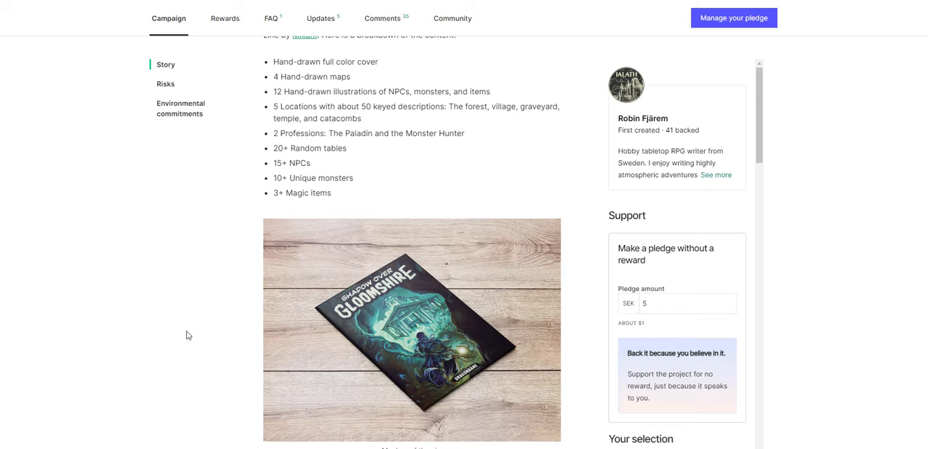
{"action": "scroll", "scroll_direction": "down", "scroll_amount": 3}
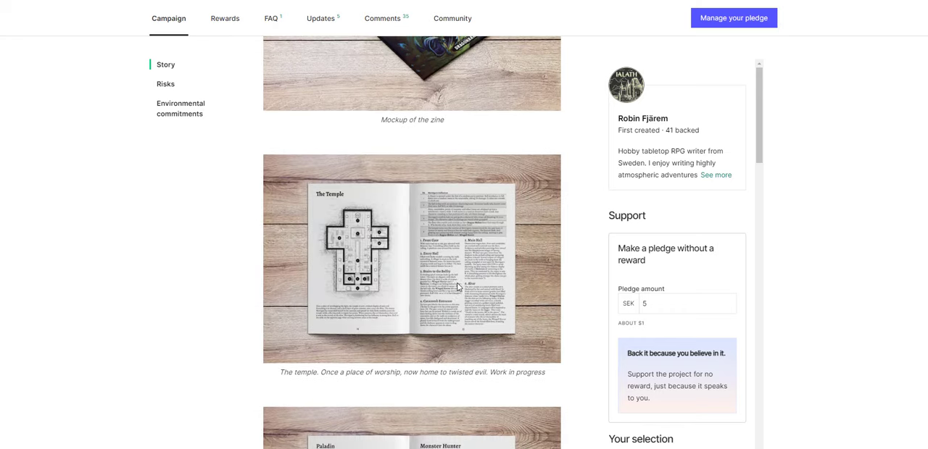
{"action": "scroll", "scroll_direction": "down", "scroll_amount": 3}
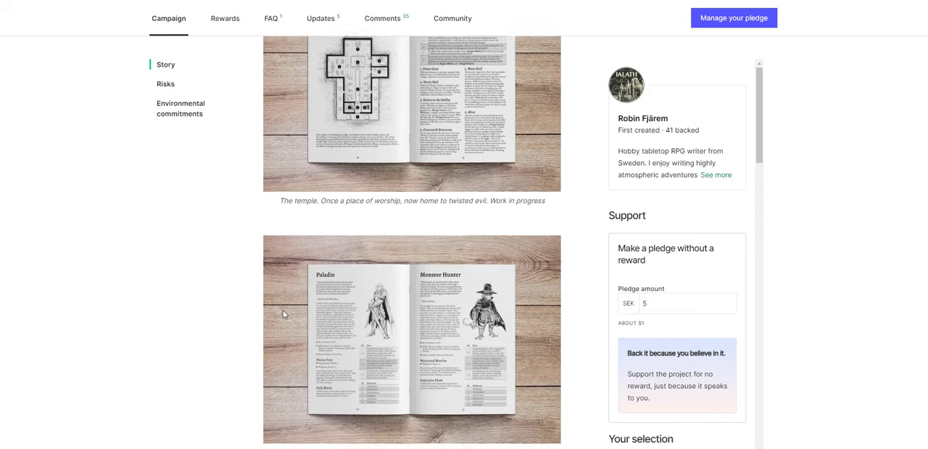
{"action": "scroll", "scroll_direction": "down", "scroll_amount": 3}
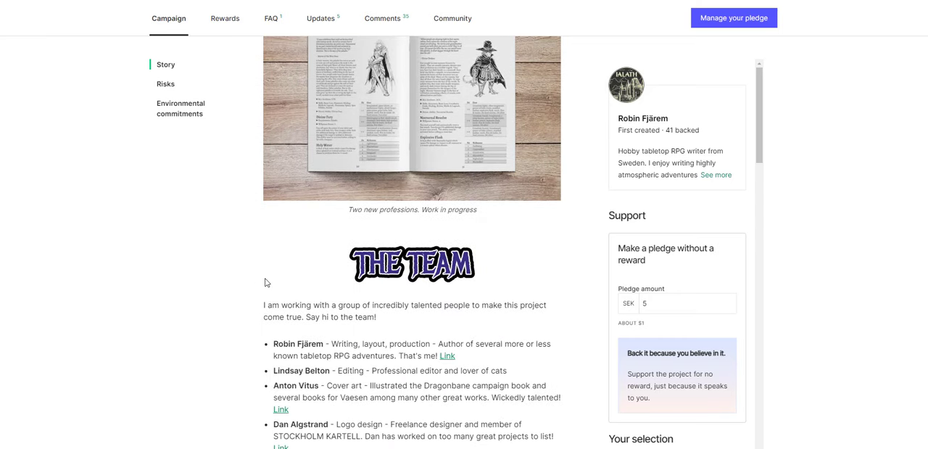
{"action": "scroll", "scroll_direction": "down", "scroll_amount": 3}
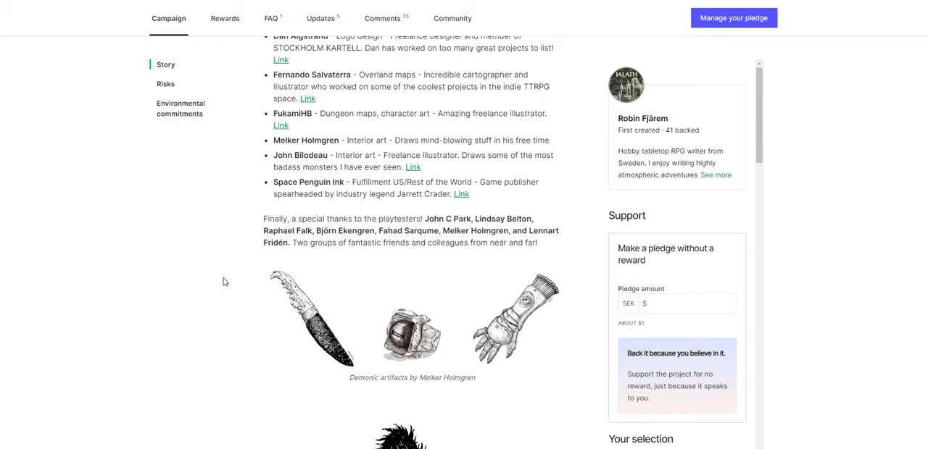
{"action": "scroll", "scroll_direction": "down", "scroll_amount": 3}
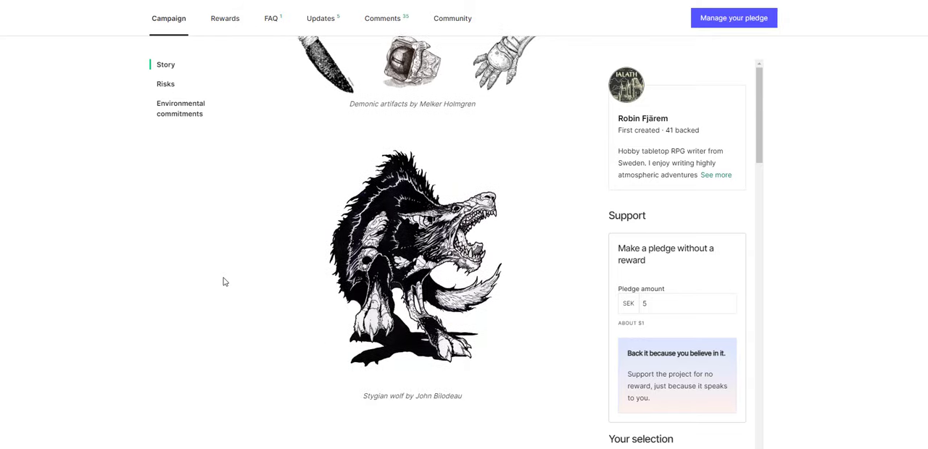
{"action": "scroll", "scroll_direction": "down", "scroll_amount": 3}
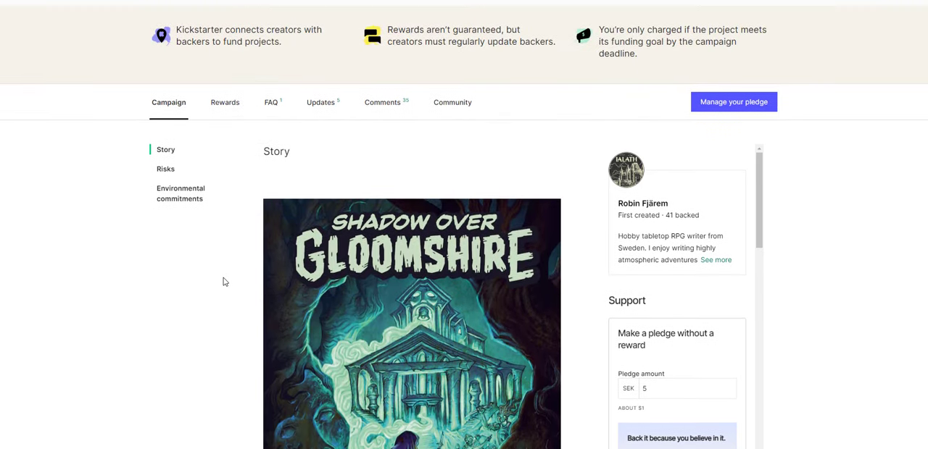
Step: Scroll Shadow over Gloomshire back up to its title, pitch and funding summary
{"action": "scroll", "scroll_direction": "up", "scroll_amount": 3}
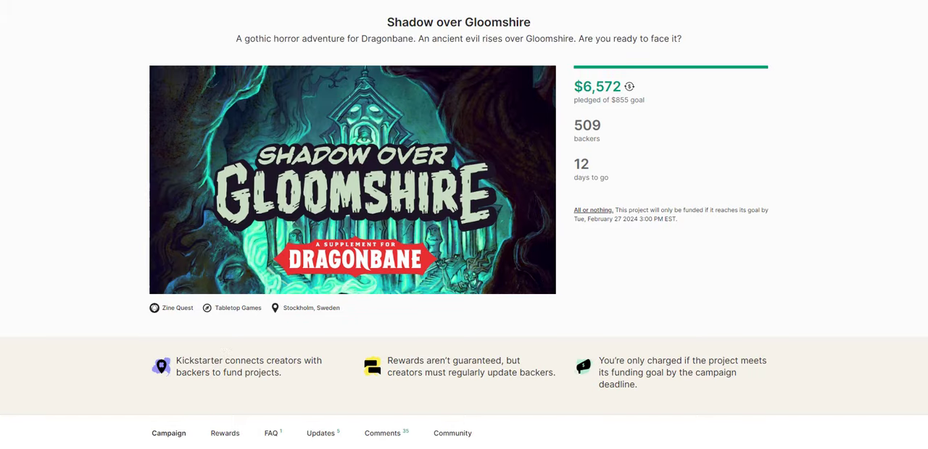
{"action": "mouse_move", "coordinate": [341, 135]}
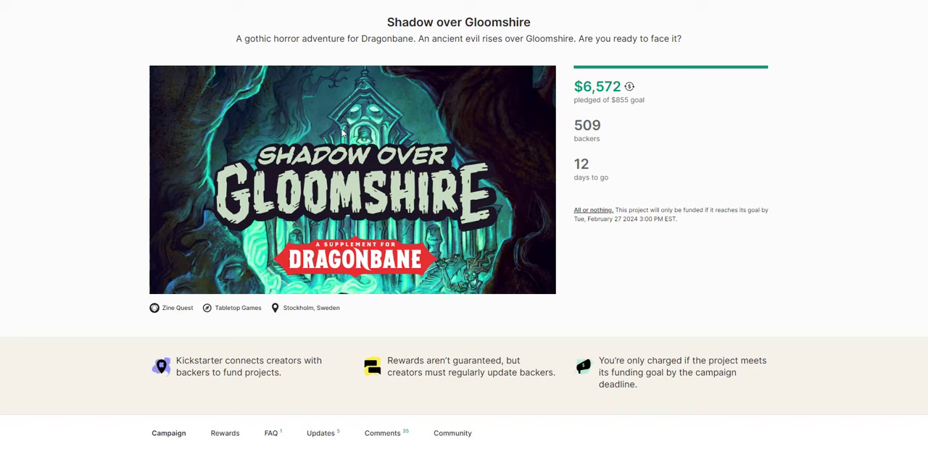
{"action": "mouse_move", "coordinate": [342, 133]}
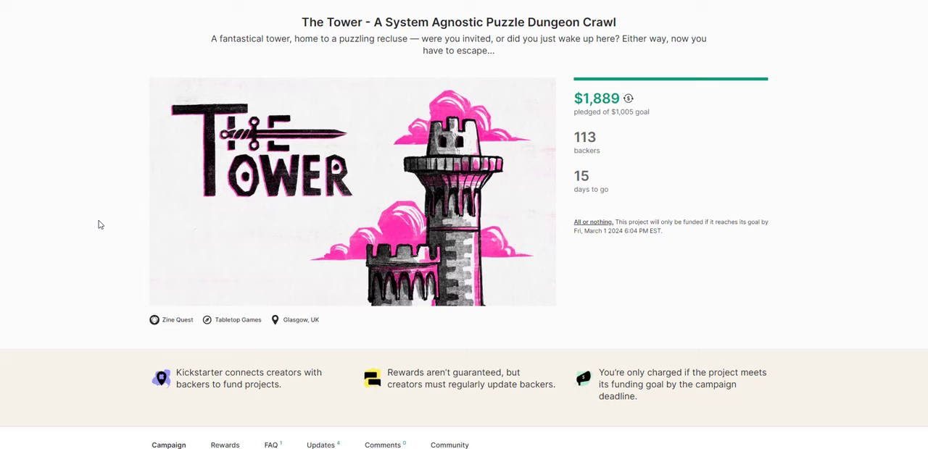
{"action": "scroll", "scroll_direction": "down", "scroll_amount": 3}
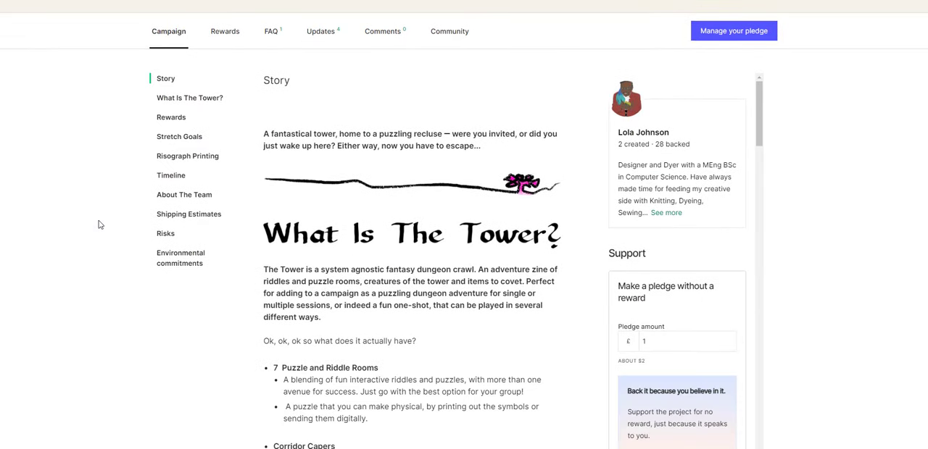
{"action": "scroll", "scroll_direction": "down", "scroll_amount": 3}
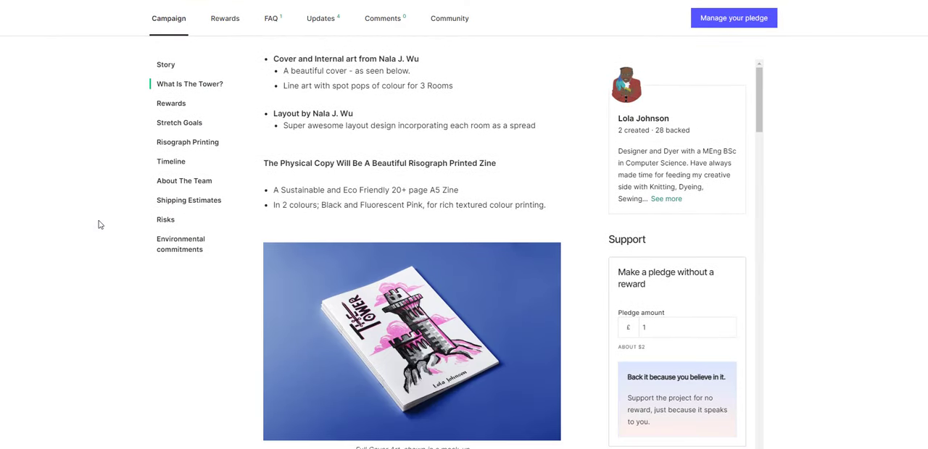
{"action": "scroll", "scroll_direction": "down", "scroll_amount": 3}
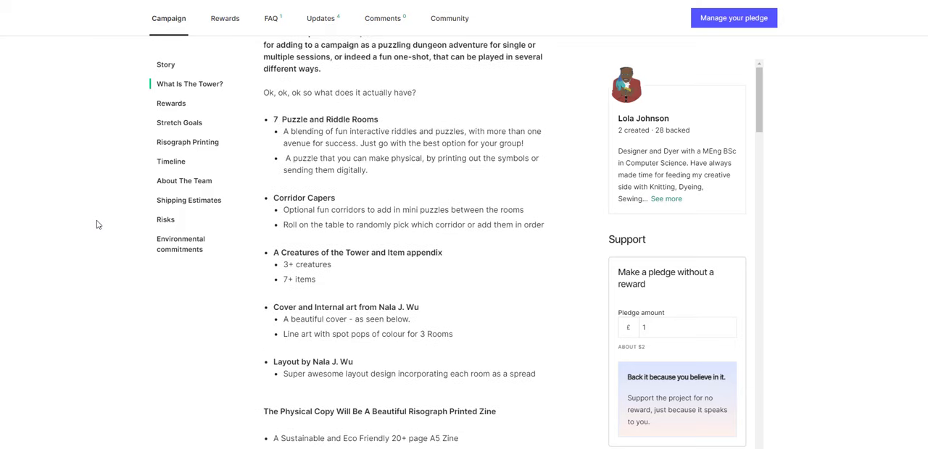
{"action": "left_click", "coordinate": [171, 103]}
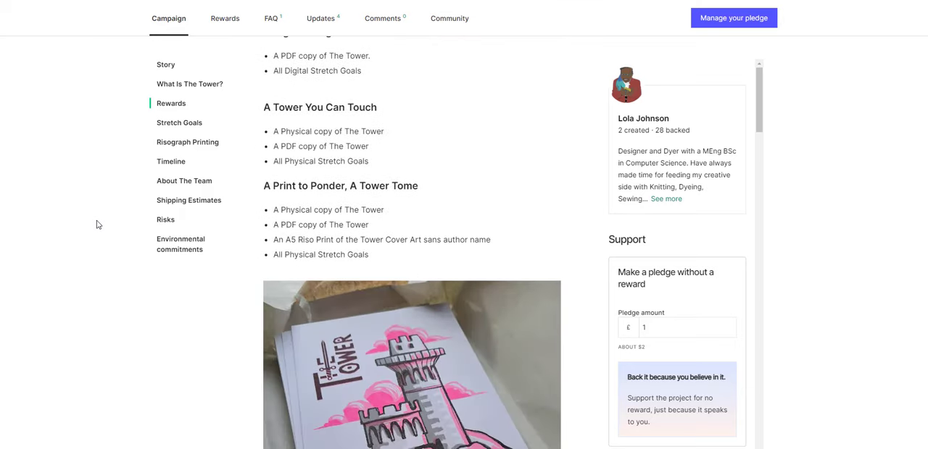
{"action": "scroll", "scroll_direction": "down", "scroll_amount": 3}
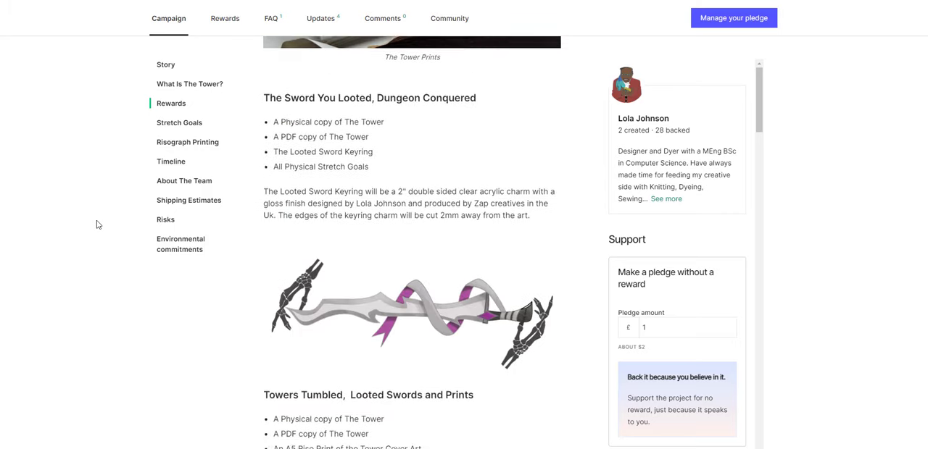
{"action": "scroll", "scroll_direction": "down", "scroll_amount": 3}
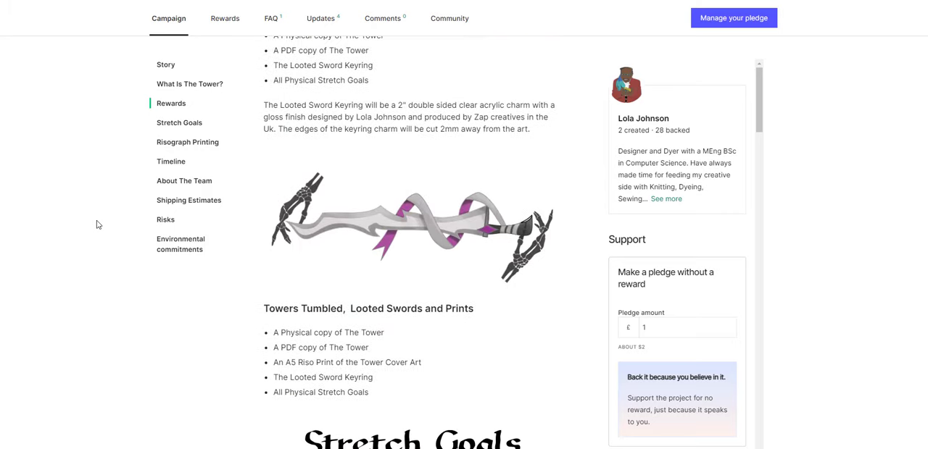
{"action": "scroll", "scroll_direction": "down", "scroll_amount": 3}
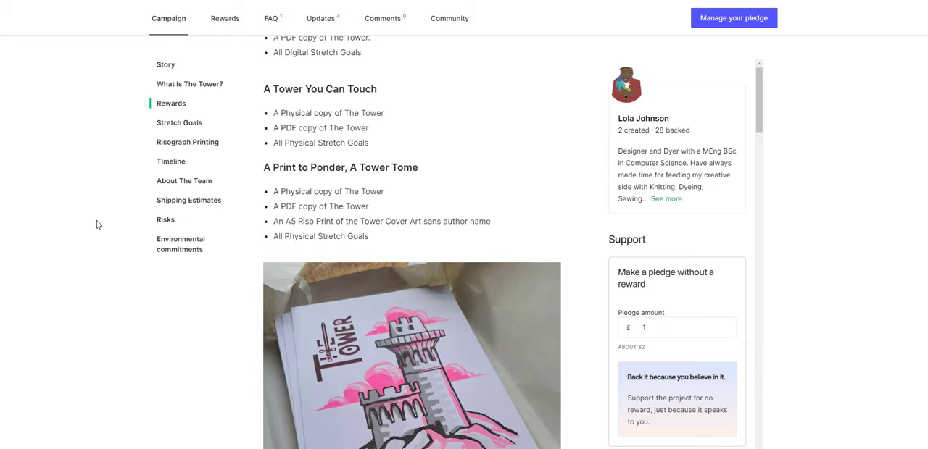
{"action": "scroll", "scroll_direction": "down", "scroll_amount": 3}
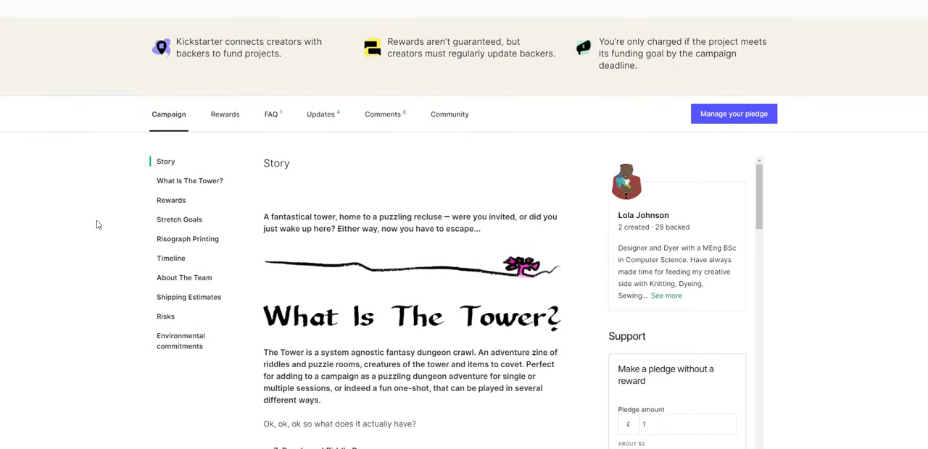
{"action": "scroll", "scroll_direction": "down", "scroll_amount": 3}
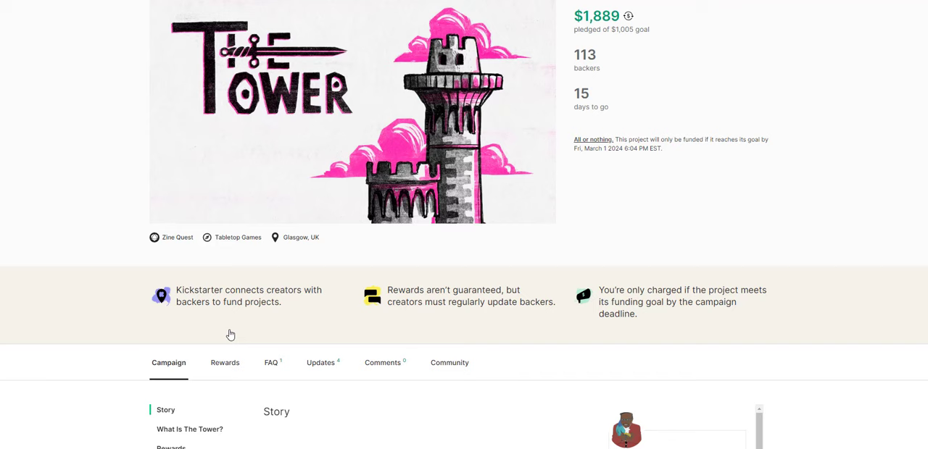
{"action": "scroll", "scroll_direction": "up", "scroll_amount": 3}
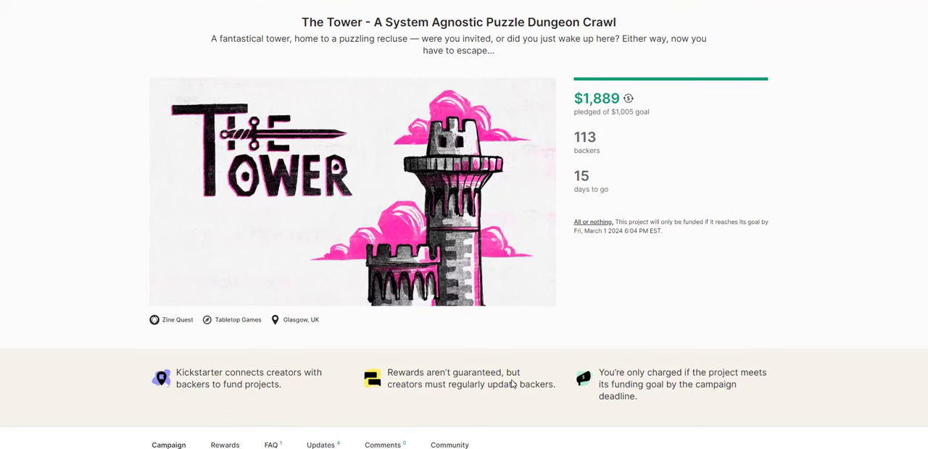
{"action": "mouse_move", "coordinate": [447, 276]}
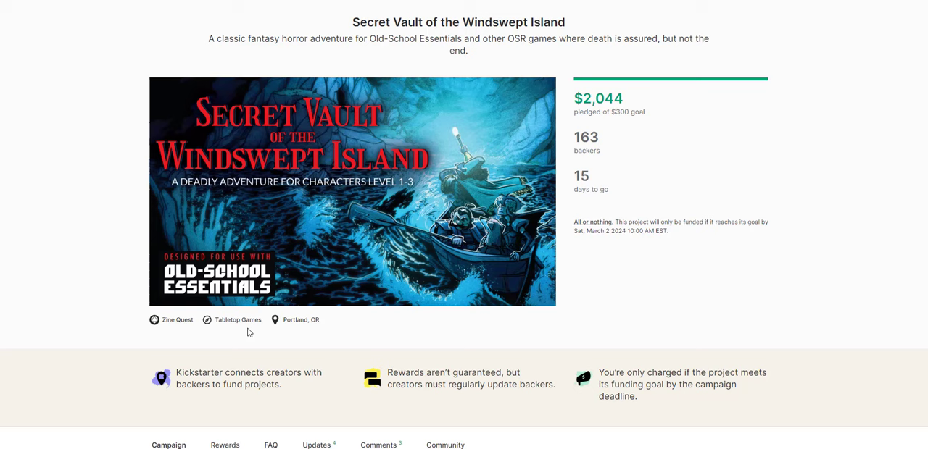
Step: Scroll past the Secret Vault of the Windswept Island funding summary to its Story section
{"action": "scroll", "scroll_direction": "down", "scroll_amount": 3}
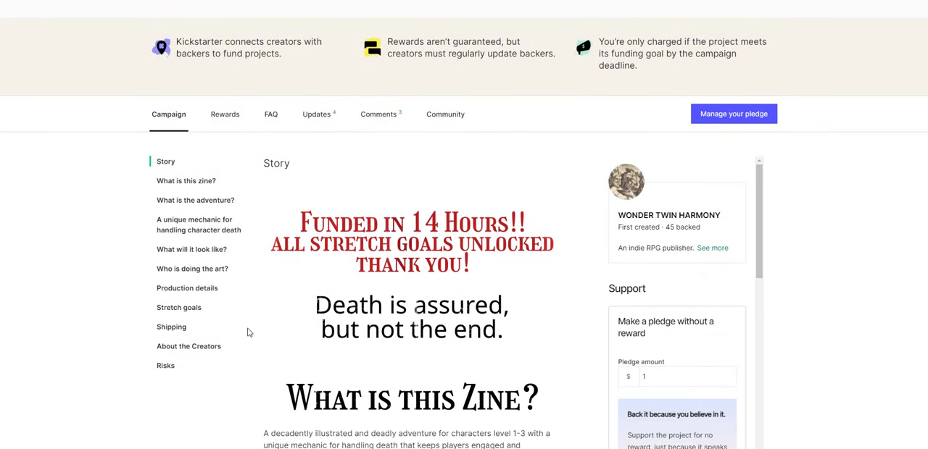
{"action": "mouse_move", "coordinate": [276, 319]}
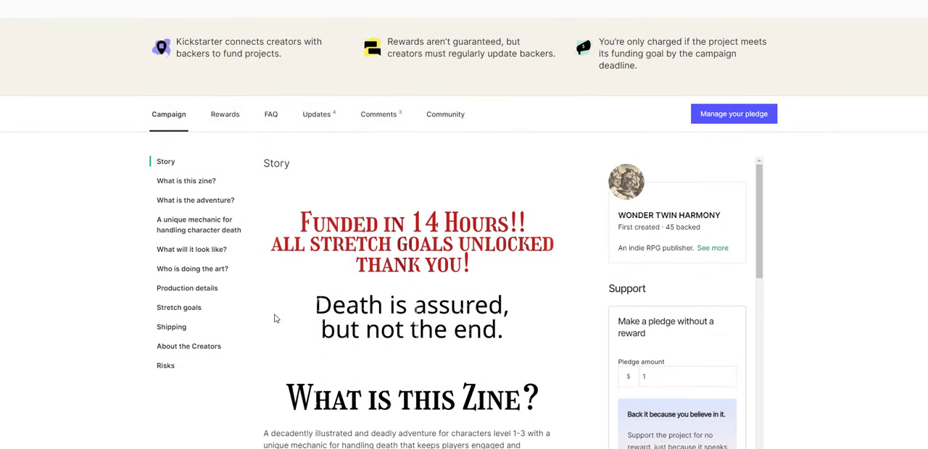
Step: Scroll the Secret Vault story through sample pages and 'Who is doing the art?' to Production details
{"action": "scroll", "scroll_direction": "down", "scroll_amount": 3}
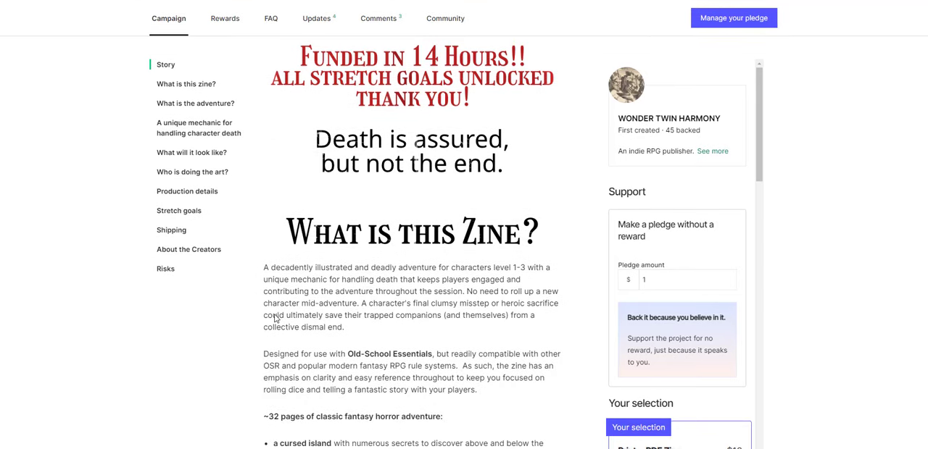
{"action": "scroll", "scroll_direction": "down", "scroll_amount": 3}
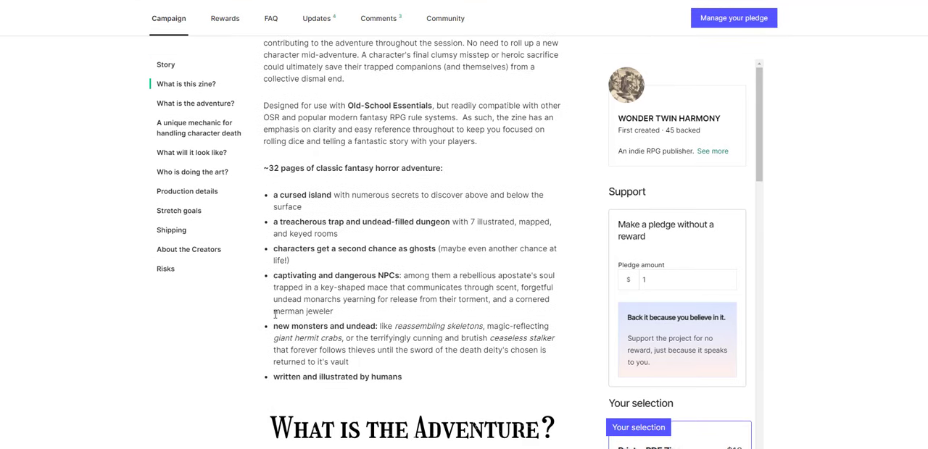
{"action": "mouse_move", "coordinate": [145, 339]}
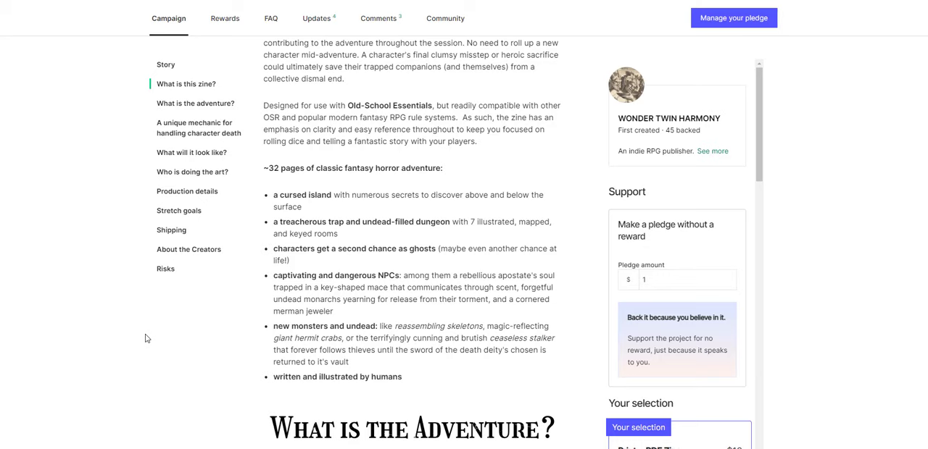
{"action": "mouse_move", "coordinate": [143, 357]}
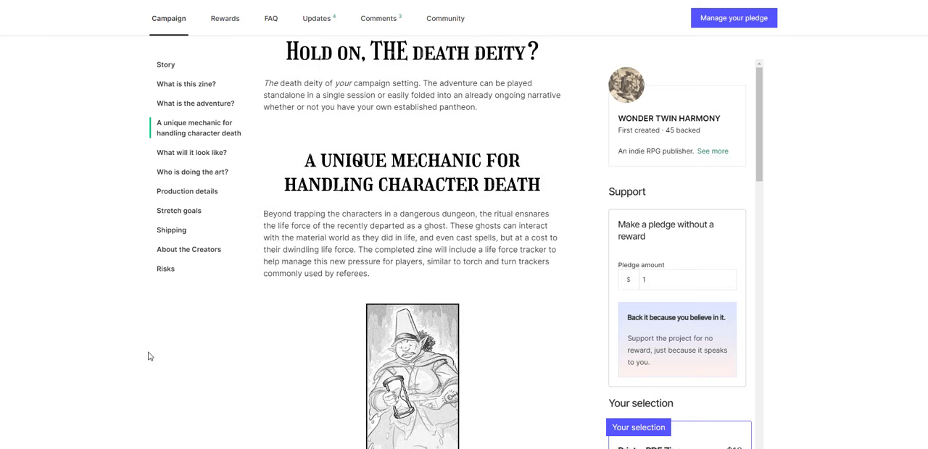
{"action": "scroll", "scroll_direction": "down", "scroll_amount": 3}
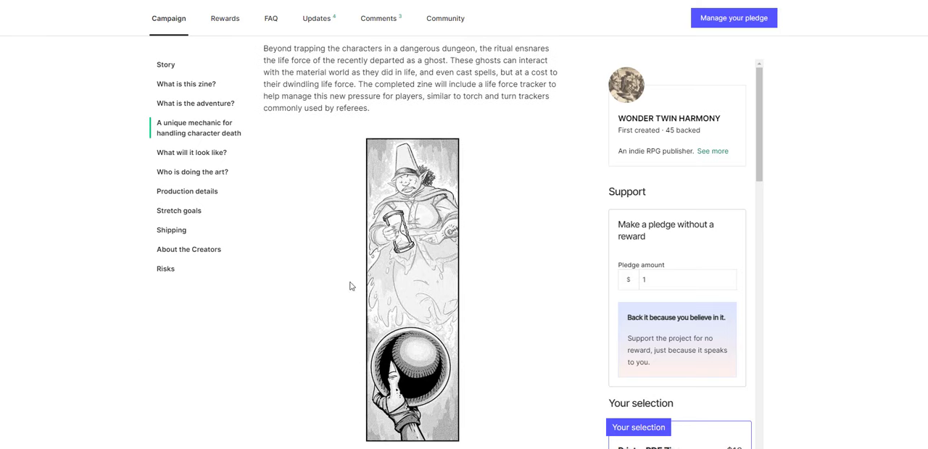
{"action": "mouse_move", "coordinate": [114, 334]}
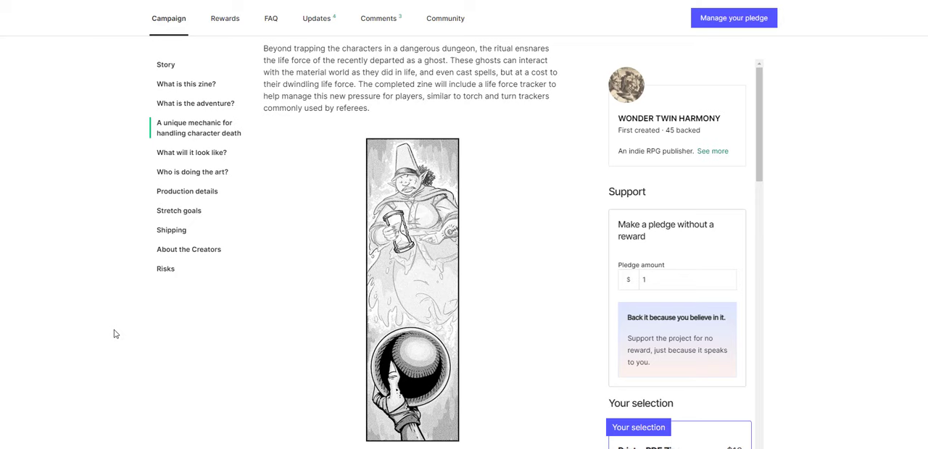
{"action": "scroll", "scroll_direction": "down", "scroll_amount": 3}
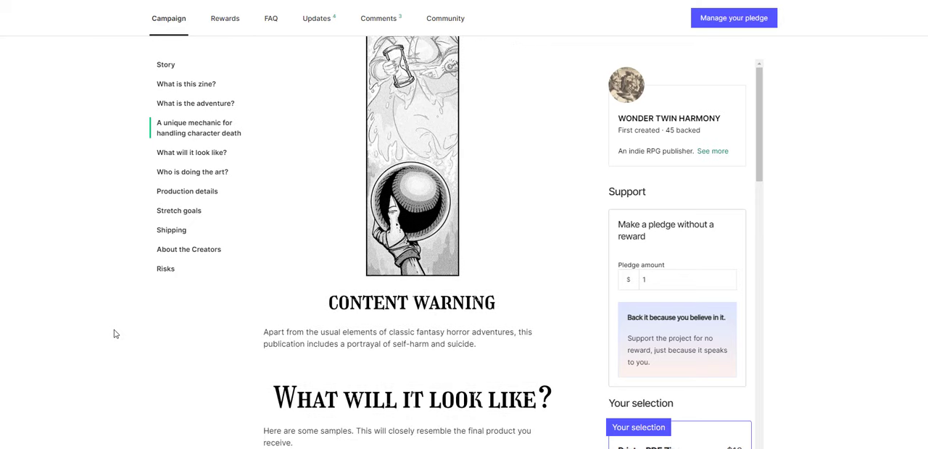
{"action": "scroll", "scroll_direction": "down", "scroll_amount": 3}
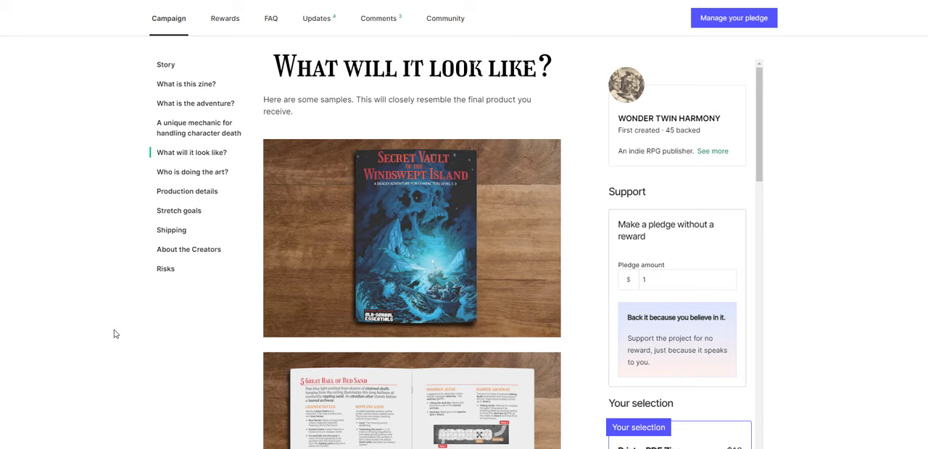
{"action": "scroll", "scroll_direction": "down", "scroll_amount": 3}
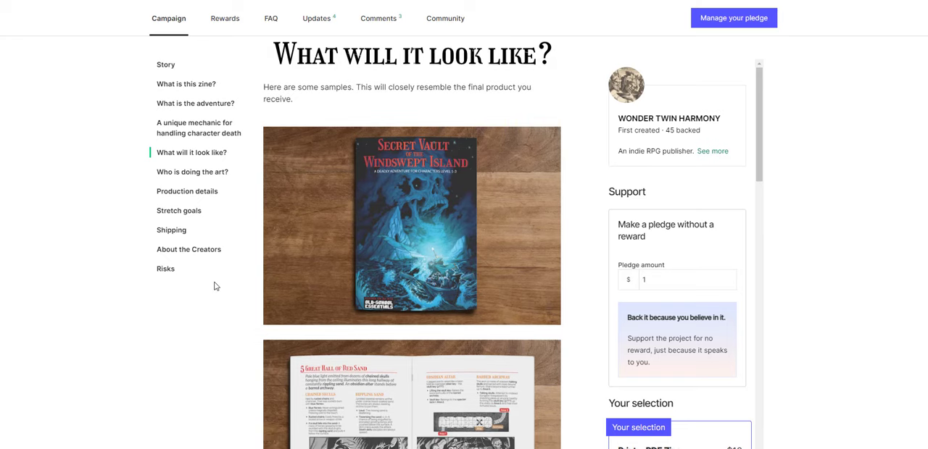
{"action": "scroll", "scroll_direction": "down", "scroll_amount": 3}
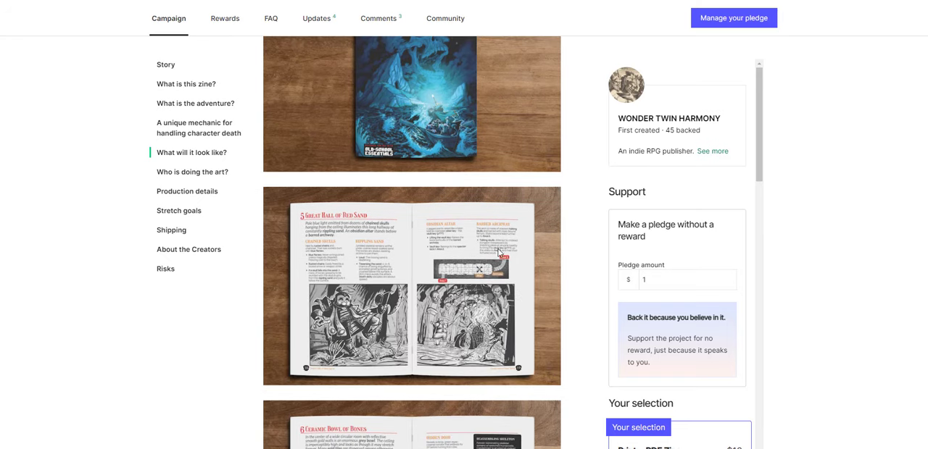
{"action": "scroll", "scroll_direction": "down", "scroll_amount": 3}
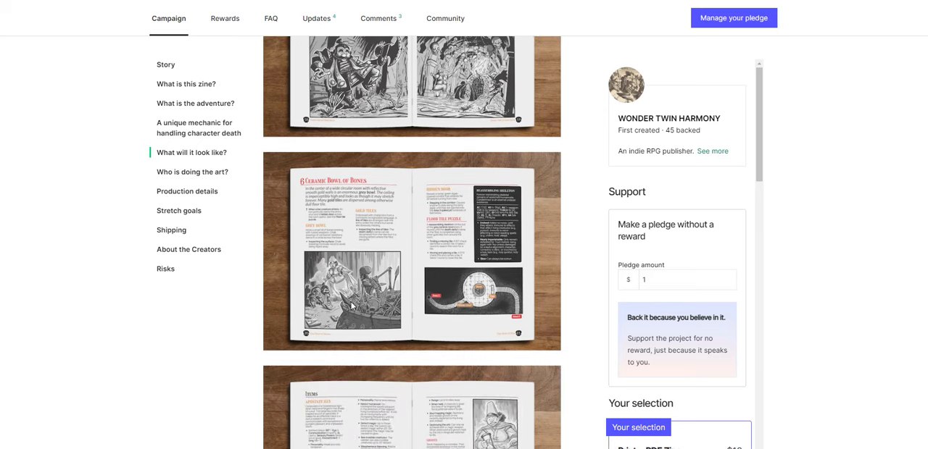
{"action": "scroll", "scroll_direction": "down", "scroll_amount": 3}
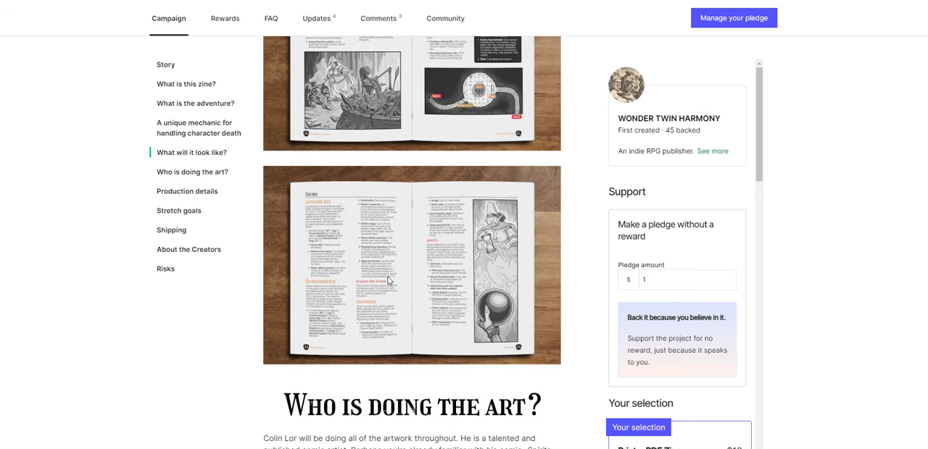
{"action": "scroll", "scroll_direction": "down", "scroll_amount": 3}
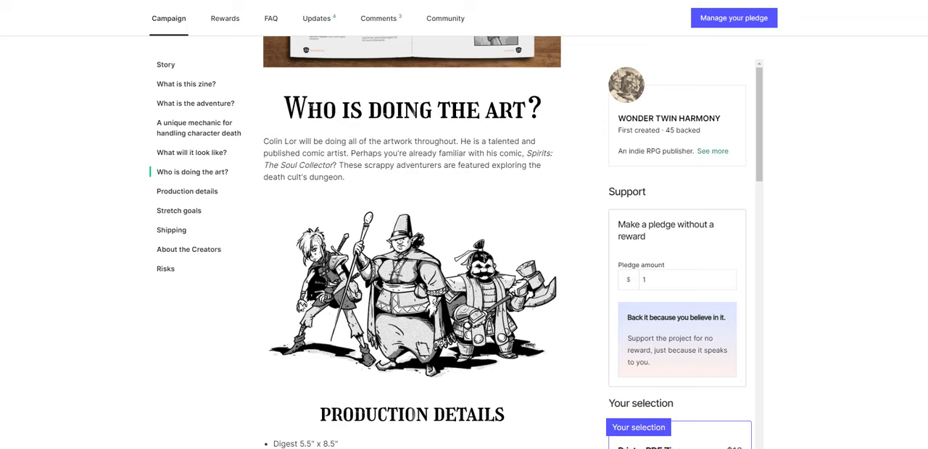
{"action": "scroll", "scroll_direction": "down", "scroll_amount": 3}
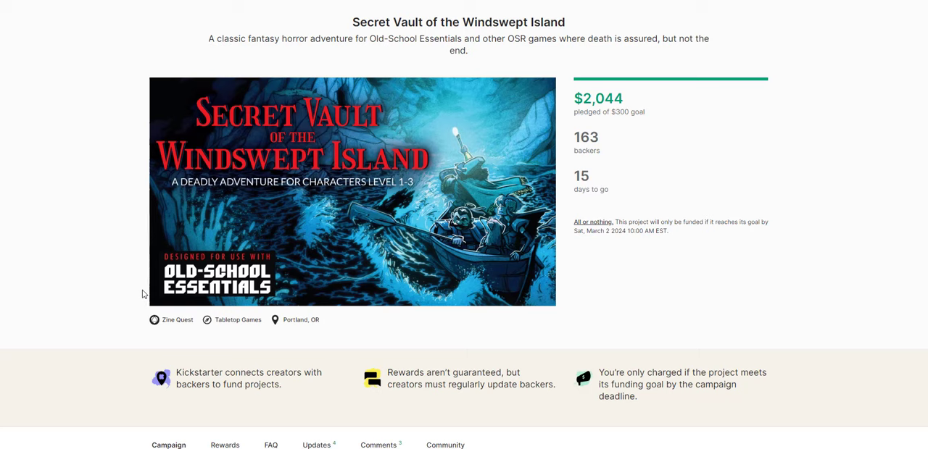
{"action": "mouse_move", "coordinate": [145, 293]}
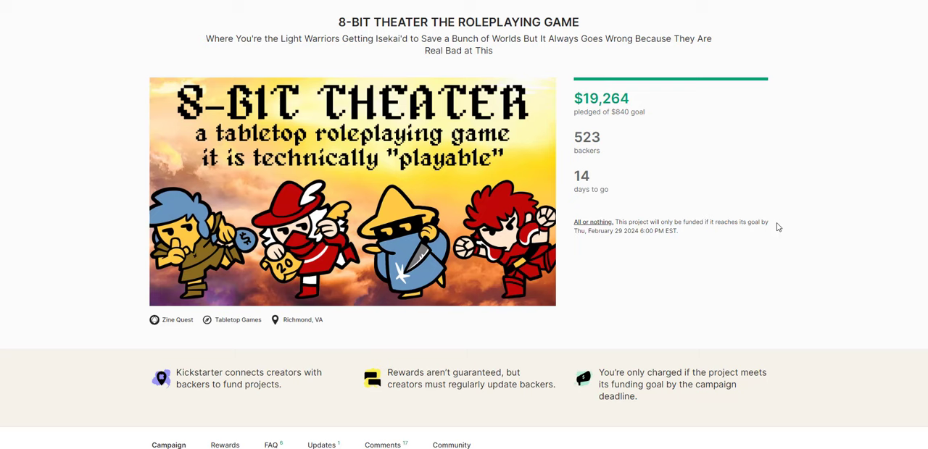
{"action": "scroll", "scroll_direction": "down", "scroll_amount": 3}
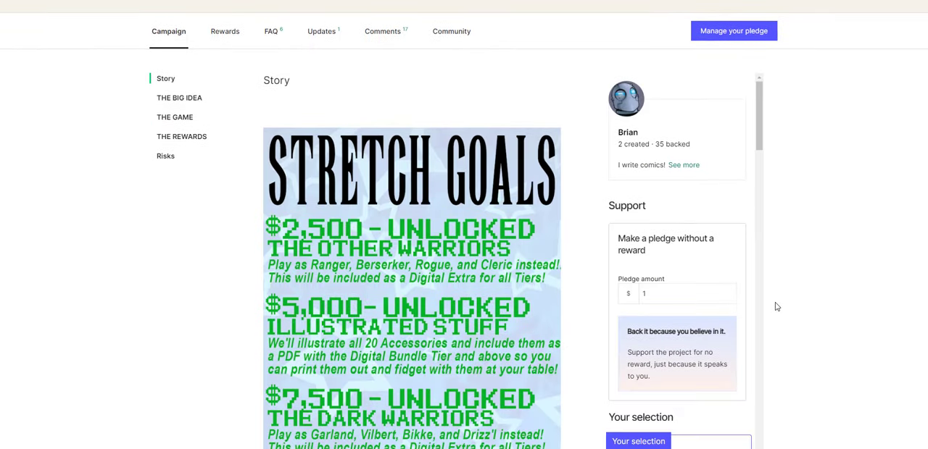
{"action": "scroll", "scroll_direction": "down", "scroll_amount": 3}
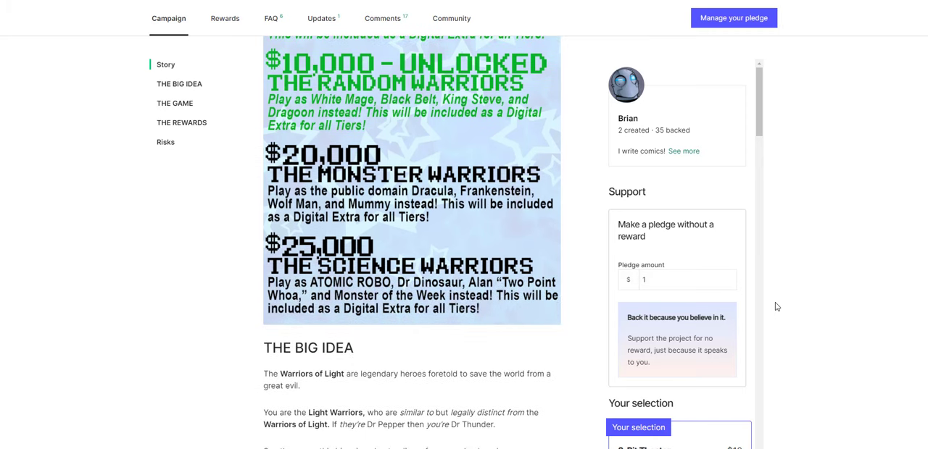
{"action": "scroll", "scroll_direction": "down", "scroll_amount": 3}
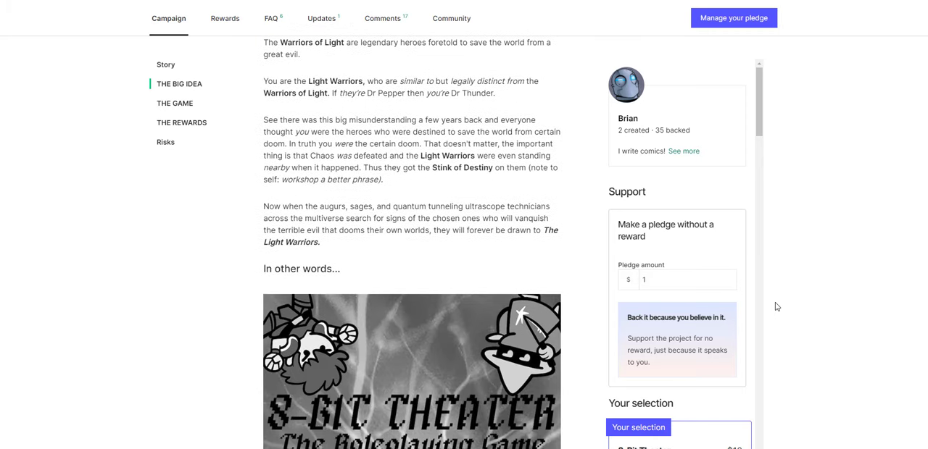
{"action": "scroll", "scroll_direction": "down", "scroll_amount": 3}
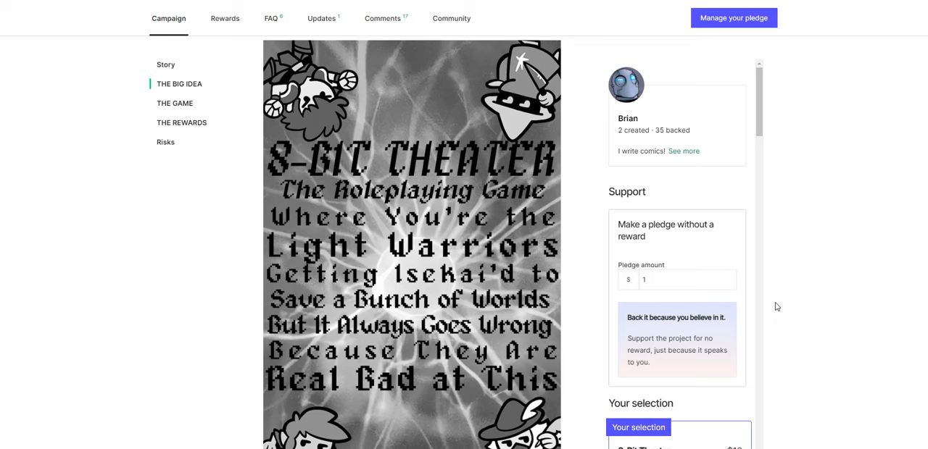
{"action": "scroll", "scroll_direction": "down", "scroll_amount": 3}
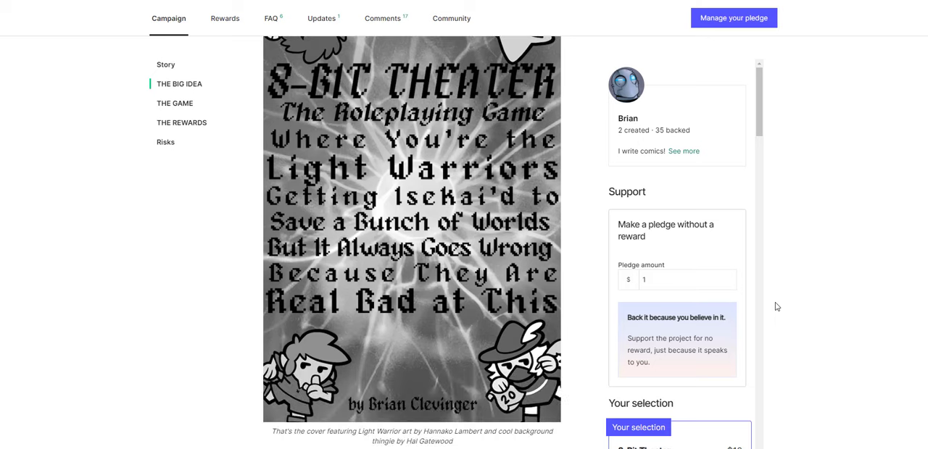
{"action": "scroll", "scroll_direction": "down", "scroll_amount": 3}
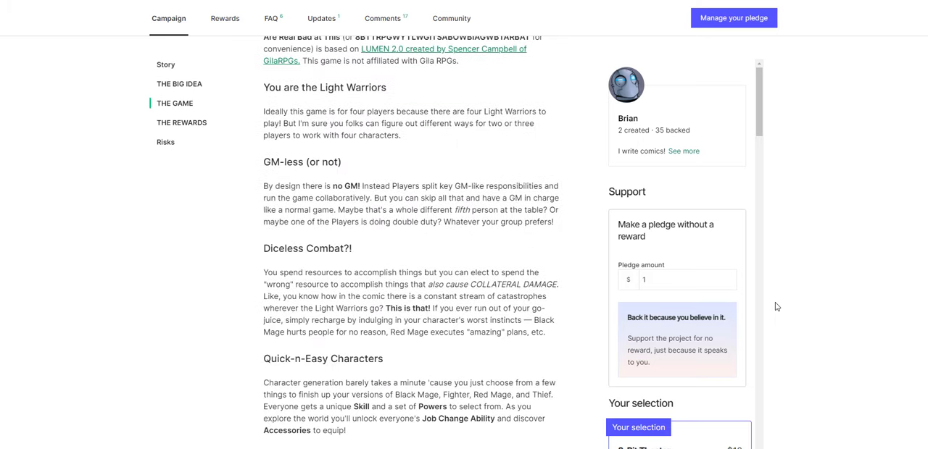
{"action": "scroll", "scroll_direction": "down", "scroll_amount": 3}
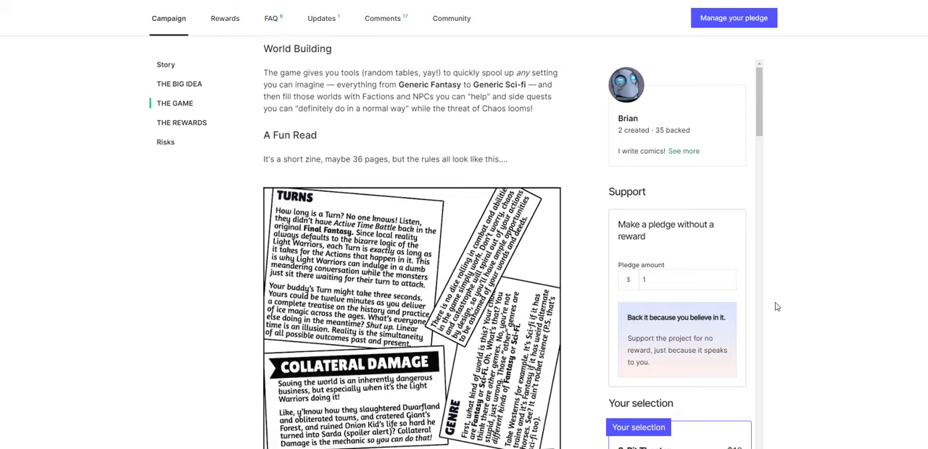
{"action": "scroll", "scroll_direction": "down", "scroll_amount": 3}
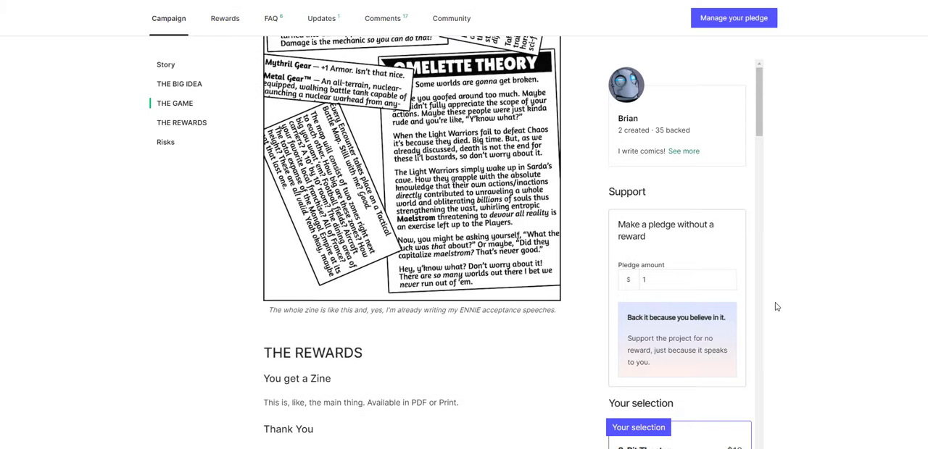
{"action": "scroll", "scroll_direction": "down", "scroll_amount": 3}
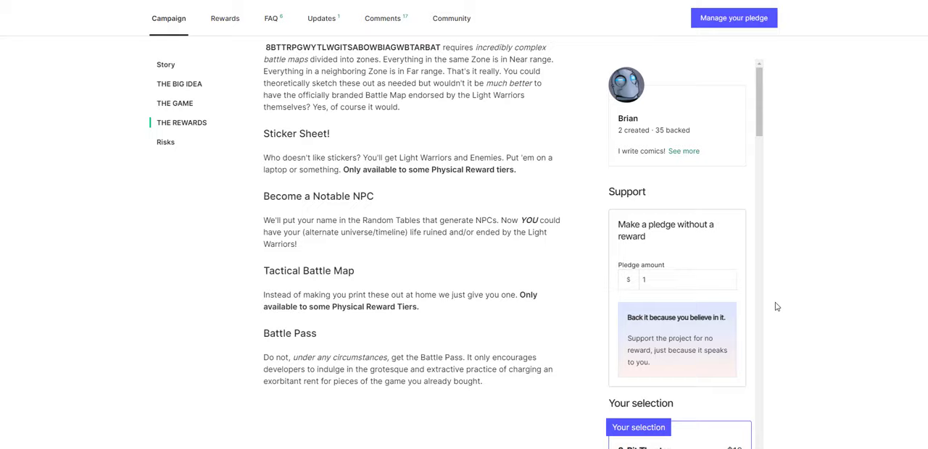
{"action": "left_click", "coordinate": [179, 83]}
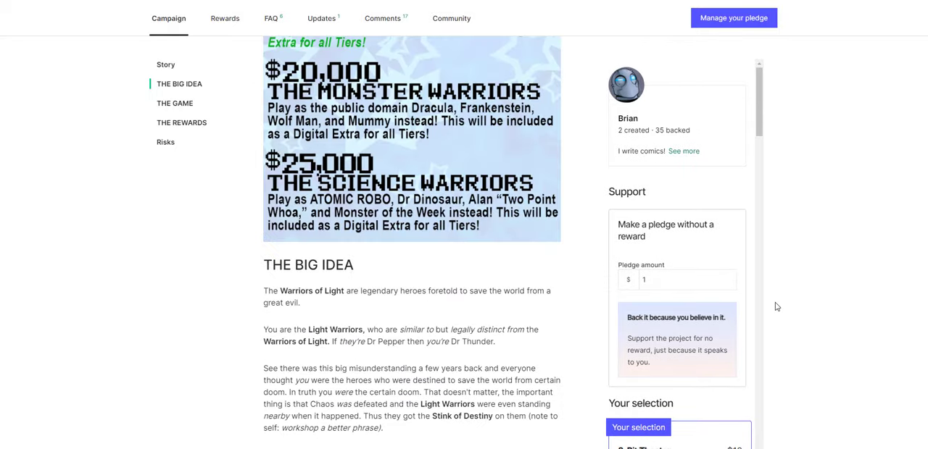
{"action": "scroll", "scroll_direction": "up", "scroll_amount": 3}
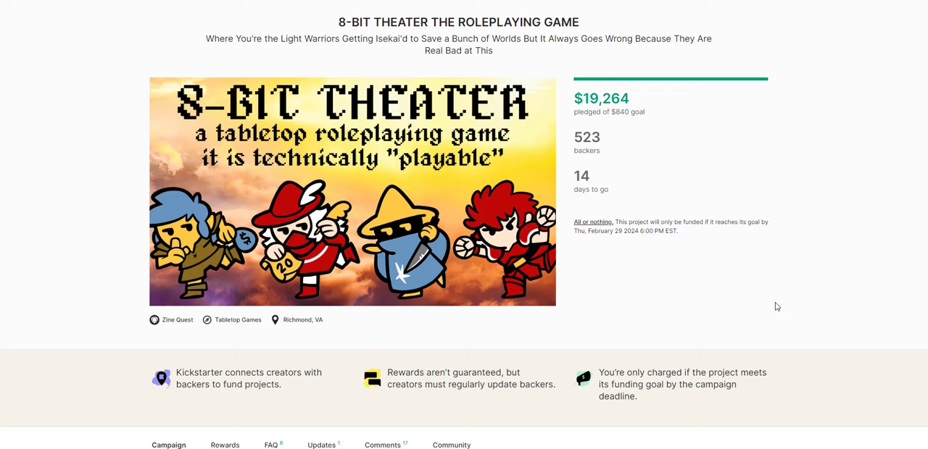
{"action": "mouse_move", "coordinate": [763, 305]}
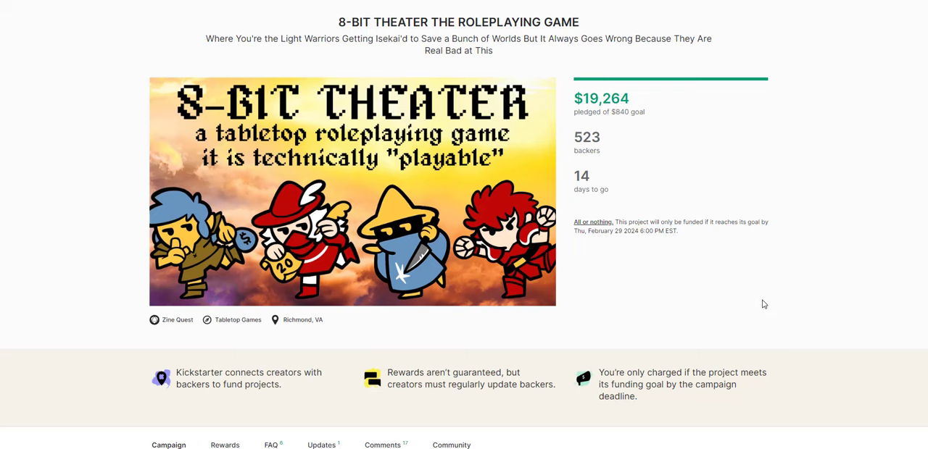
Step: Read the 8-Bit Theater stretch goals up to the $20,000 Monster Warriors, then scroll back up
{"action": "scroll", "scroll_direction": "down", "scroll_amount": 3}
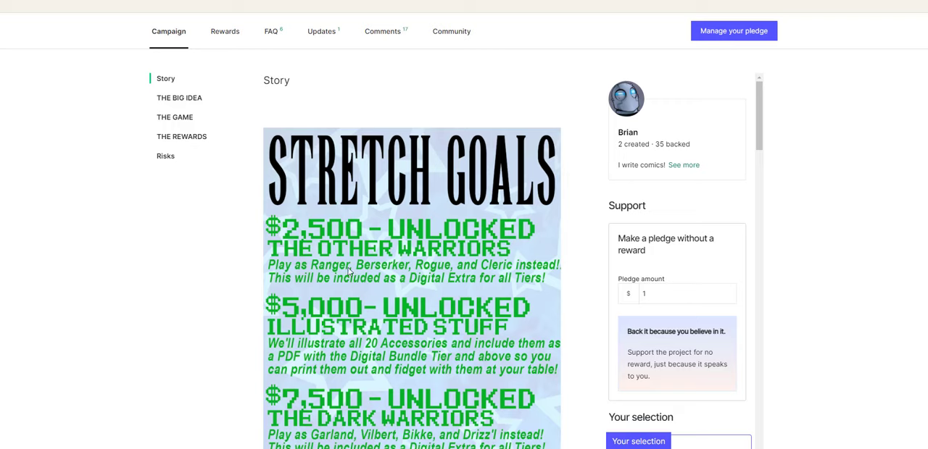
{"action": "mouse_move", "coordinate": [442, 286]}
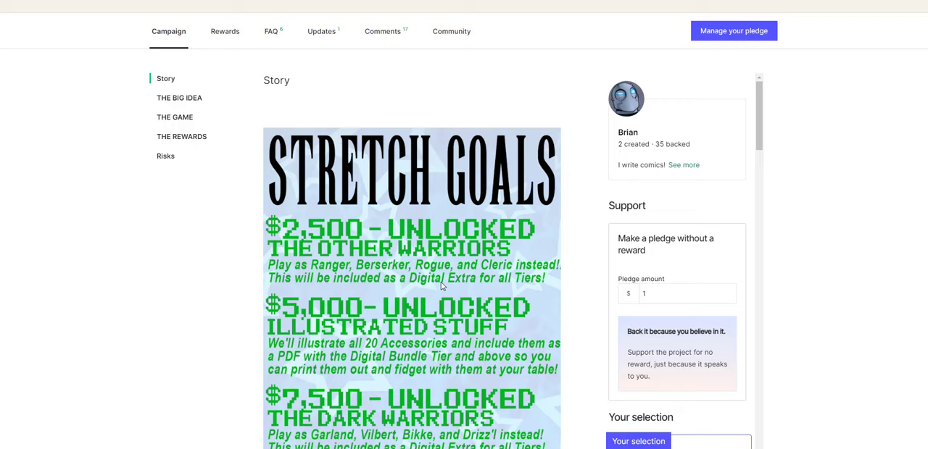
{"action": "scroll", "scroll_direction": "down", "scroll_amount": 3}
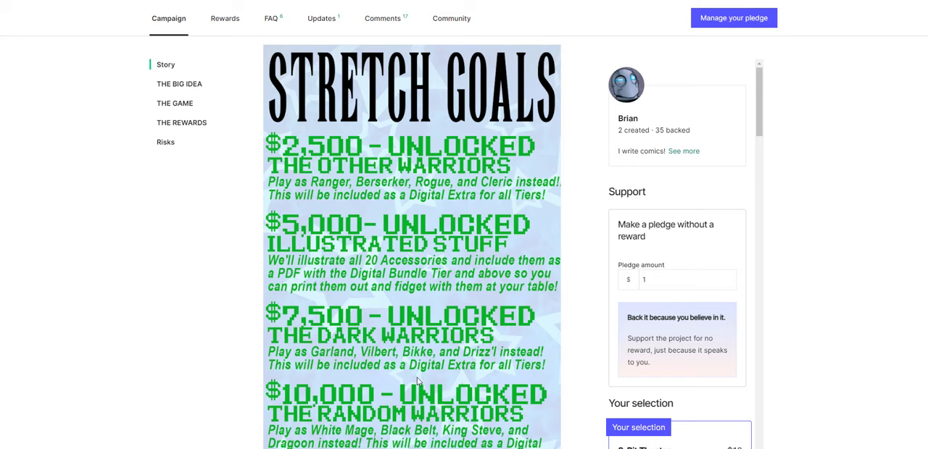
{"action": "mouse_move", "coordinate": [355, 395]}
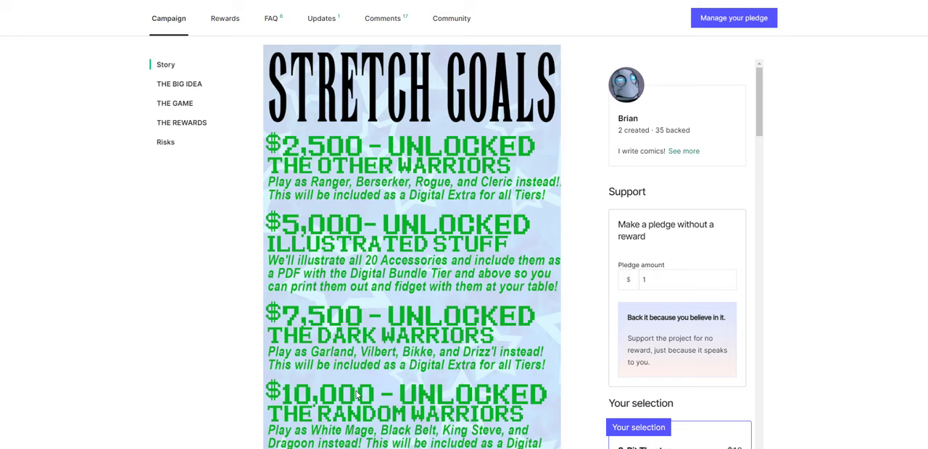
{"action": "scroll", "scroll_direction": "down", "scroll_amount": 3}
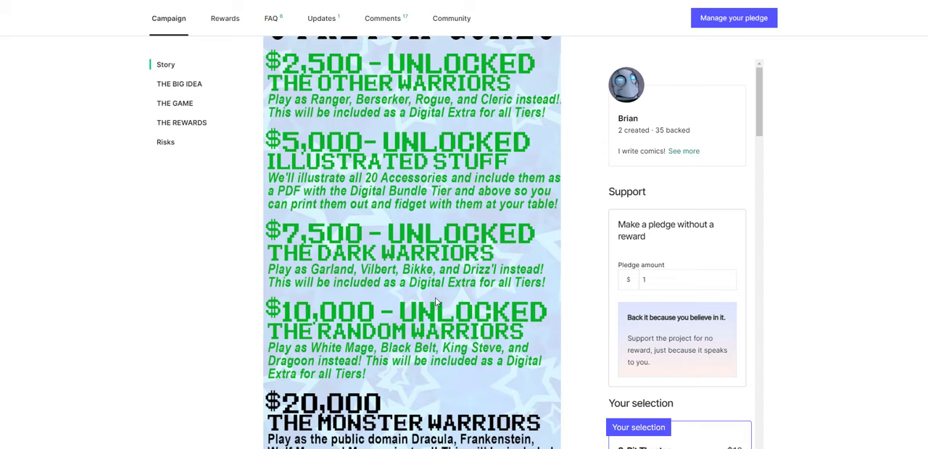
{"action": "scroll", "scroll_direction": "up", "scroll_amount": 3}
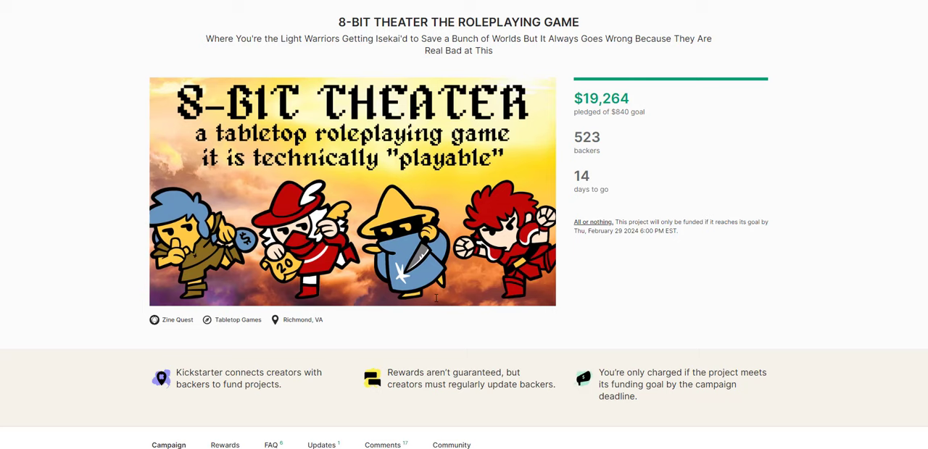
{"action": "mouse_move", "coordinate": [434, 298]}
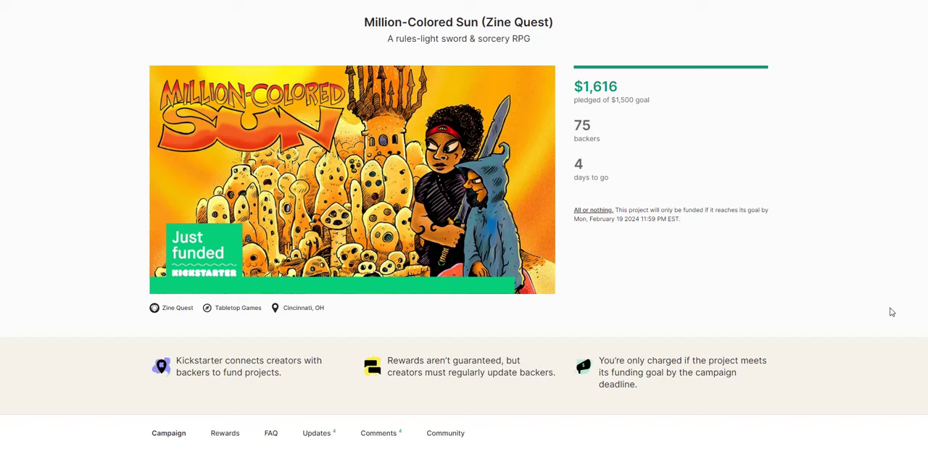
Step: Scroll through the Million-Colored Sun campaign's stretch goals
{"action": "scroll", "scroll_direction": "down", "scroll_amount": 3}
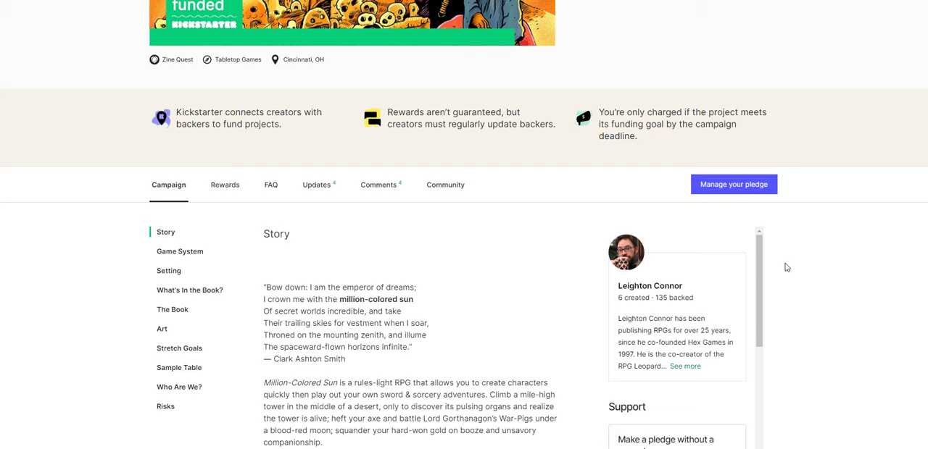
{"action": "scroll", "scroll_direction": "down", "scroll_amount": 3}
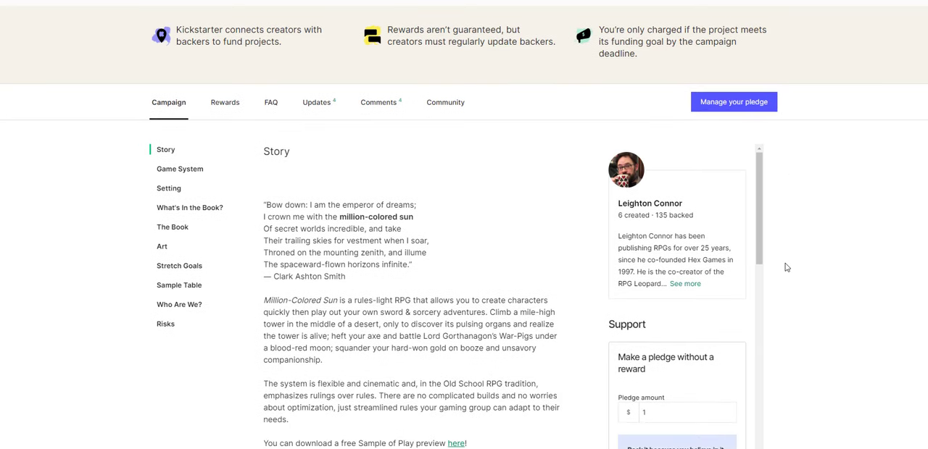
{"action": "scroll", "scroll_direction": "down", "scroll_amount": 3}
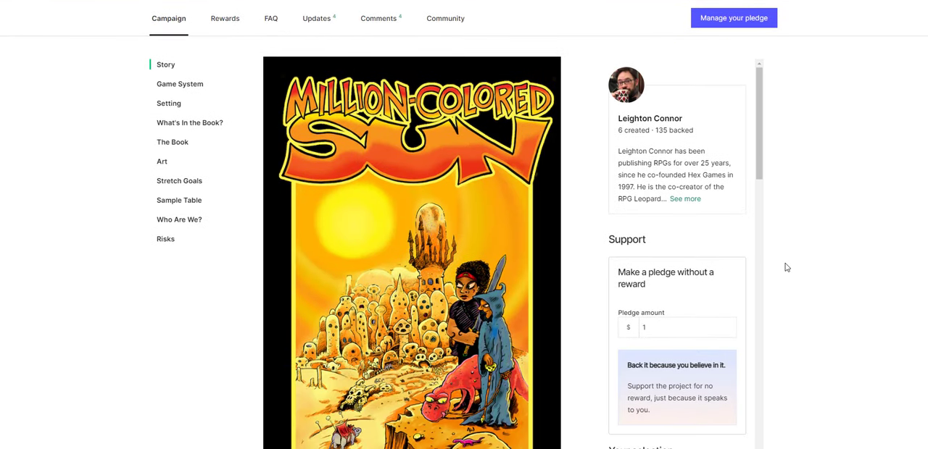
{"action": "scroll", "scroll_direction": "down", "scroll_amount": 3}
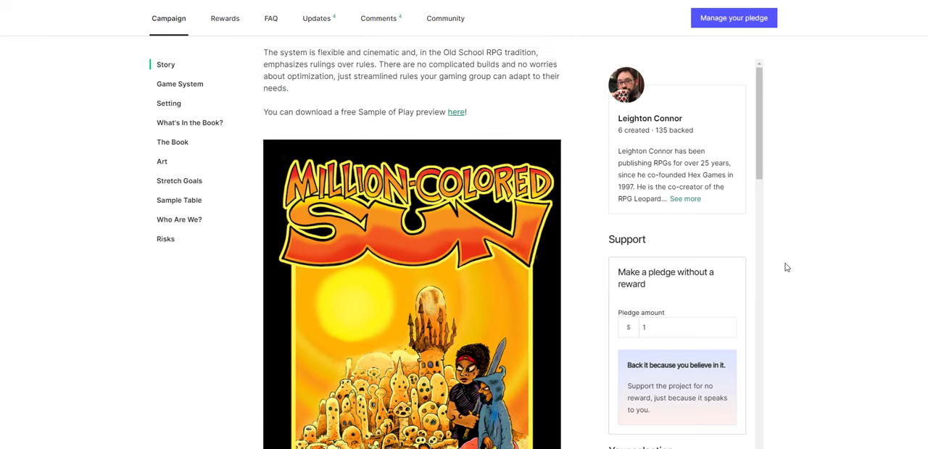
{"action": "scroll", "scroll_direction": "down", "scroll_amount": 3}
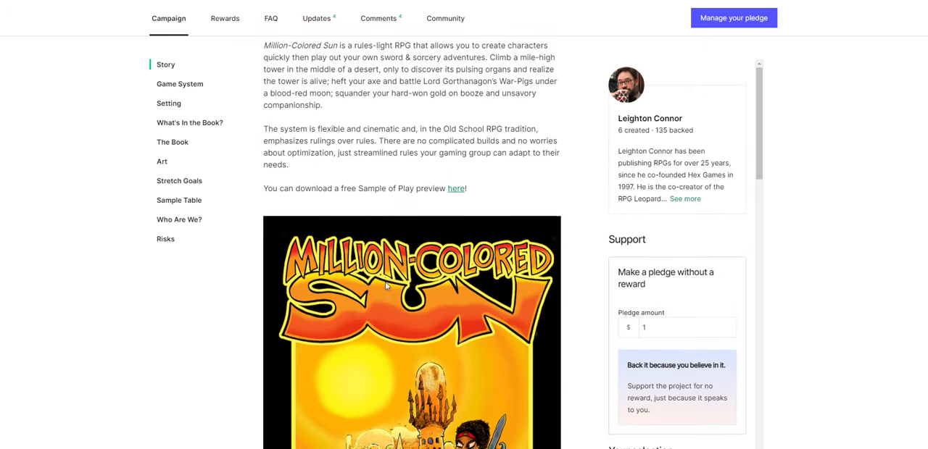
Step: Jump to the Game System section and read through the sample villain table
{"action": "left_click", "coordinate": [180, 83]}
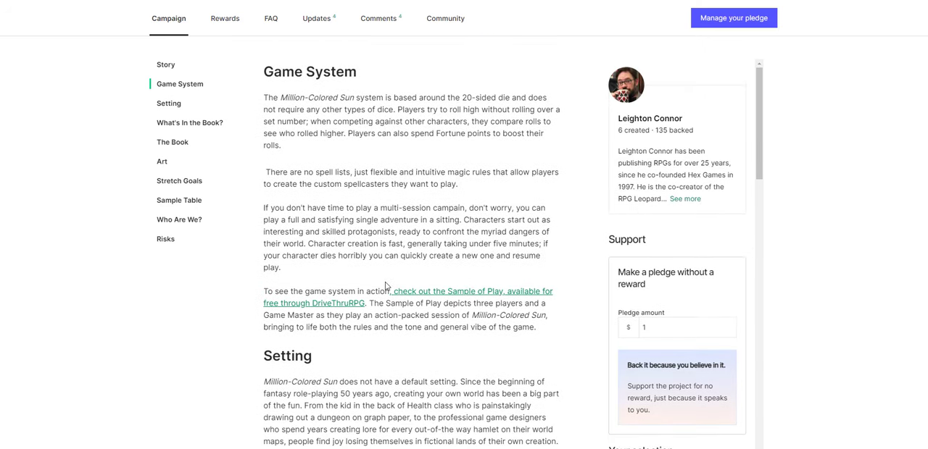
{"action": "scroll", "scroll_direction": "down", "scroll_amount": 3}
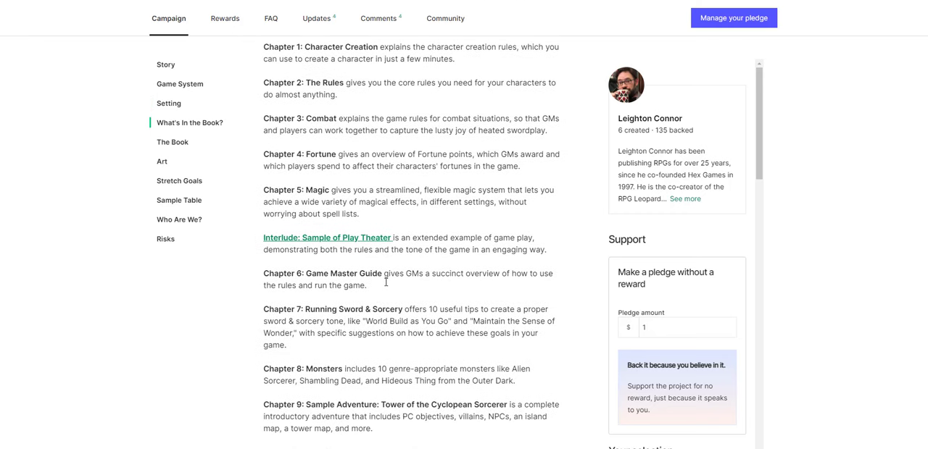
{"action": "scroll", "scroll_direction": "down", "scroll_amount": 3}
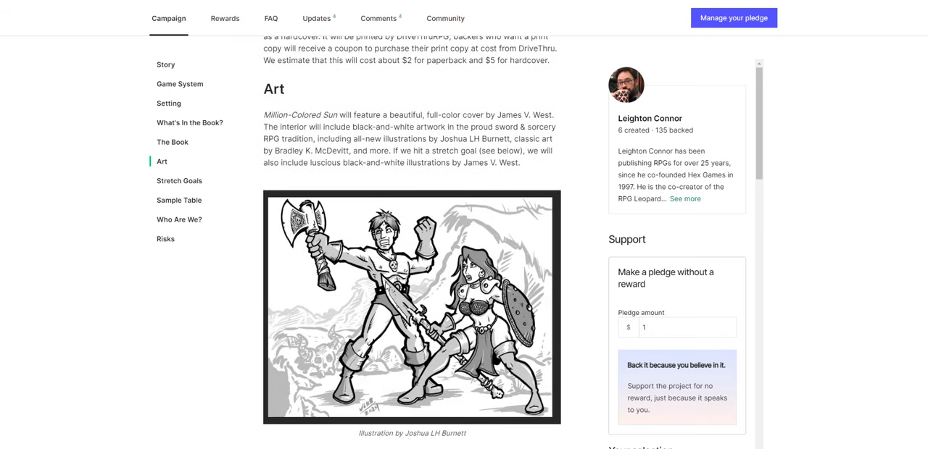
{"action": "scroll", "scroll_direction": "down", "scroll_amount": 3}
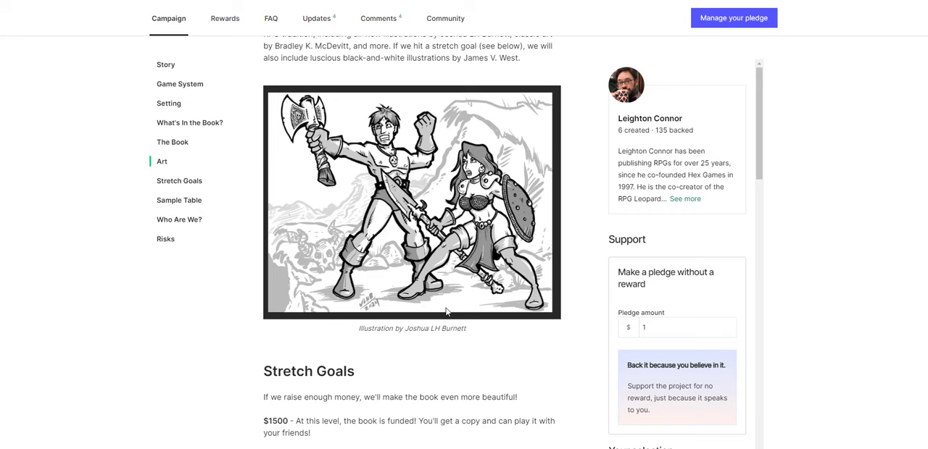
{"action": "scroll", "scroll_direction": "down", "scroll_amount": 3}
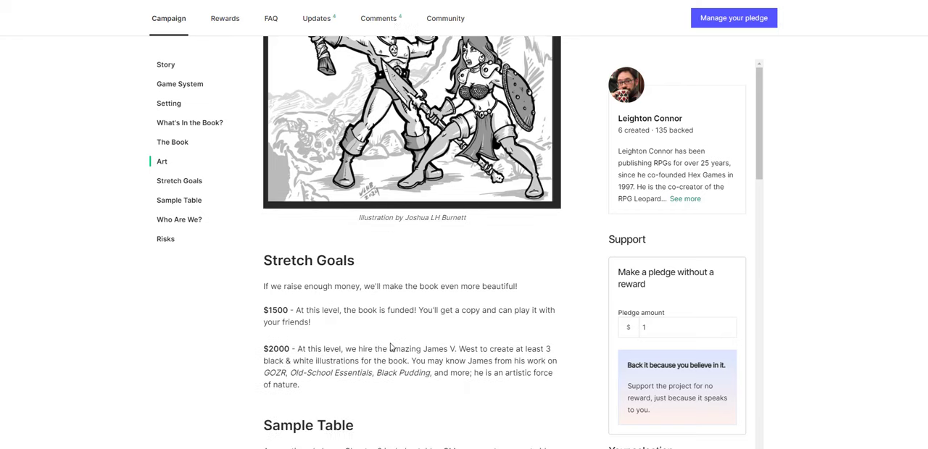
{"action": "scroll", "scroll_direction": "down", "scroll_amount": 3}
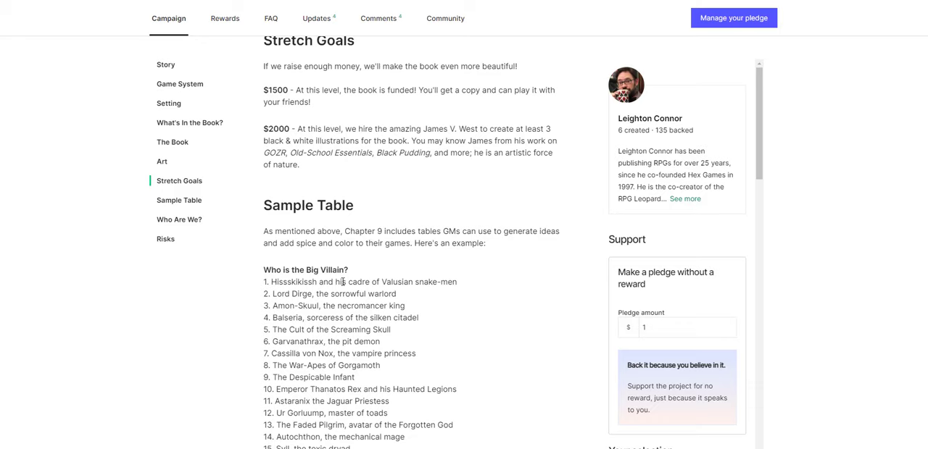
{"action": "scroll", "scroll_direction": "down", "scroll_amount": 3}
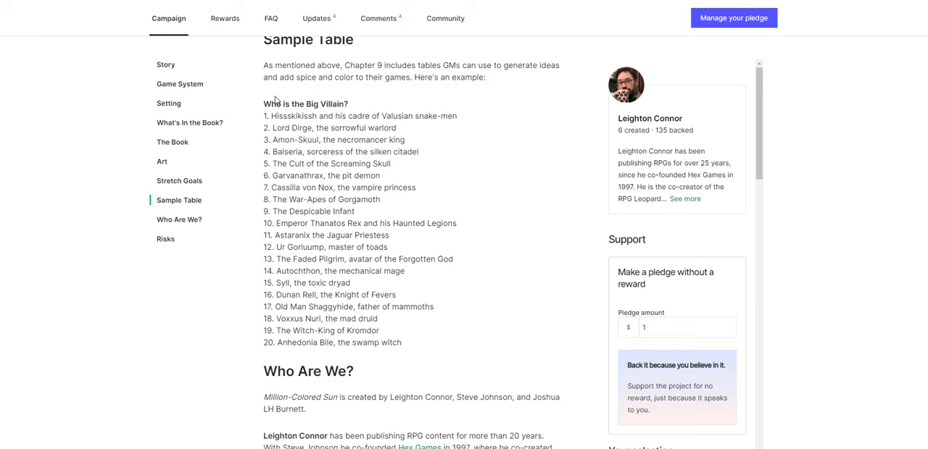
{"action": "mouse_move", "coordinate": [468, 295]}
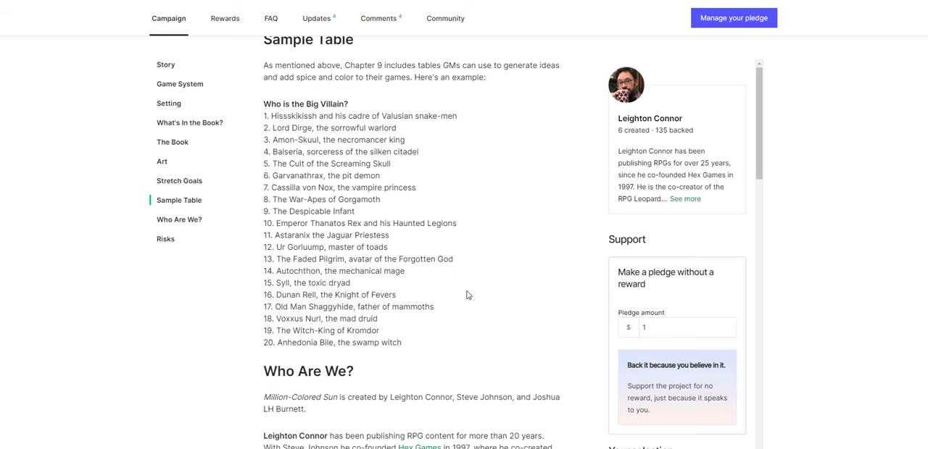
{"action": "scroll", "scroll_direction": "down", "scroll_amount": 3}
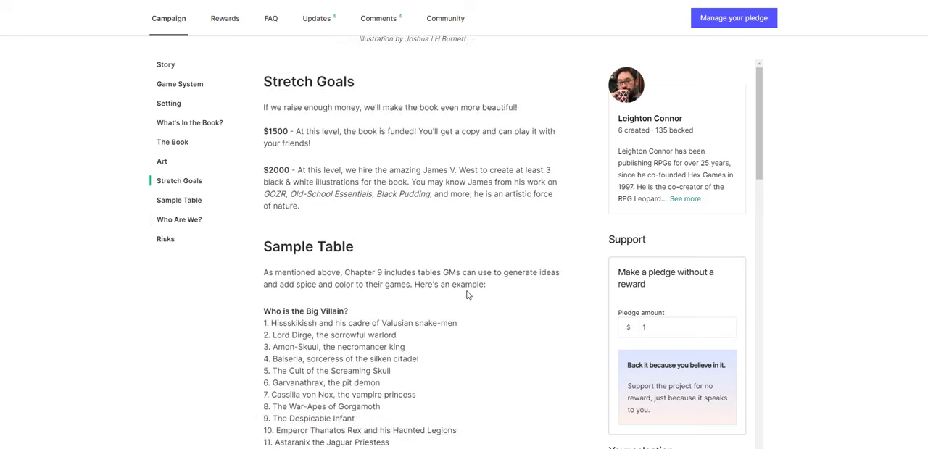
Step: Jump to 'What's In the Book?' and read Chapters 1–9 through Appendices 1–3
{"action": "left_click", "coordinate": [190, 122]}
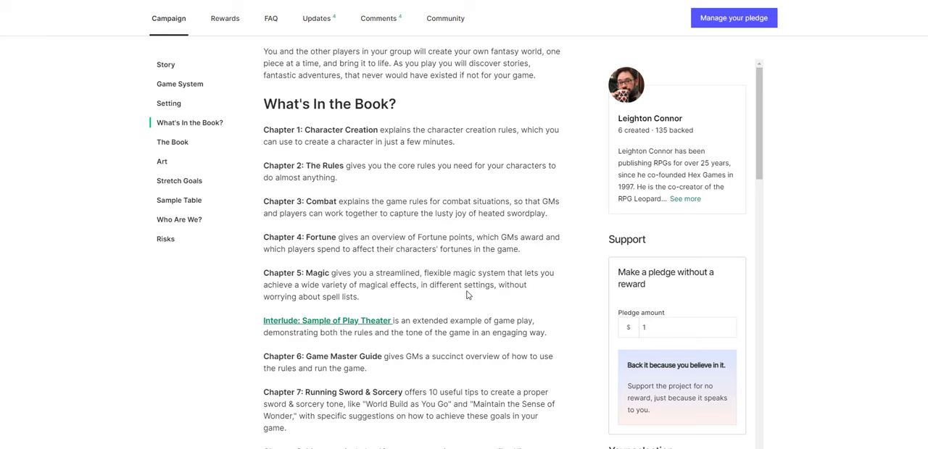
{"action": "scroll", "scroll_direction": "down", "scroll_amount": 3}
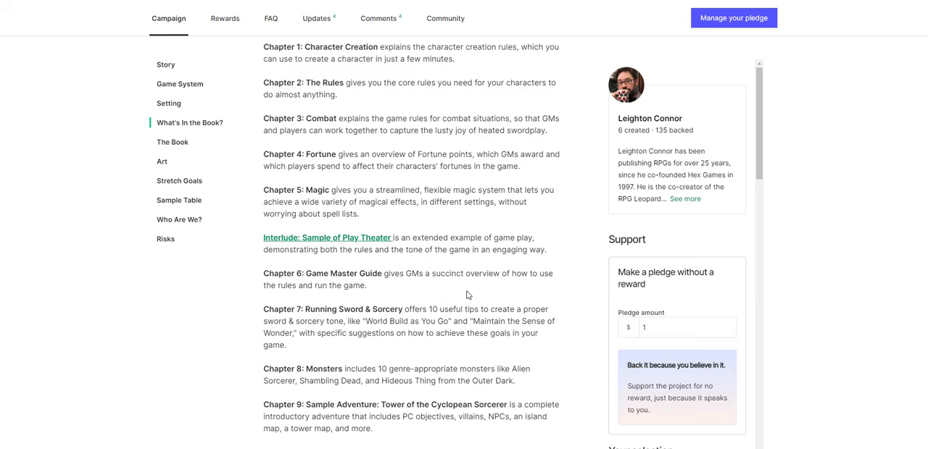
{"action": "mouse_move", "coordinate": [254, 245]}
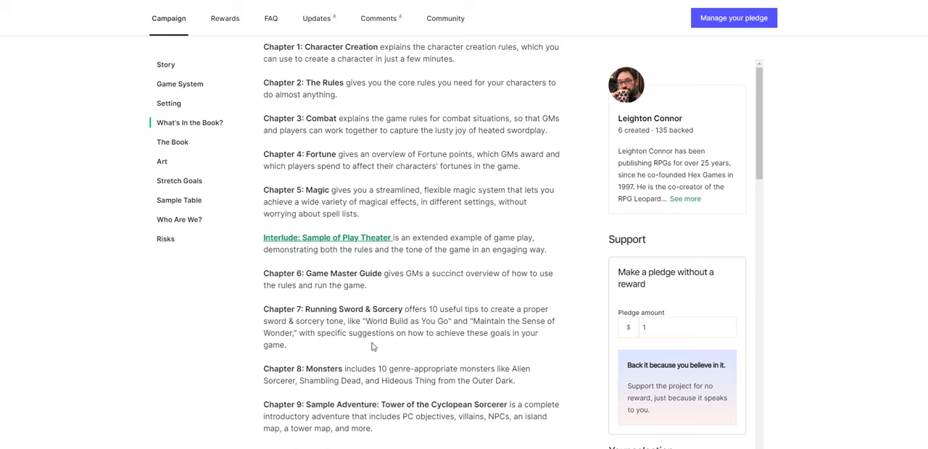
{"action": "scroll", "scroll_direction": "down", "scroll_amount": 3}
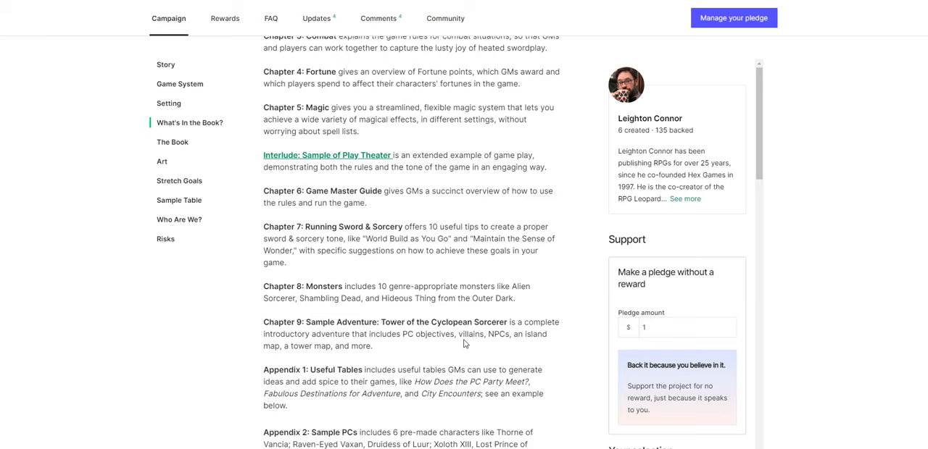
{"action": "scroll", "scroll_direction": "down", "scroll_amount": 3}
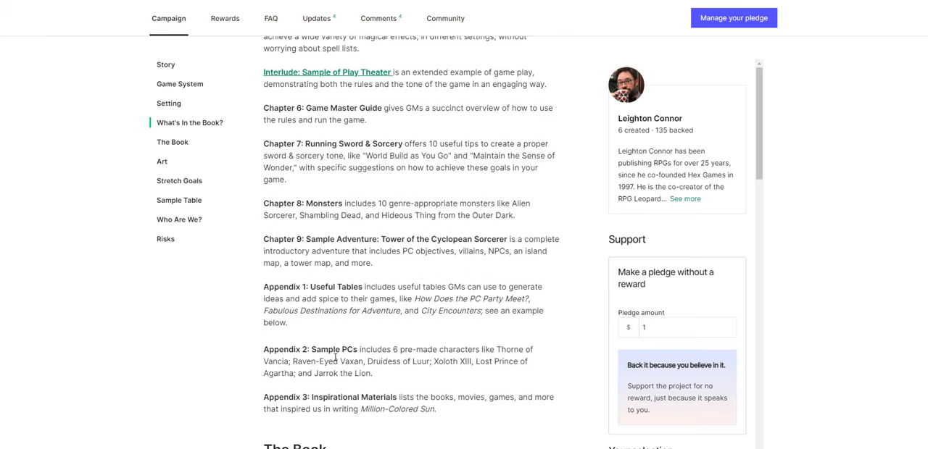
{"action": "mouse_move", "coordinate": [458, 334]}
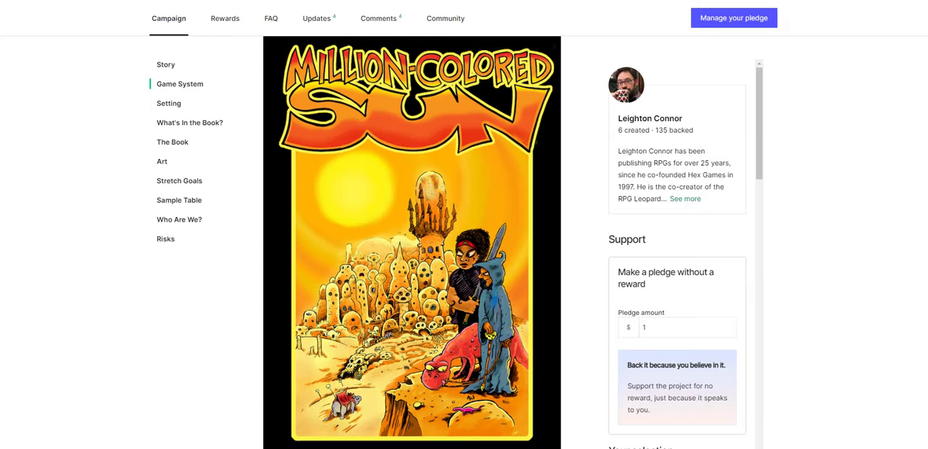
Step: Open the Beetle Knight campaign page showing $12,093 pledged of a $3,500 goal
{"action": "left_click", "coordinate": [166, 63]}
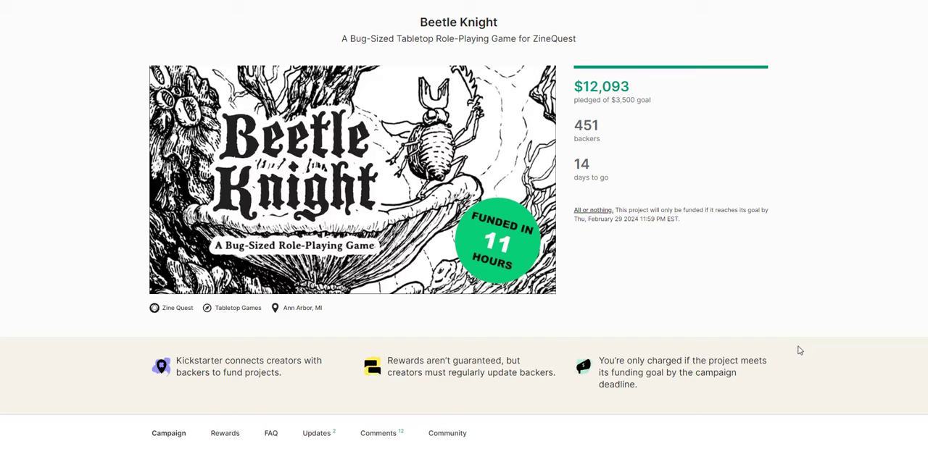
Step: Read Beetle Knight's Histories and Mysteries and What's Included, then jump to System's Contests rules
{"action": "scroll", "scroll_direction": "down", "scroll_amount": 3}
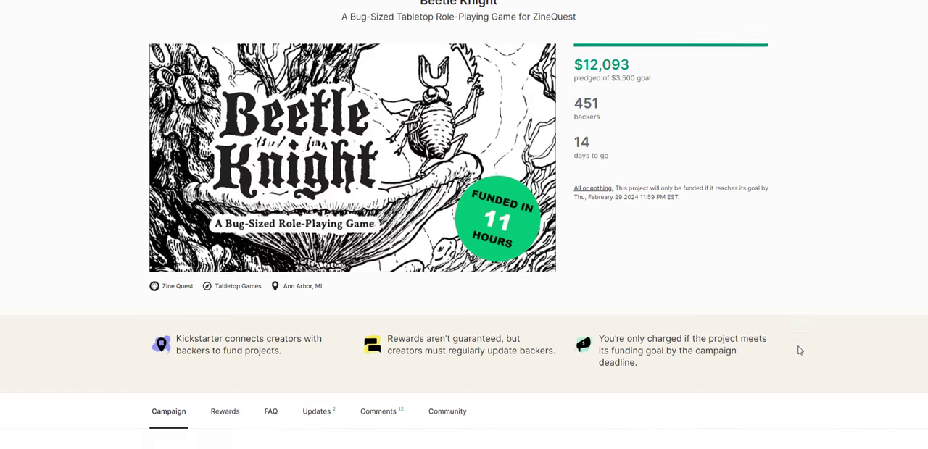
{"action": "scroll", "scroll_direction": "down", "scroll_amount": 3}
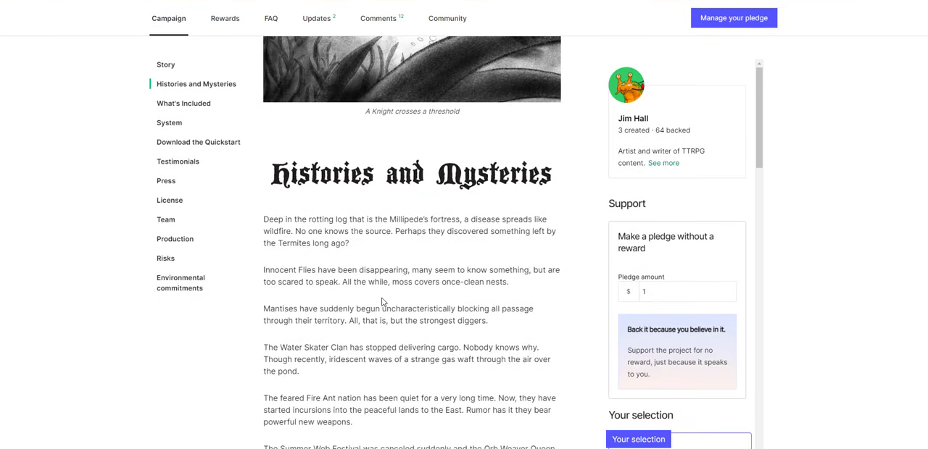
{"action": "scroll", "scroll_direction": "down", "scroll_amount": 3}
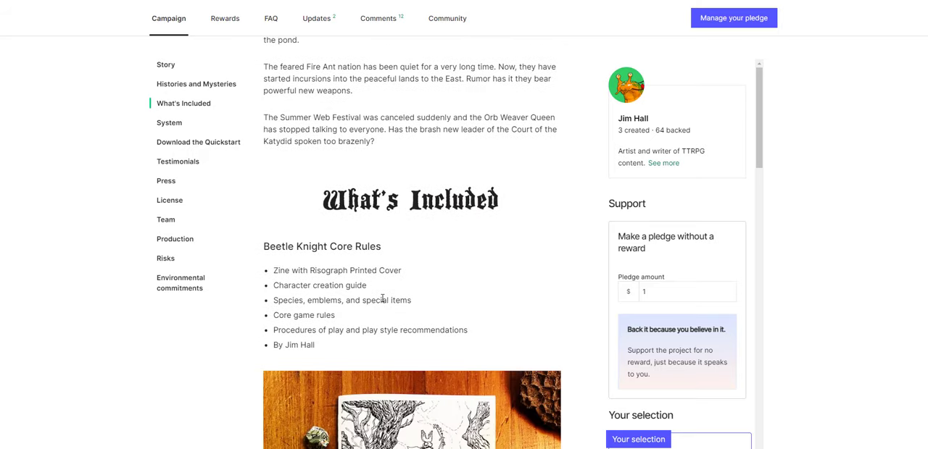
{"action": "scroll", "scroll_direction": "down", "scroll_amount": 3}
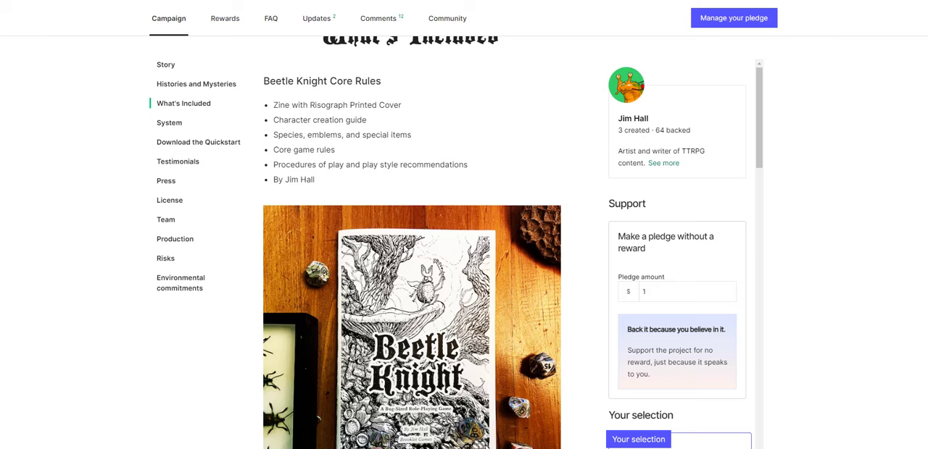
{"action": "scroll", "scroll_direction": "down", "scroll_amount": 3}
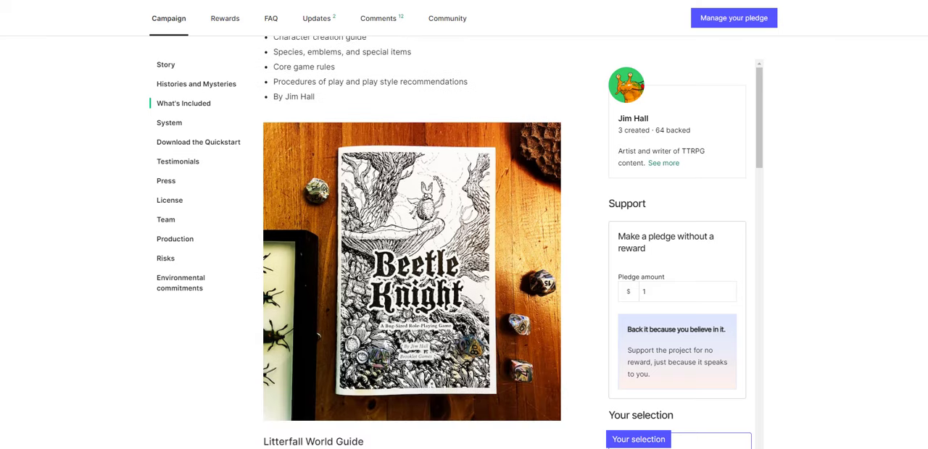
{"action": "scroll", "scroll_direction": "down", "scroll_amount": 3}
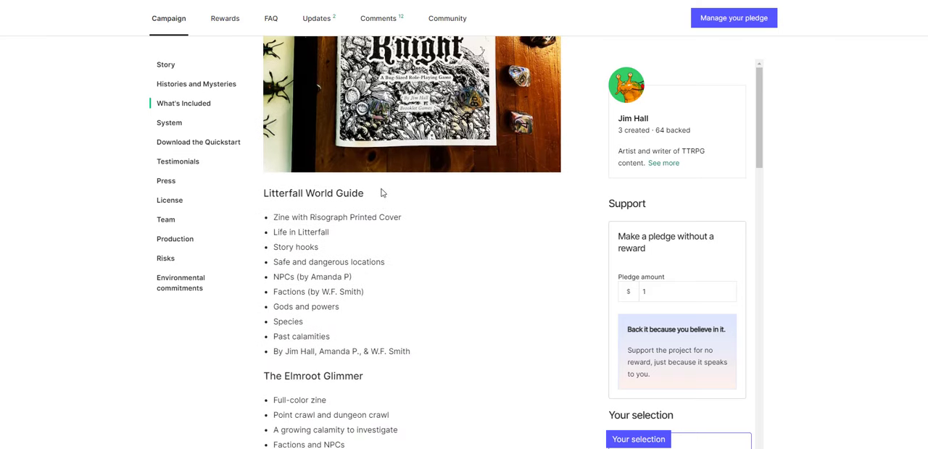
{"action": "scroll", "scroll_direction": "down", "scroll_amount": 3}
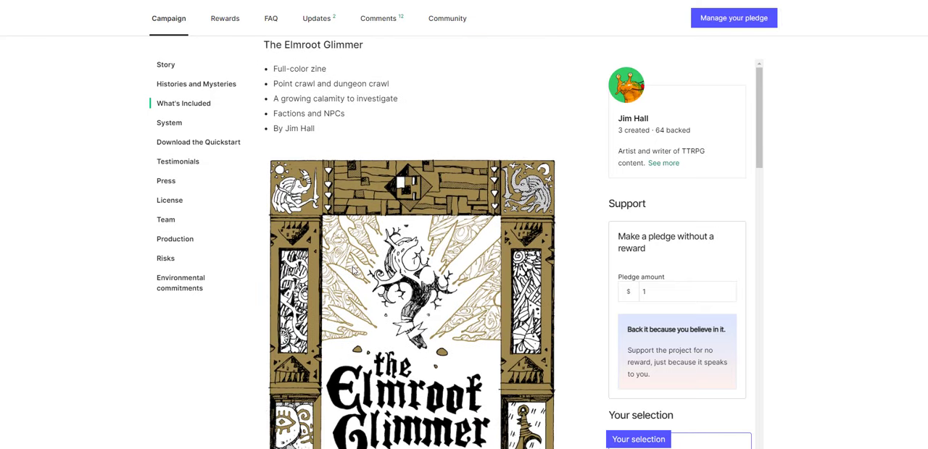
{"action": "scroll", "scroll_direction": "down", "scroll_amount": 3}
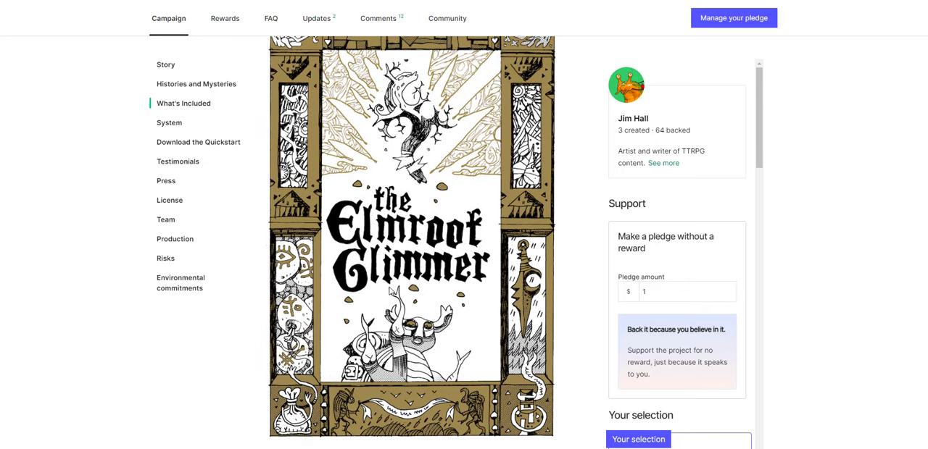
{"action": "left_click", "coordinate": [169, 122]}
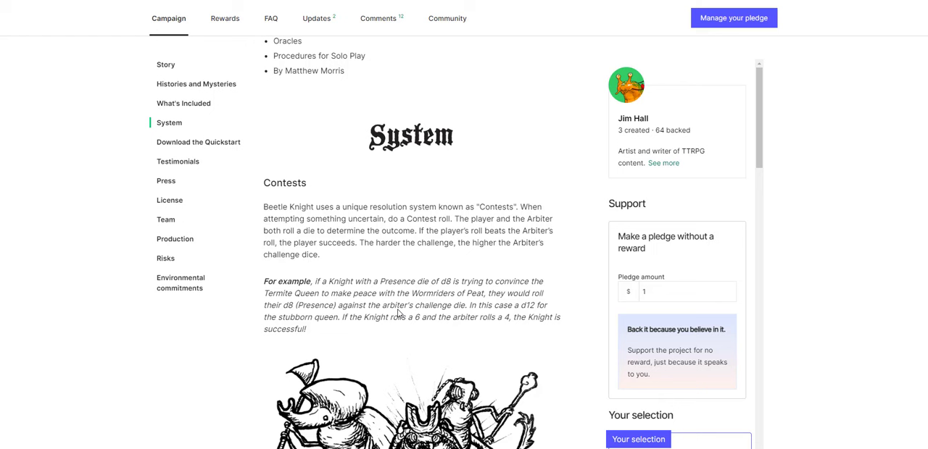
{"action": "scroll", "scroll_direction": "down", "scroll_amount": 3}
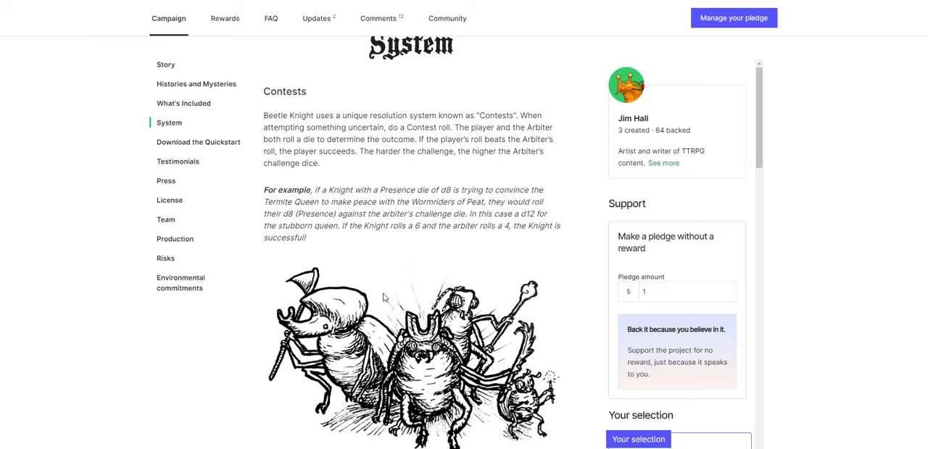
Step: Scroll Beetle Knight's special items, species table, character sheet and stretch goals to the quick-start download
{"action": "scroll", "scroll_direction": "down", "scroll_amount": 3}
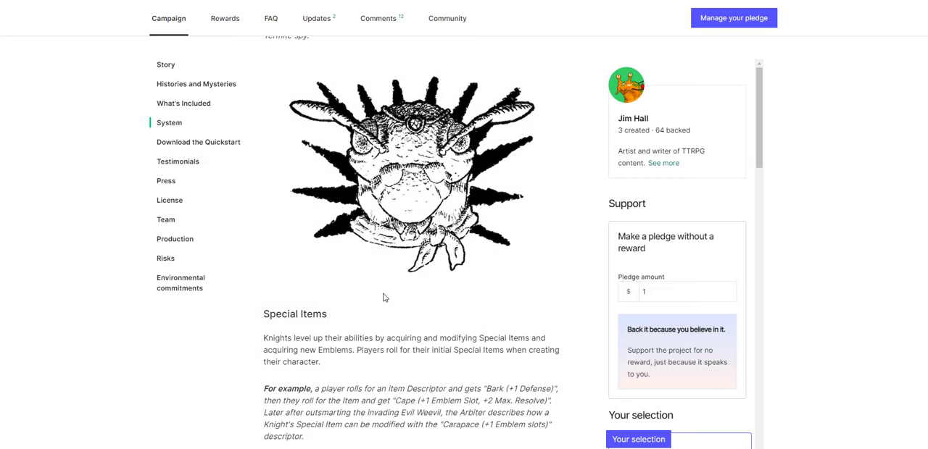
{"action": "scroll", "scroll_direction": "down", "scroll_amount": 3}
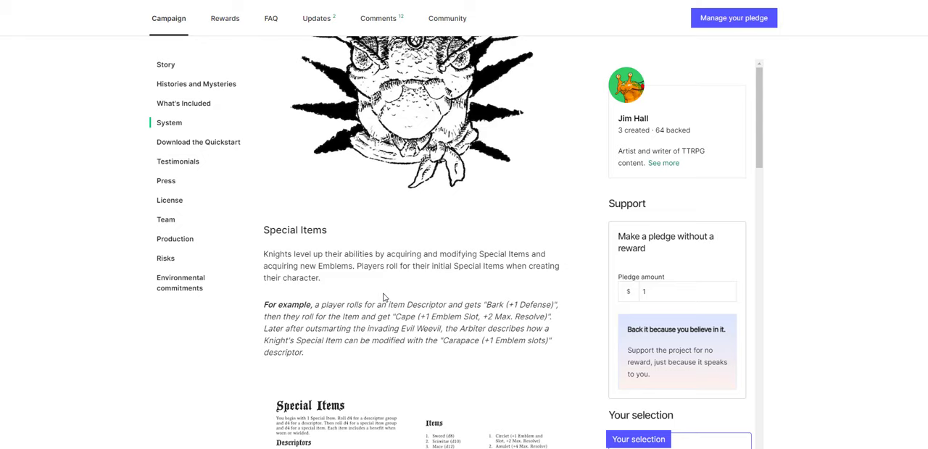
{"action": "scroll", "scroll_direction": "down", "scroll_amount": 3}
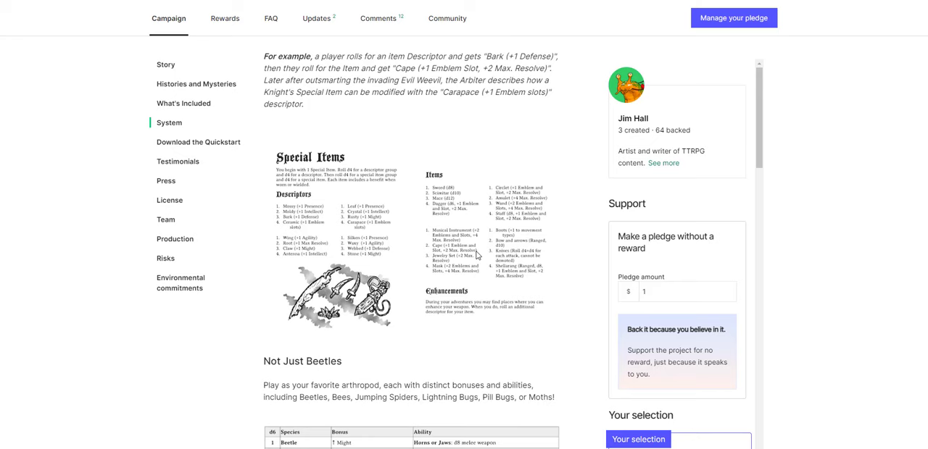
{"action": "scroll", "scroll_direction": "down", "scroll_amount": 3}
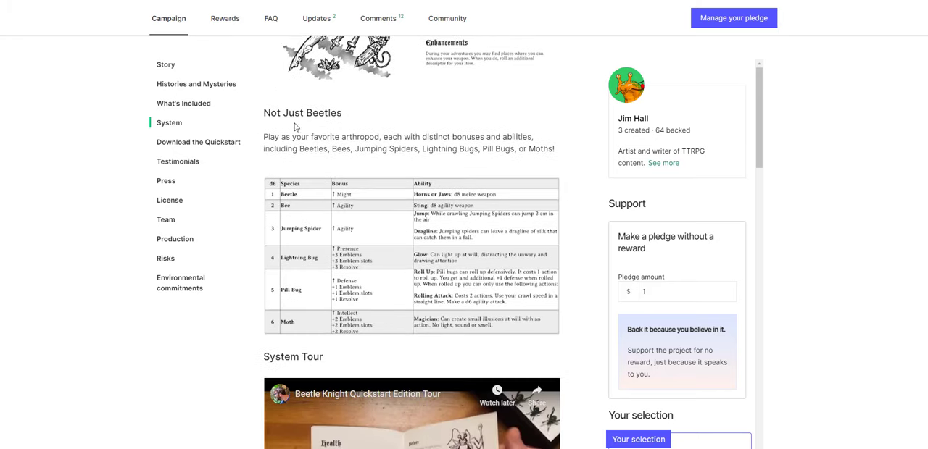
{"action": "mouse_move", "coordinate": [303, 215]}
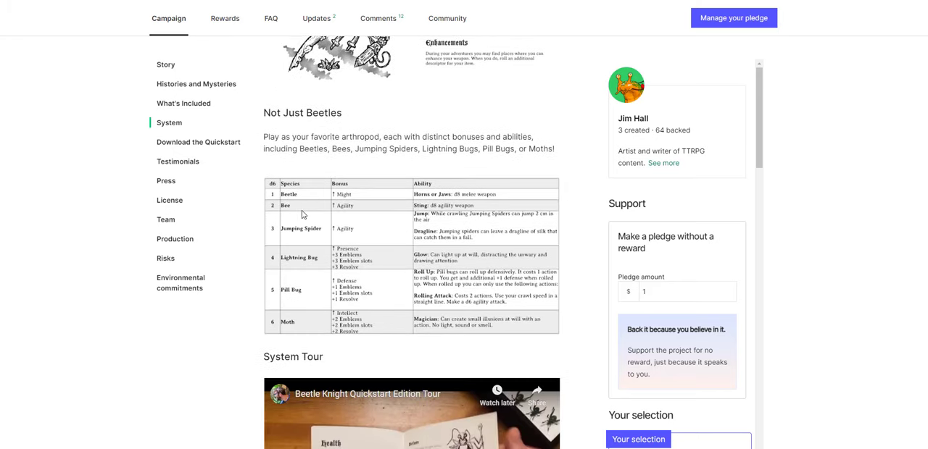
{"action": "mouse_move", "coordinate": [299, 295]}
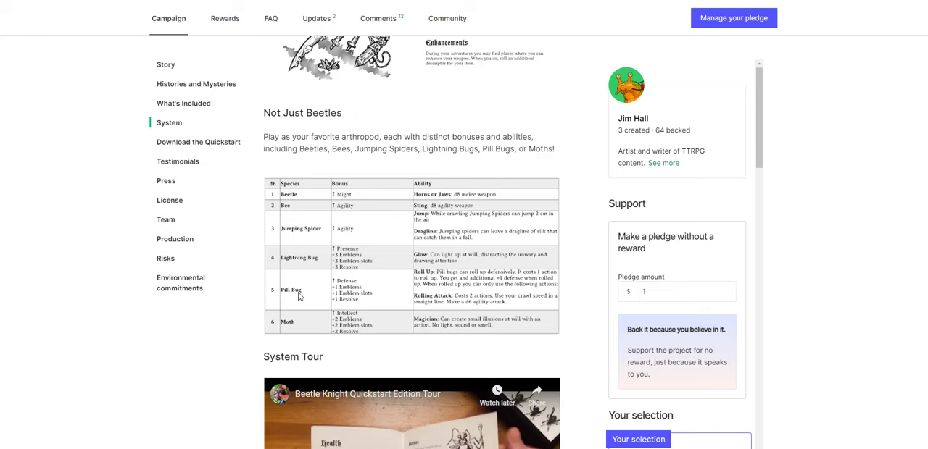
{"action": "scroll", "scroll_direction": "down", "scroll_amount": 3}
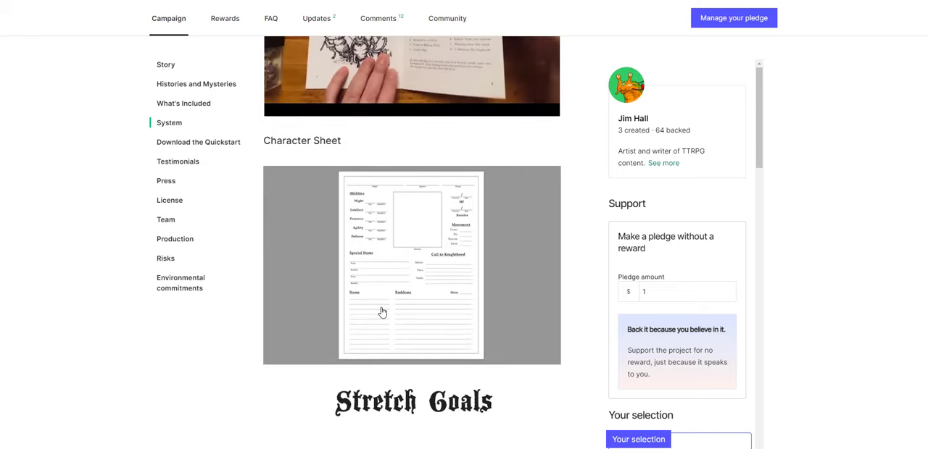
{"action": "scroll", "scroll_direction": "down", "scroll_amount": 3}
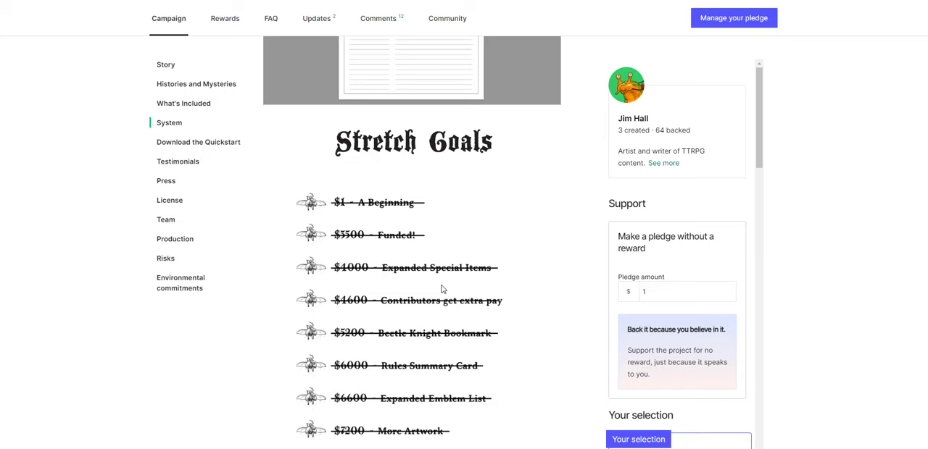
{"action": "scroll", "scroll_direction": "down", "scroll_amount": 3}
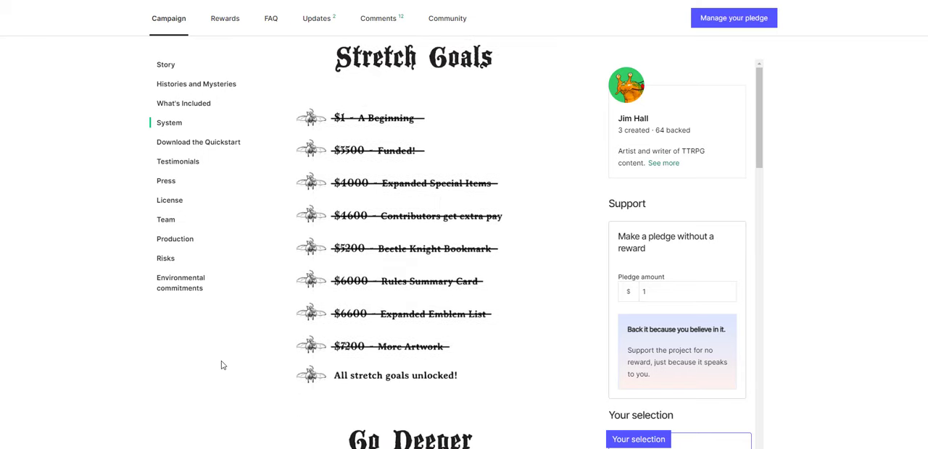
{"action": "scroll", "scroll_direction": "down", "scroll_amount": 3}
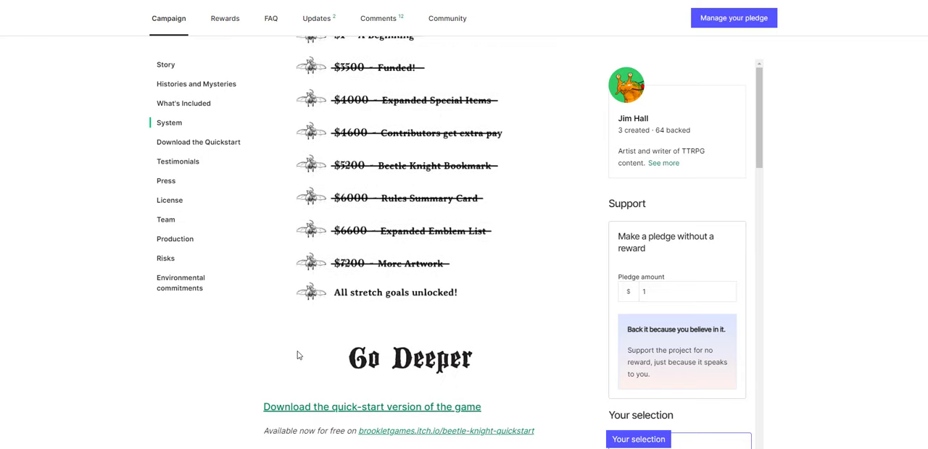
{"action": "scroll", "scroll_direction": "down", "scroll_amount": 3}
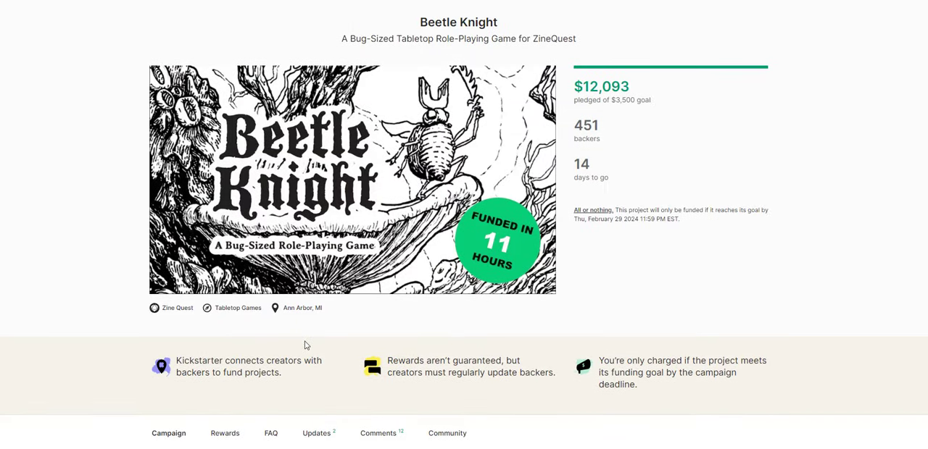
{"action": "mouse_move", "coordinate": [351, 360]}
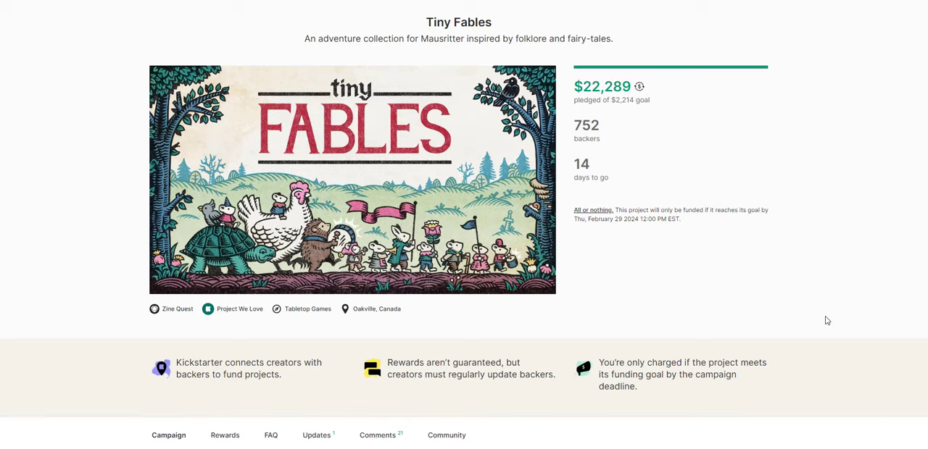
{"action": "mouse_move", "coordinate": [274, 145]}
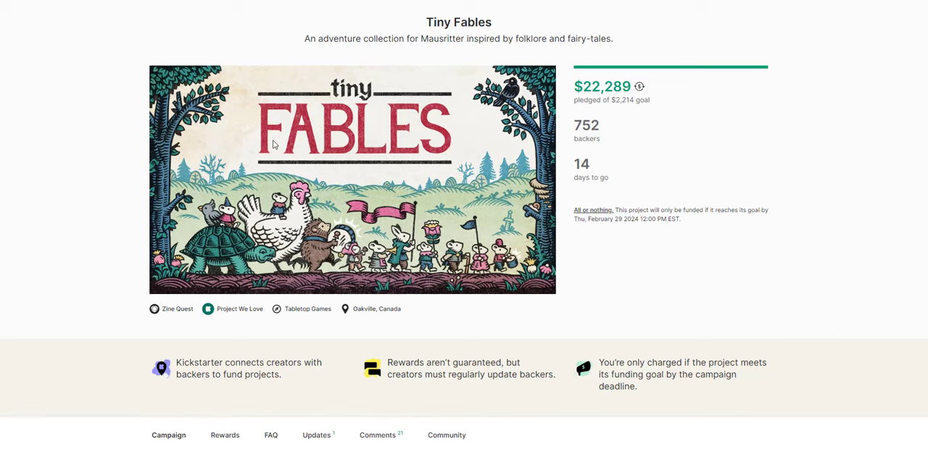
{"action": "mouse_move", "coordinate": [325, 240]}
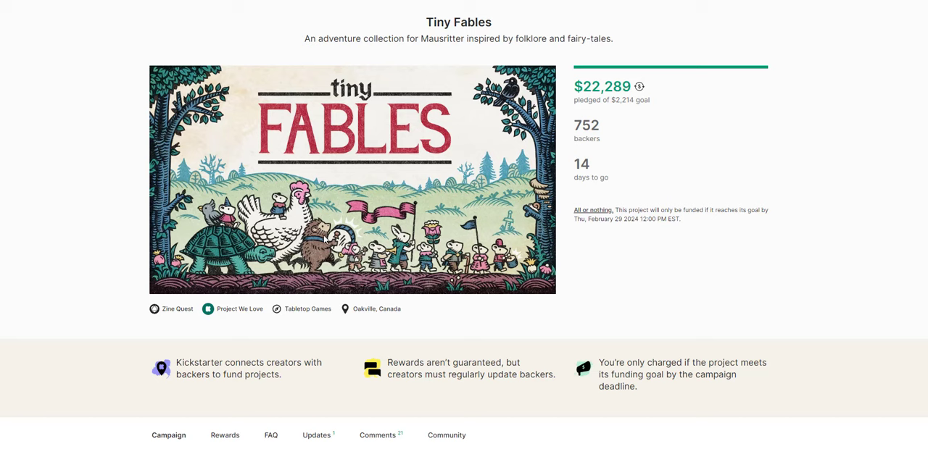
Step: Scroll Tiny Fables past its funding summary to the Mausritter sandbox Story introduction
{"action": "scroll", "scroll_direction": "down", "scroll_amount": 3}
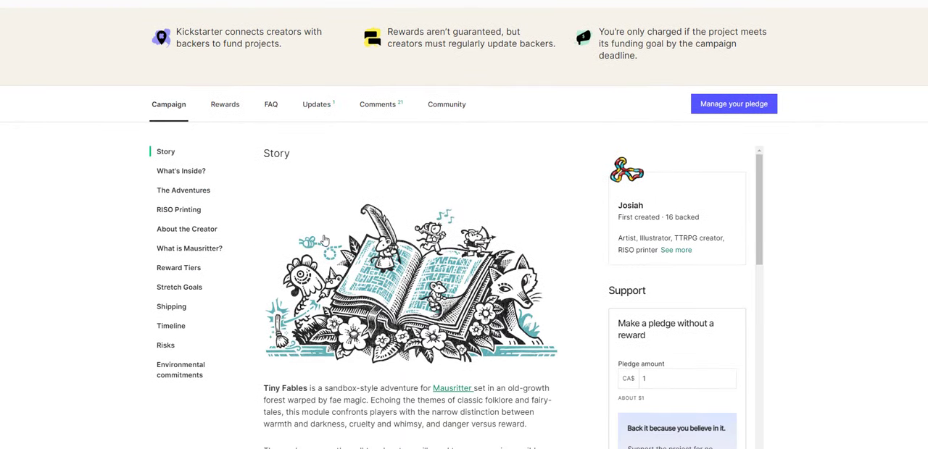
{"action": "scroll", "scroll_direction": "down", "scroll_amount": 3}
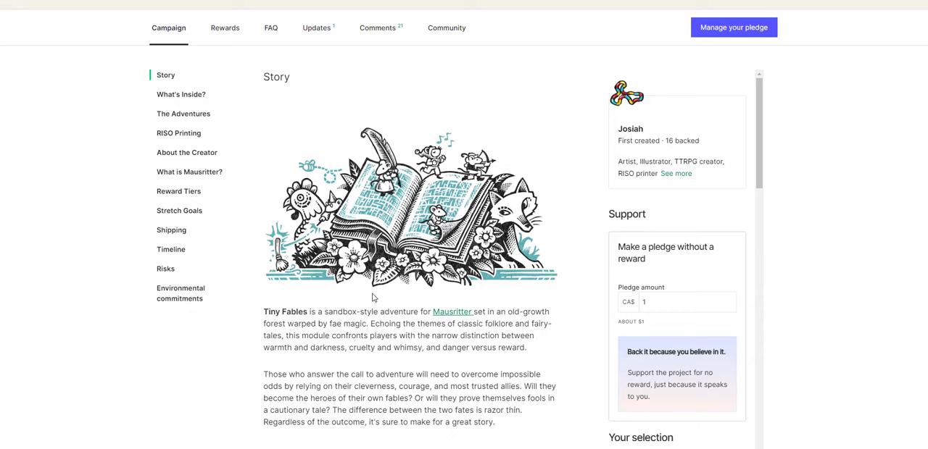
{"action": "scroll", "scroll_direction": "down", "scroll_amount": 3}
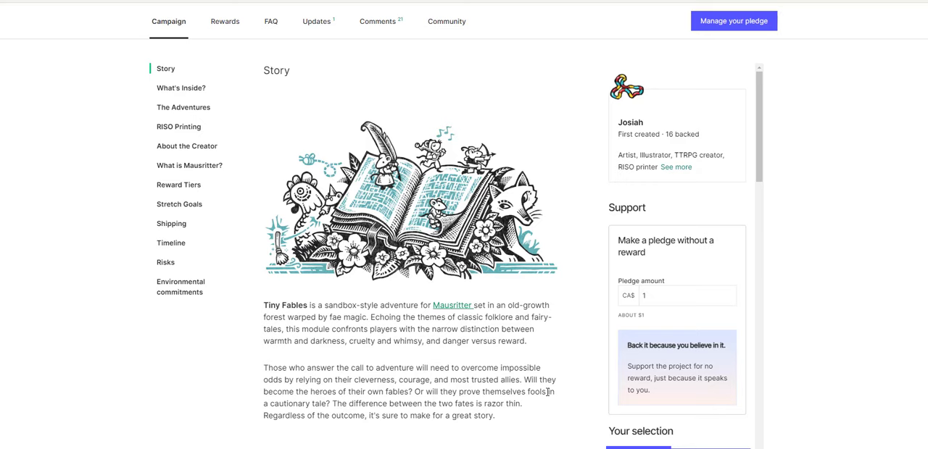
Step: Read Tiny Fables' What's Inside item cards and village NPCs down to The Adventures
{"action": "scroll", "scroll_direction": "down", "scroll_amount": 3}
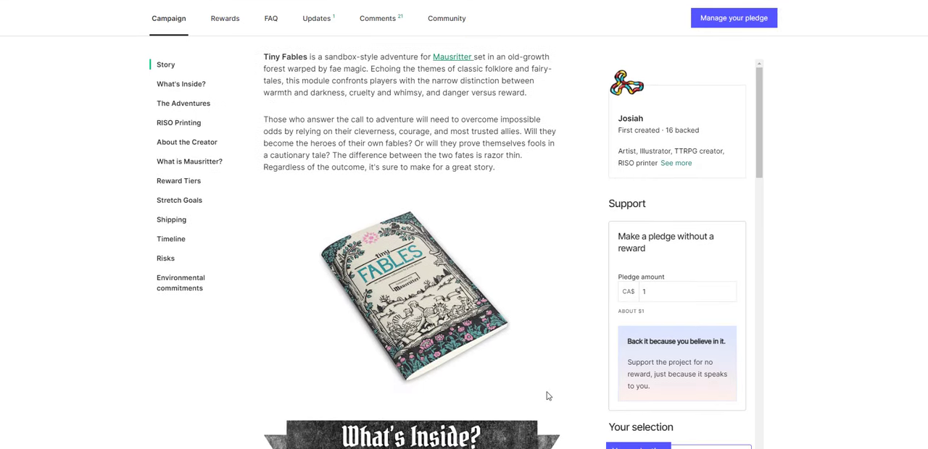
{"action": "scroll", "scroll_direction": "down", "scroll_amount": 3}
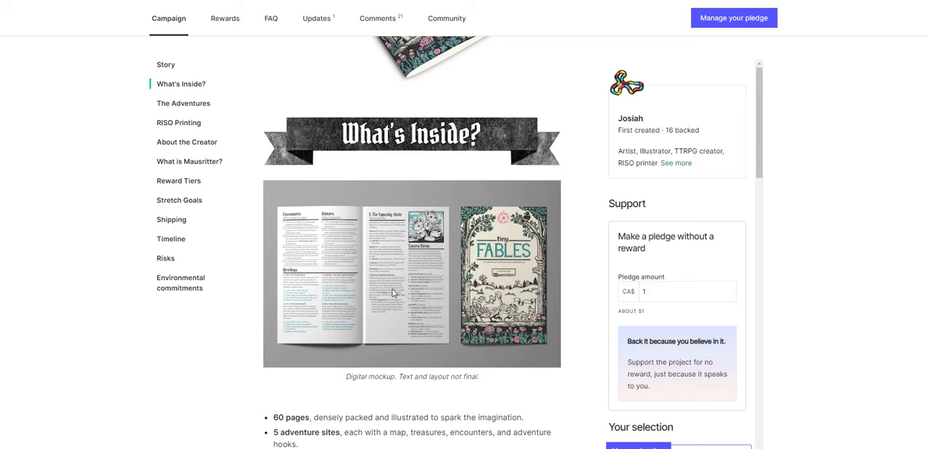
{"action": "scroll", "scroll_direction": "down", "scroll_amount": 3}
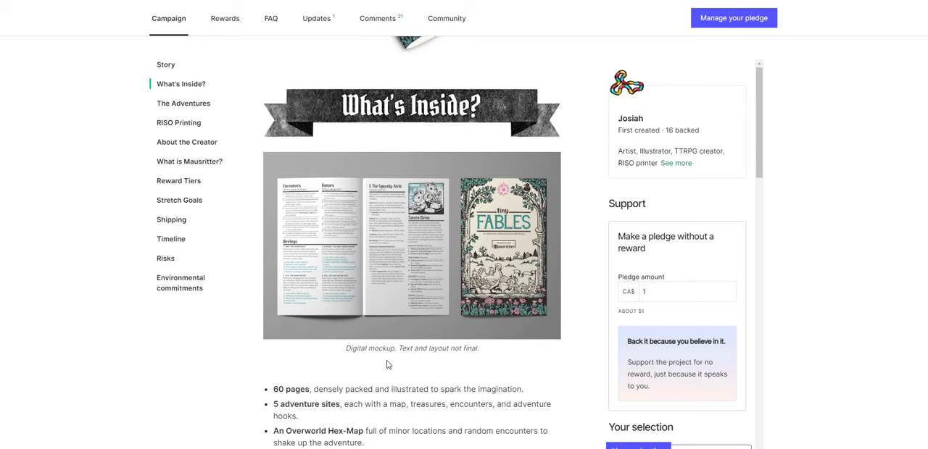
{"action": "scroll", "scroll_direction": "down", "scroll_amount": 3}
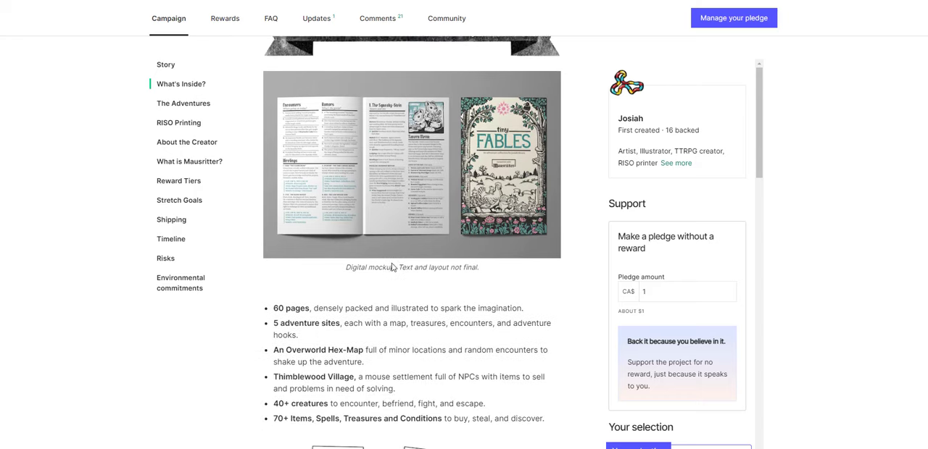
{"action": "scroll", "scroll_direction": "down", "scroll_amount": 3}
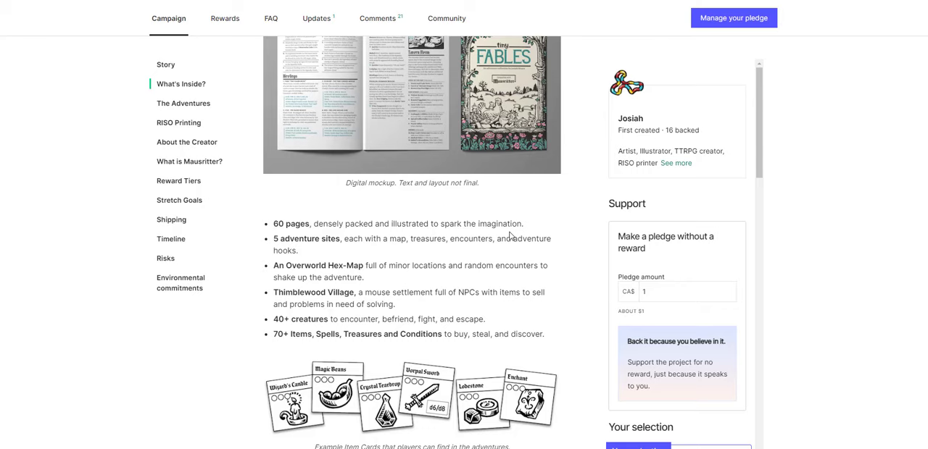
{"action": "scroll", "scroll_direction": "down", "scroll_amount": 3}
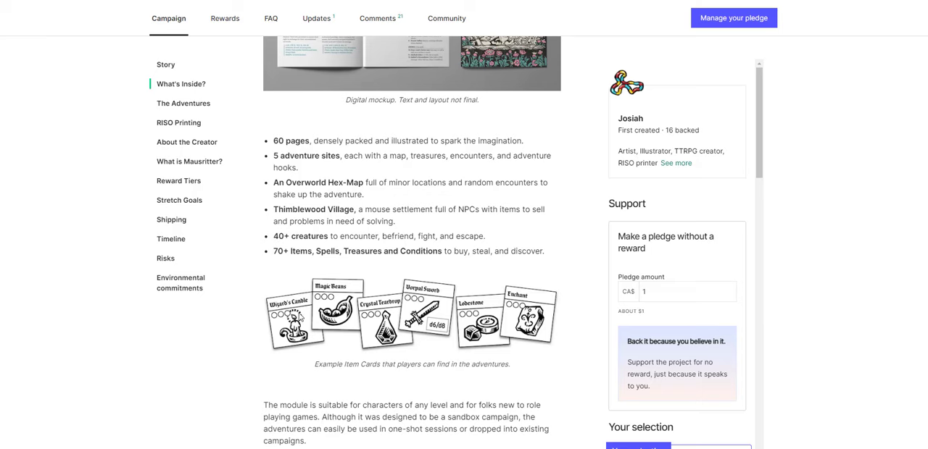
{"action": "scroll", "scroll_direction": "down", "scroll_amount": 3}
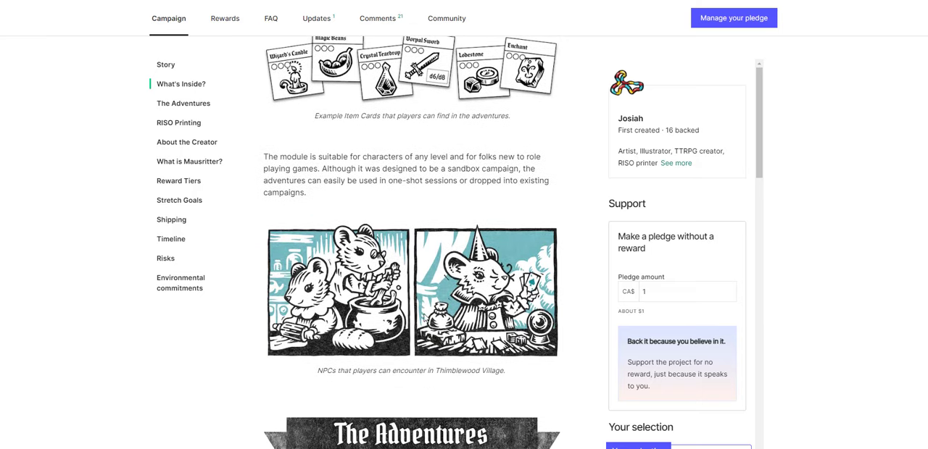
{"action": "scroll", "scroll_direction": "down", "scroll_amount": 3}
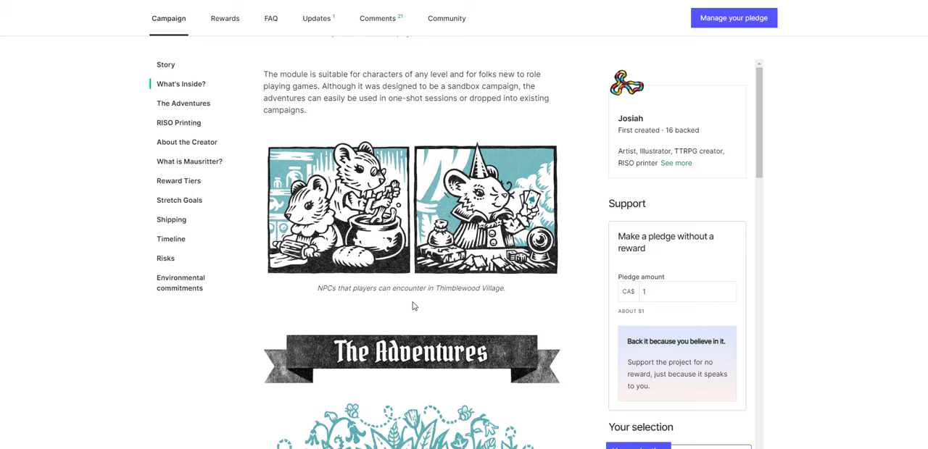
{"action": "scroll", "scroll_direction": "down", "scroll_amount": 3}
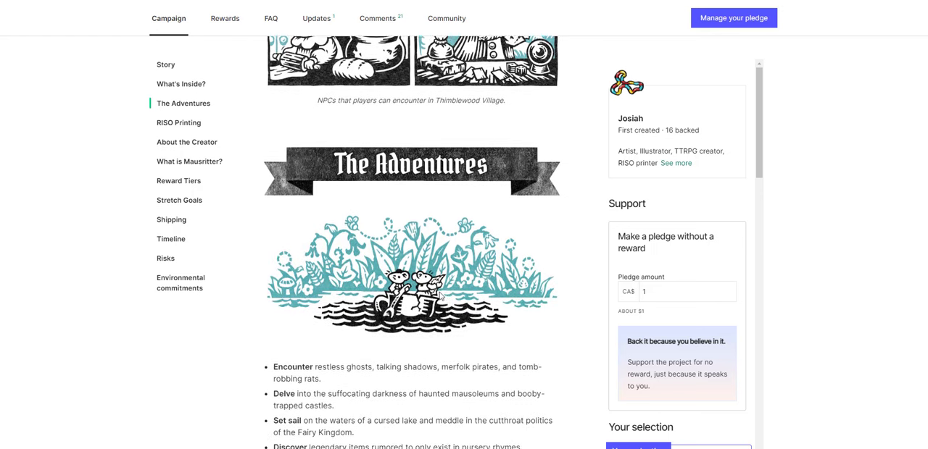
Step: Read The Adventures past the Heartache Lake map, then scroll back to the funding summary
{"action": "scroll", "scroll_direction": "down", "scroll_amount": 3}
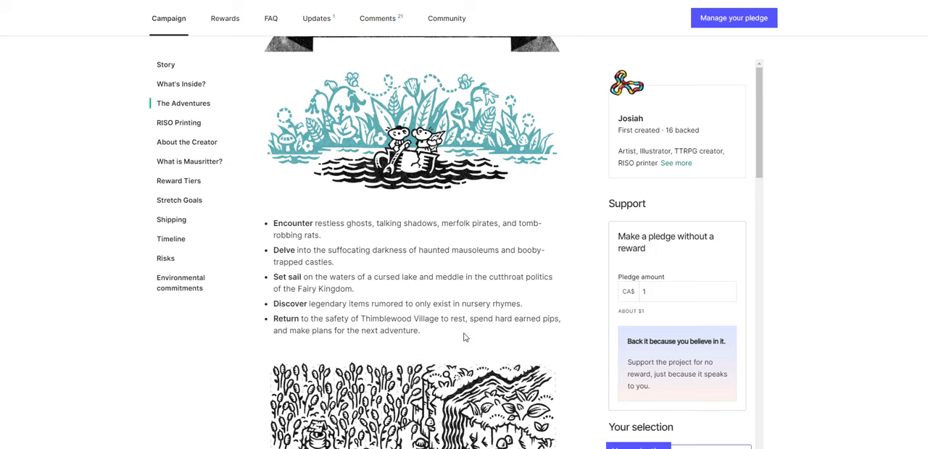
{"action": "scroll", "scroll_direction": "down", "scroll_amount": 3}
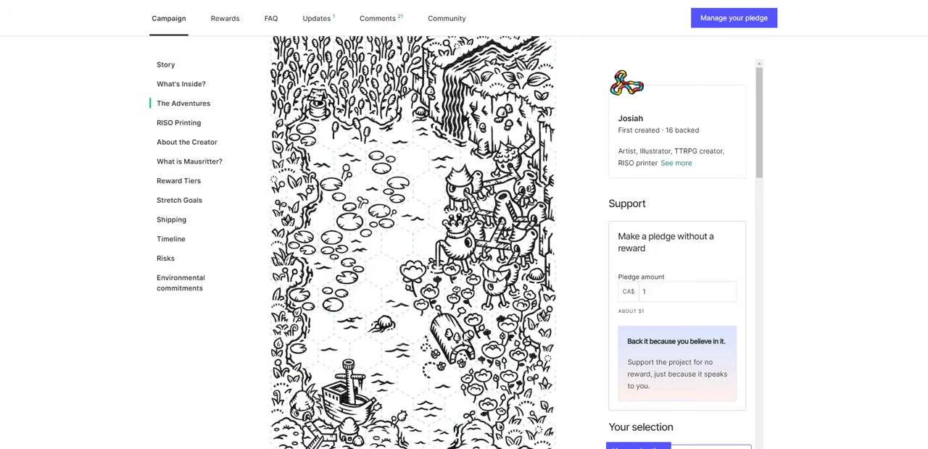
{"action": "mouse_move", "coordinate": [403, 330]}
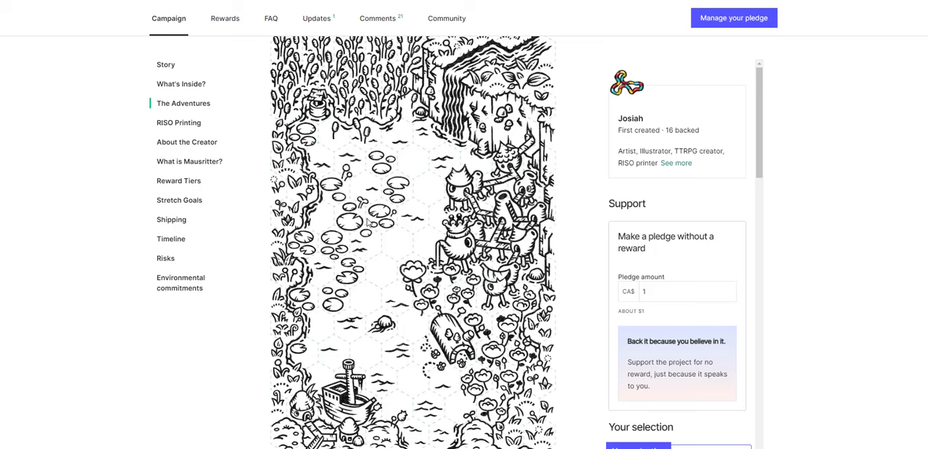
{"action": "scroll", "scroll_direction": "down", "scroll_amount": 3}
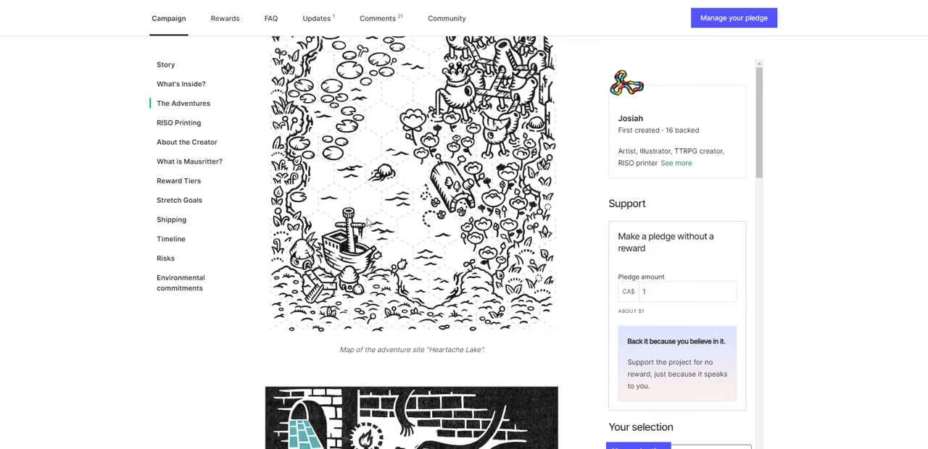
{"action": "scroll", "scroll_direction": "down", "scroll_amount": 3}
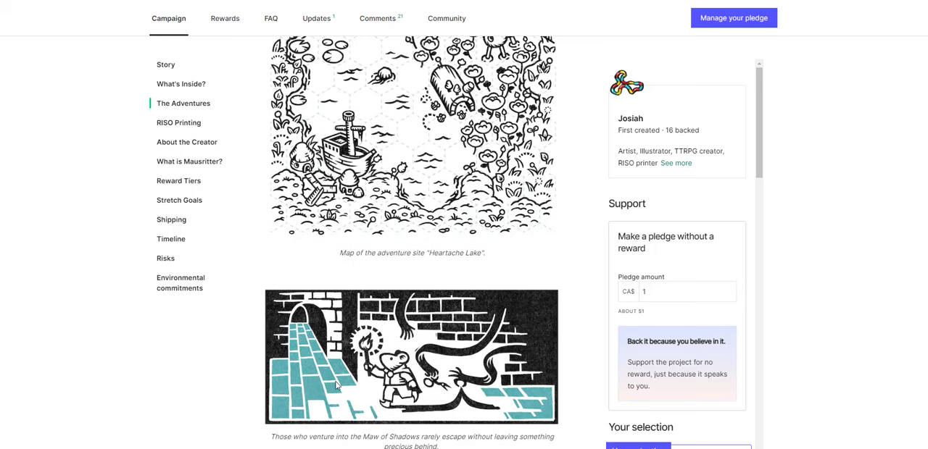
{"action": "mouse_move", "coordinate": [342, 366]}
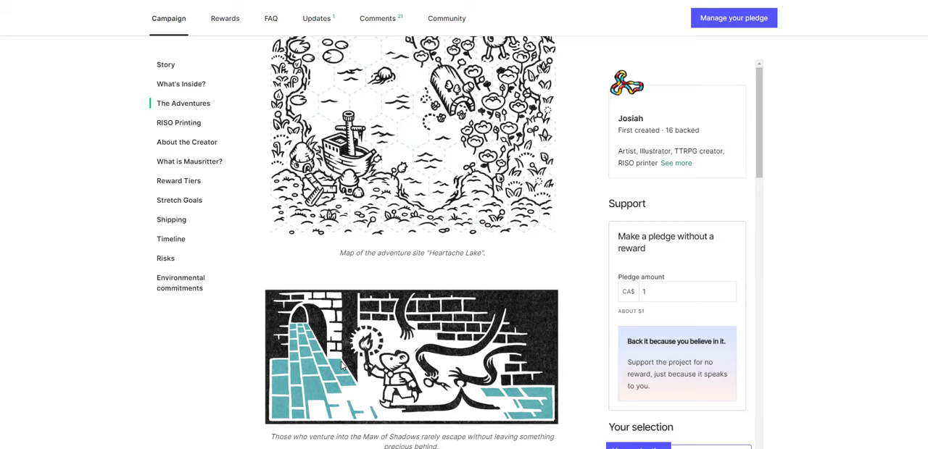
{"action": "mouse_move", "coordinate": [443, 389]}
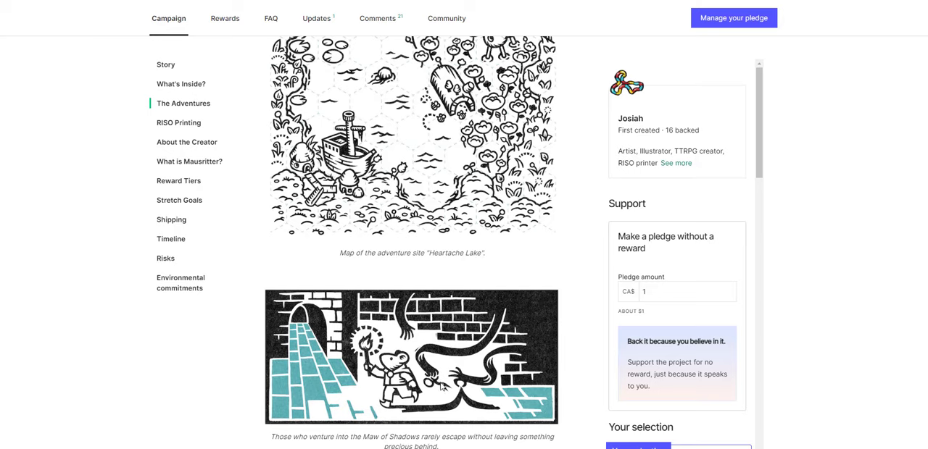
{"action": "scroll", "scroll_direction": "up", "scroll_amount": 3}
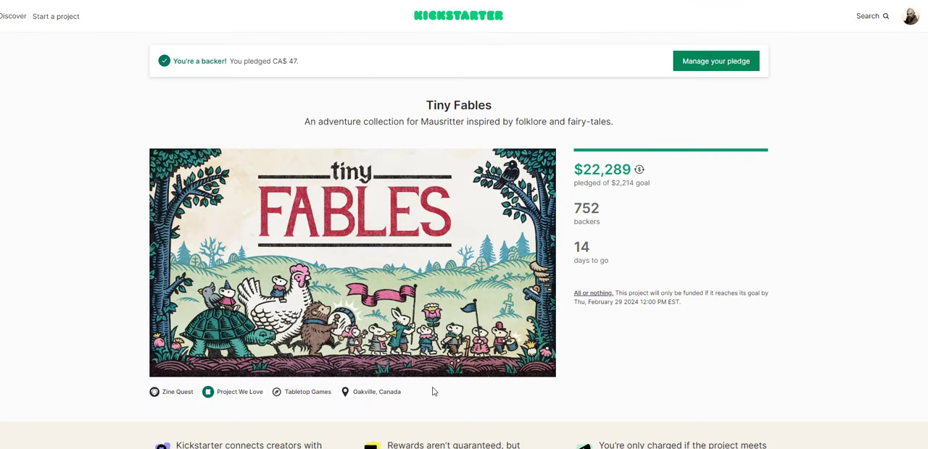
{"action": "scroll", "scroll_direction": "down", "scroll_amount": 3}
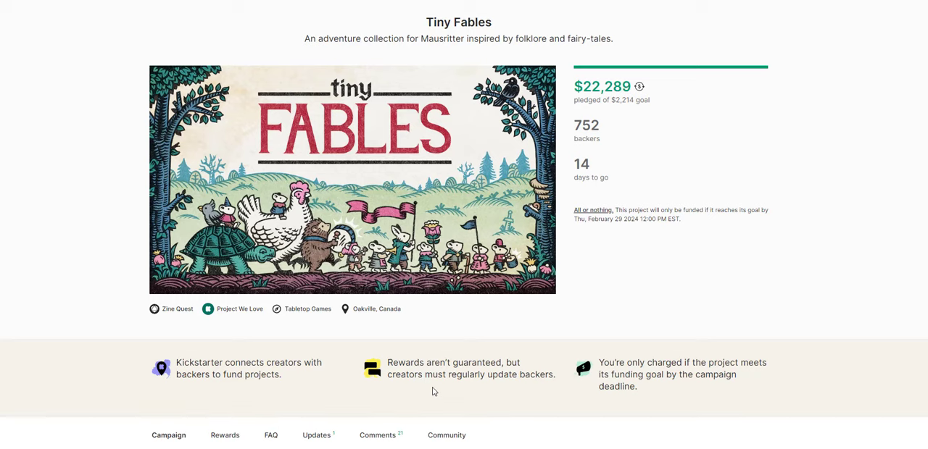
{"action": "mouse_move", "coordinate": [468, 307]}
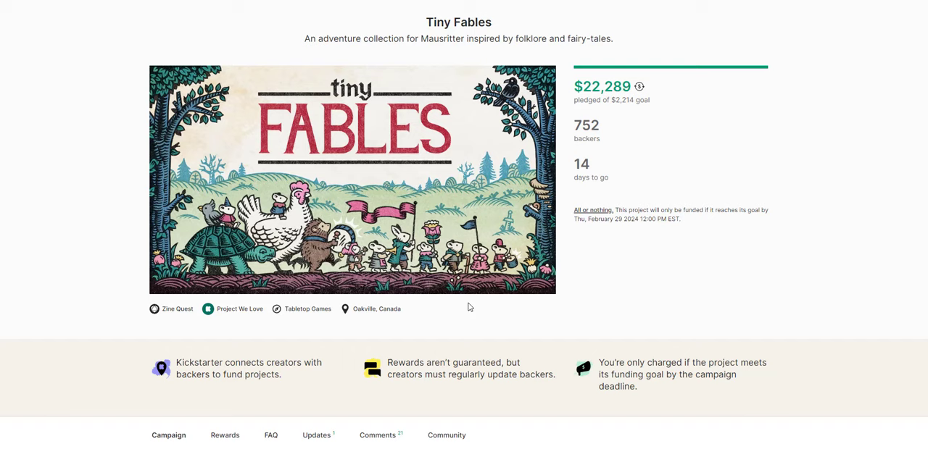
{"action": "mouse_move", "coordinate": [142, 236]}
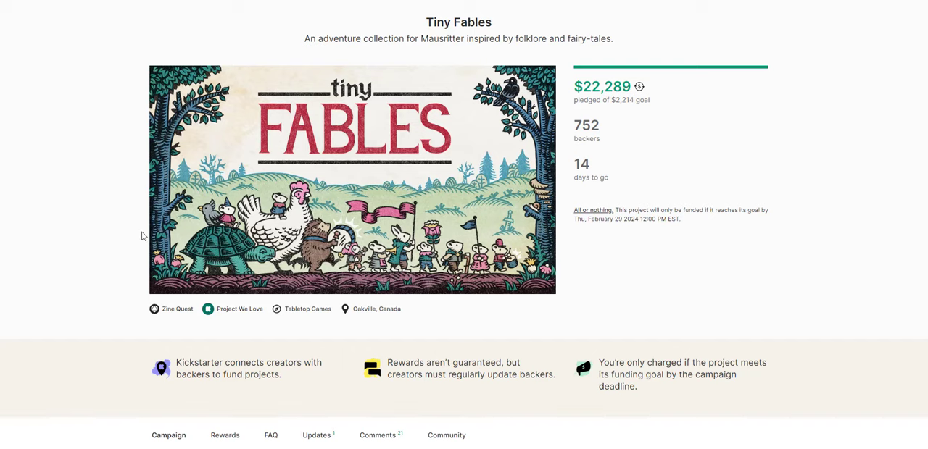